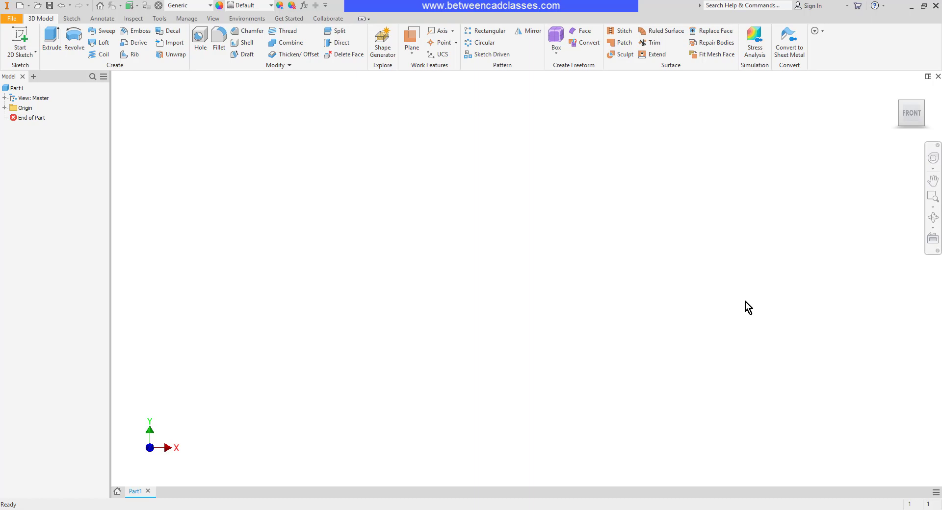
{"action": "mouse_move", "coordinate": [765, 317]}
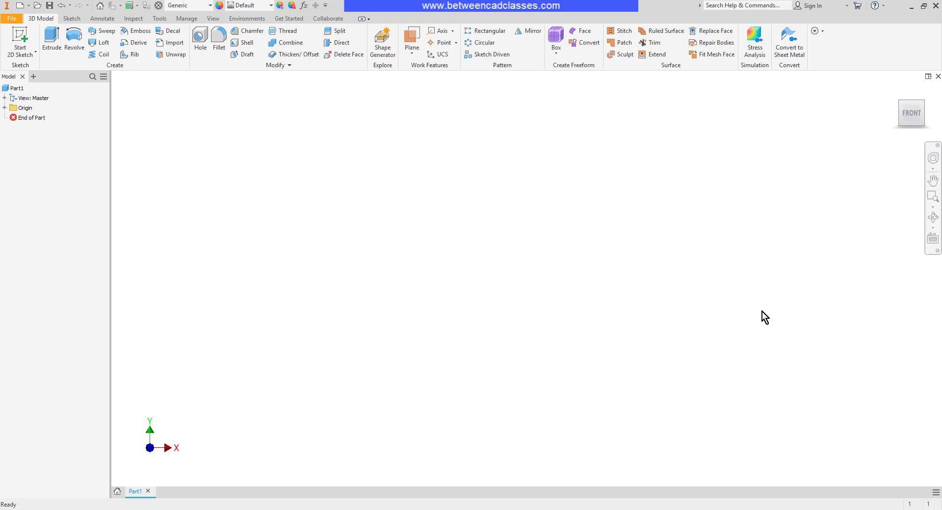
{"action": "mouse_move", "coordinate": [716, 352]}
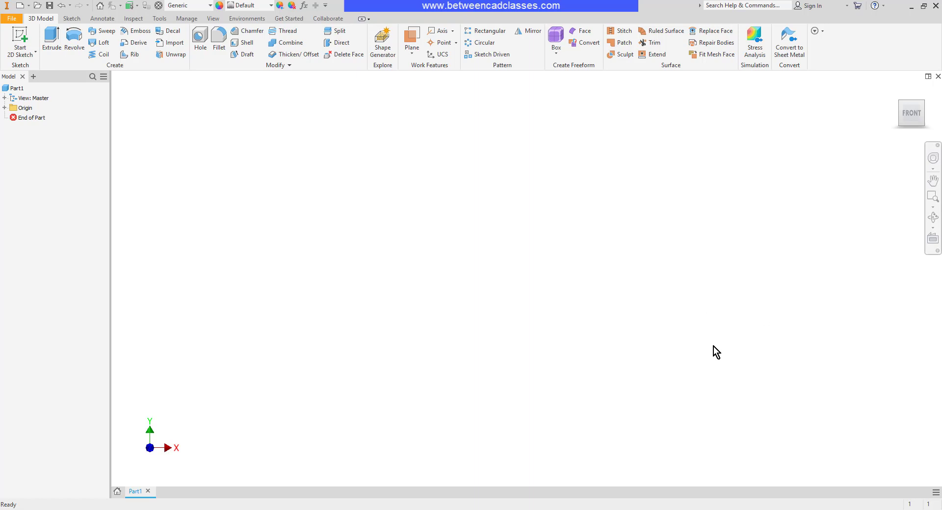
{"action": "mouse_move", "coordinate": [269, 187]}
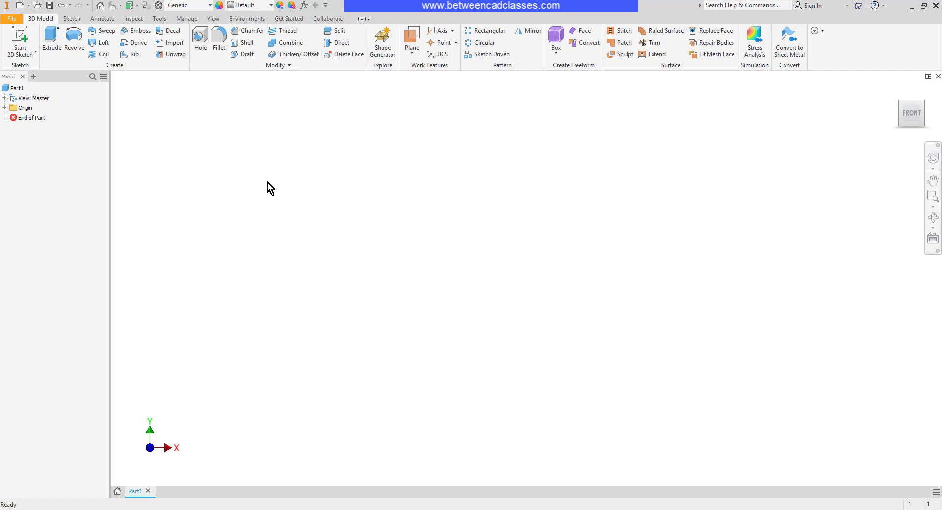
Create a new presentation document from the Metric Standard (mm).ipn template
{"action": "left_click", "coordinate": [19, 5]}
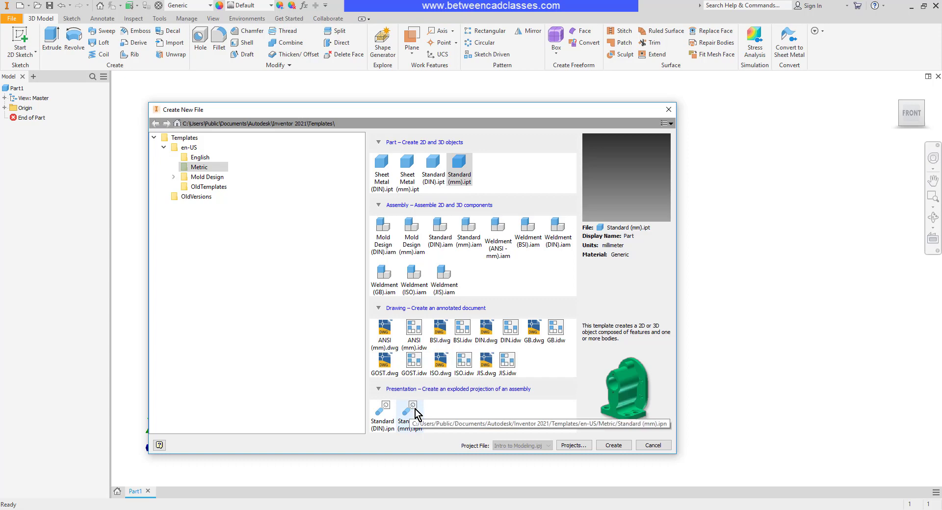
{"action": "left_click", "coordinate": [409, 412]}
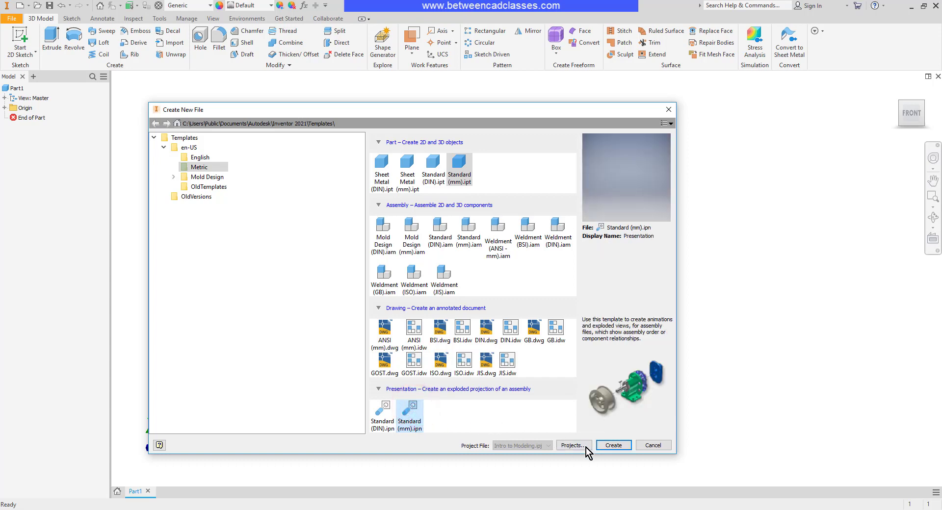
{"action": "left_click", "coordinate": [613, 444]}
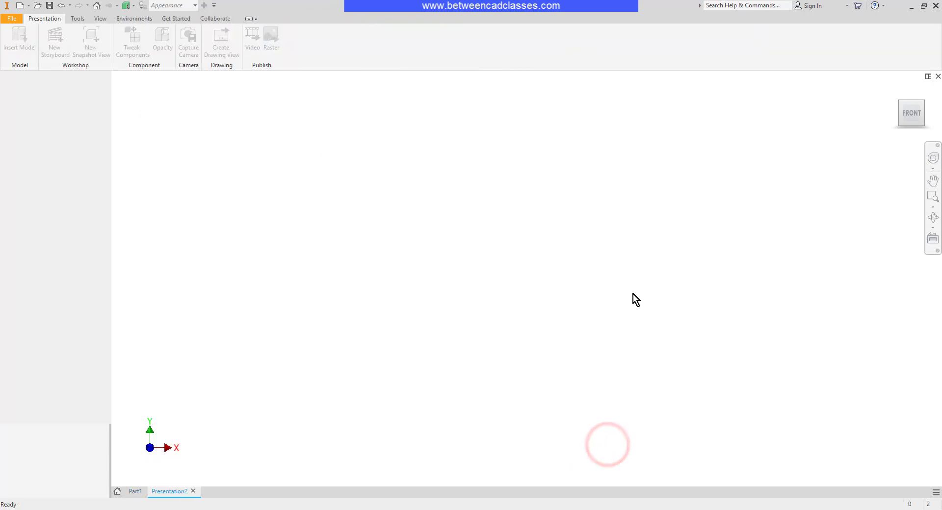
Insert Wheel_Assembly.iam into the presentation as the scene model
{"action": "left_click", "coordinate": [19, 42]}
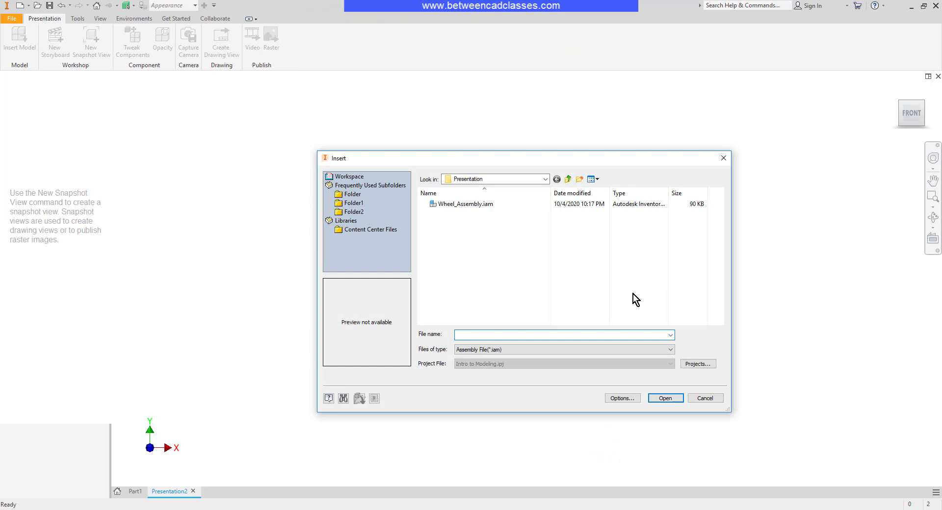
{"action": "left_click", "coordinate": [466, 203]}
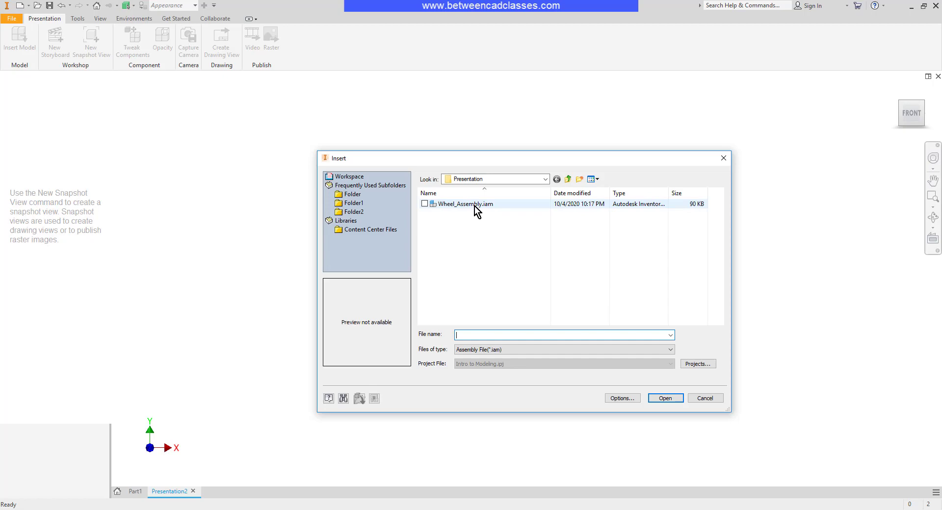
{"action": "left_click", "coordinate": [465, 203]}
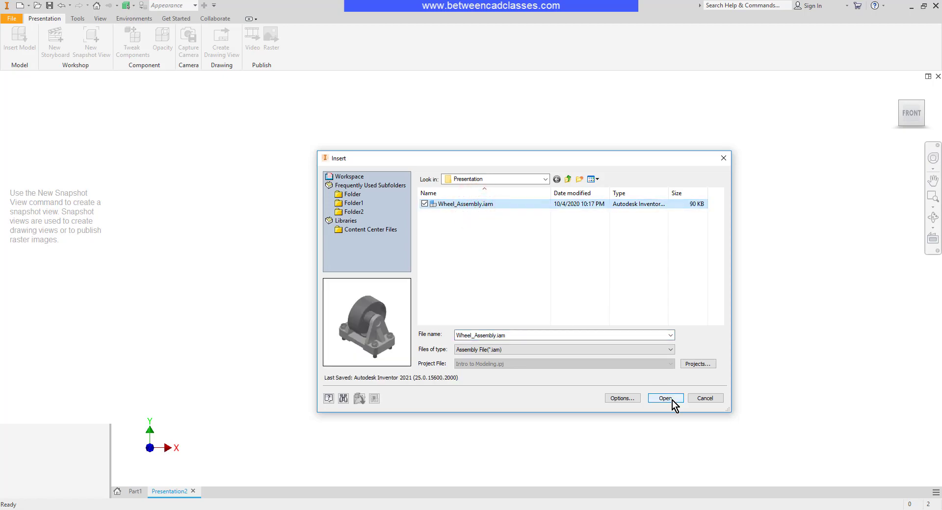
{"action": "left_click", "coordinate": [664, 397]}
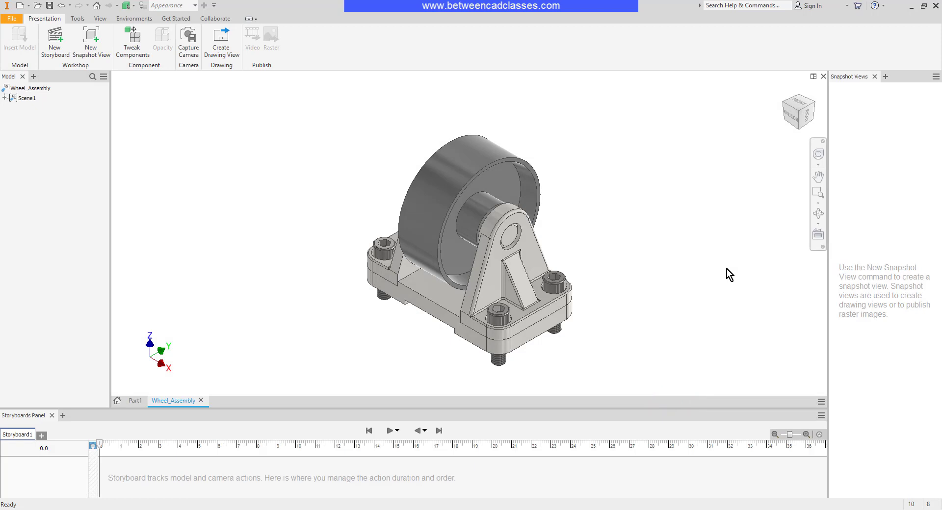
{"action": "mouse_move", "coordinate": [714, 280]}
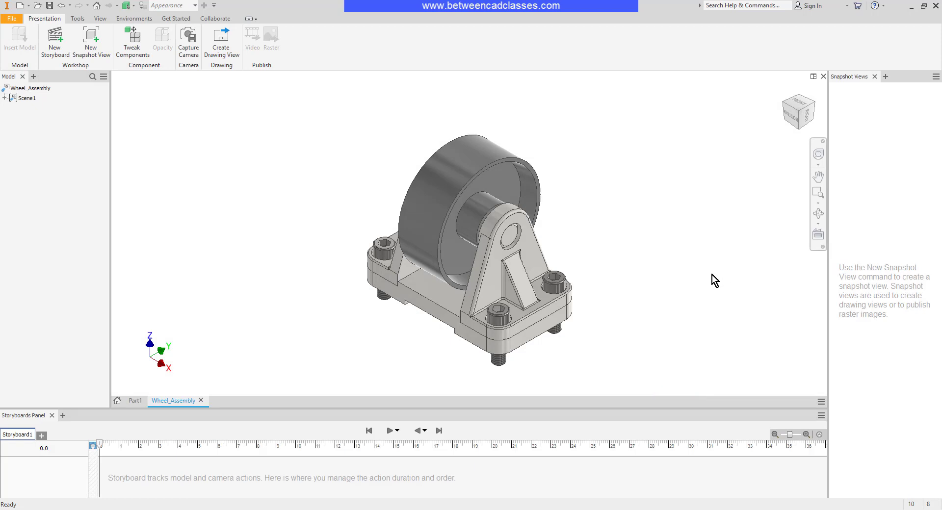
{"action": "mouse_move", "coordinate": [625, 334]}
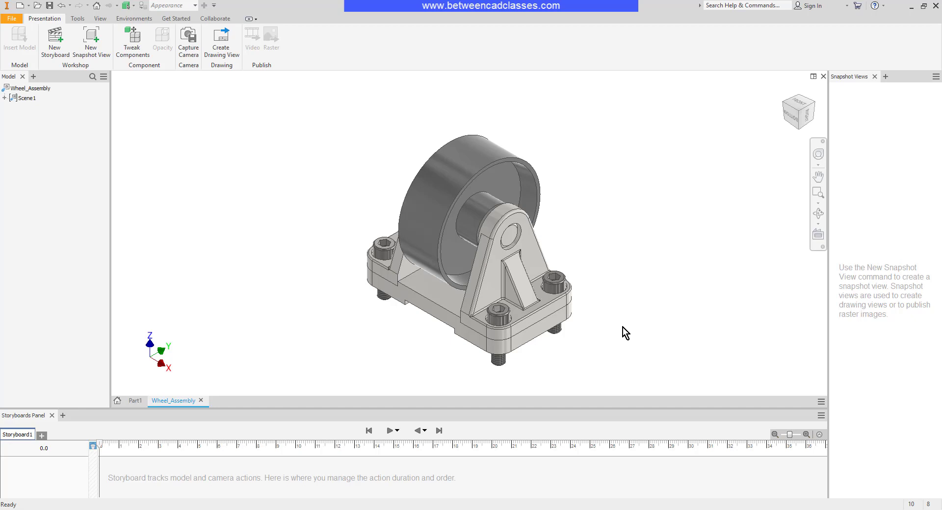
{"action": "mouse_move", "coordinate": [133, 206]}
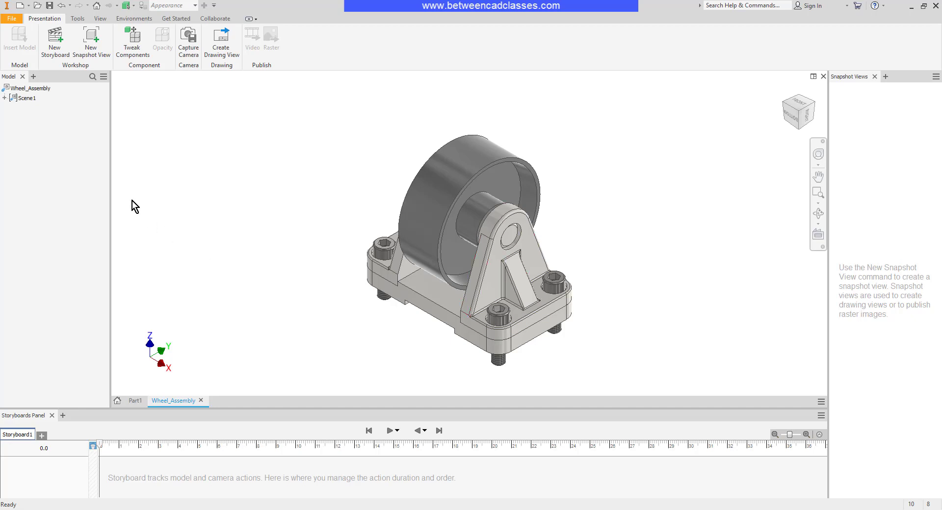
{"action": "mouse_move", "coordinate": [5, 110]}
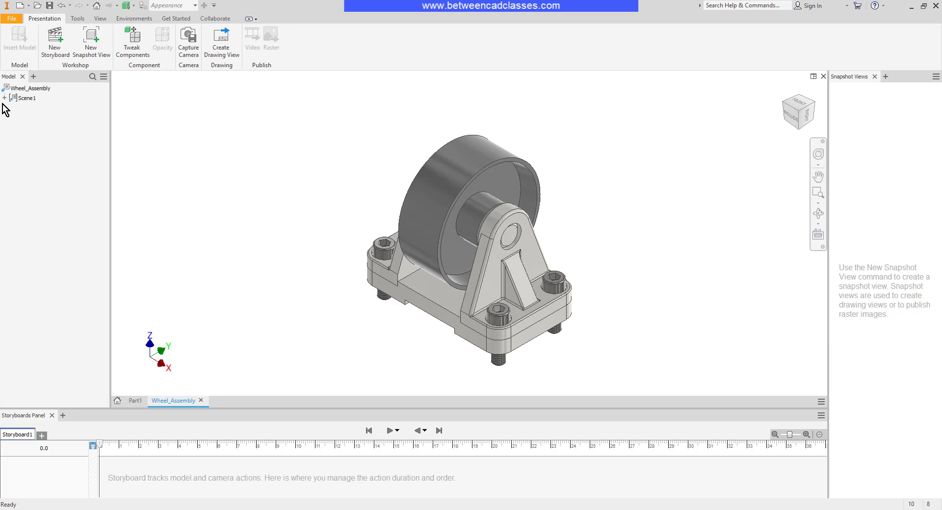
Expand Scene1 and Wheel_Assembly.iam in the Model browser to list all components
{"action": "left_click", "coordinate": [4, 98]}
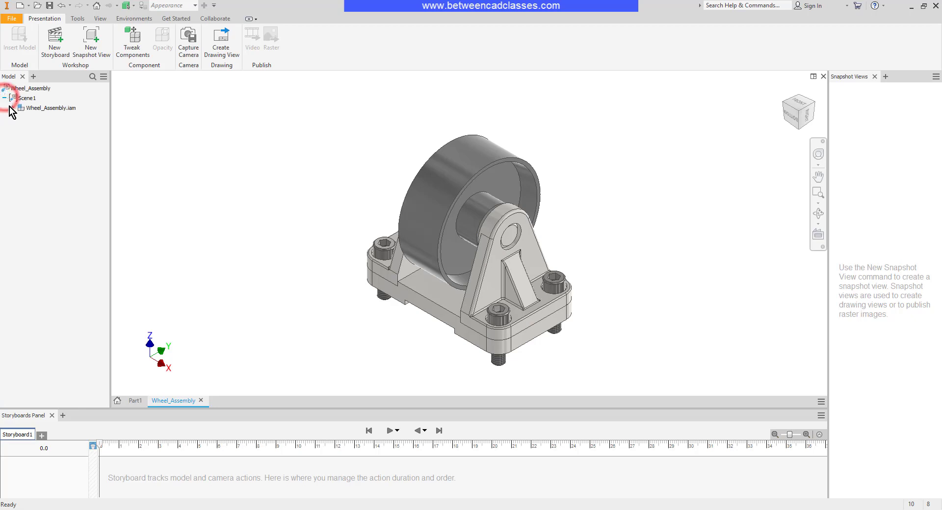
{"action": "left_click", "coordinate": [16, 108]}
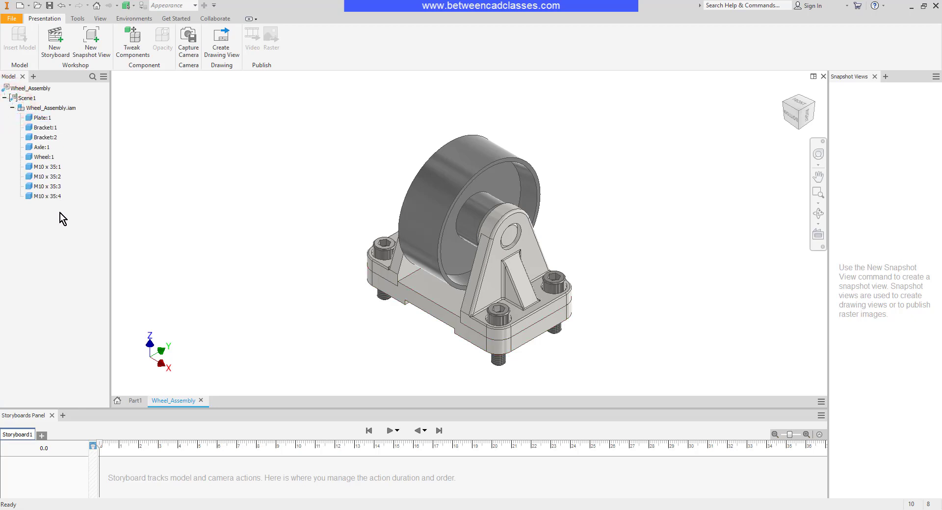
{"action": "mouse_move", "coordinate": [259, 272]}
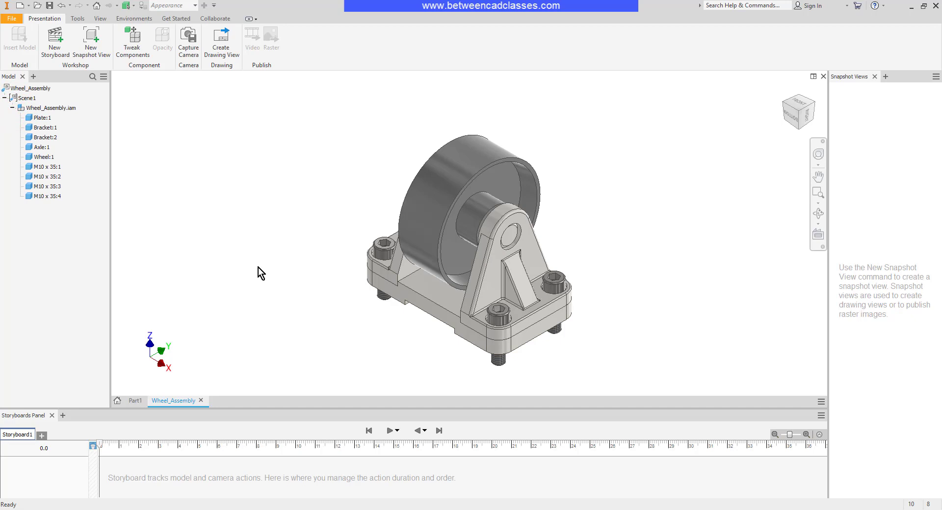
{"action": "mouse_move", "coordinate": [61, 208]}
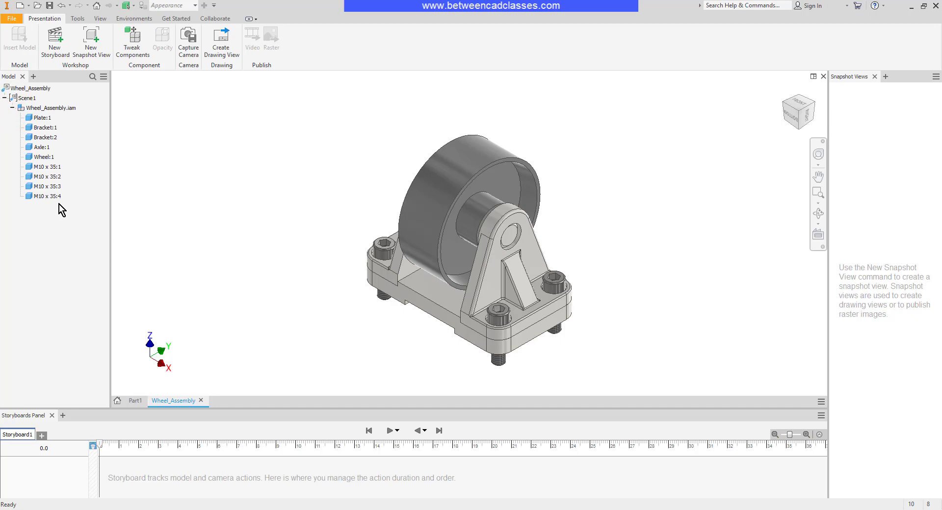
{"action": "mouse_move", "coordinate": [318, 276]}
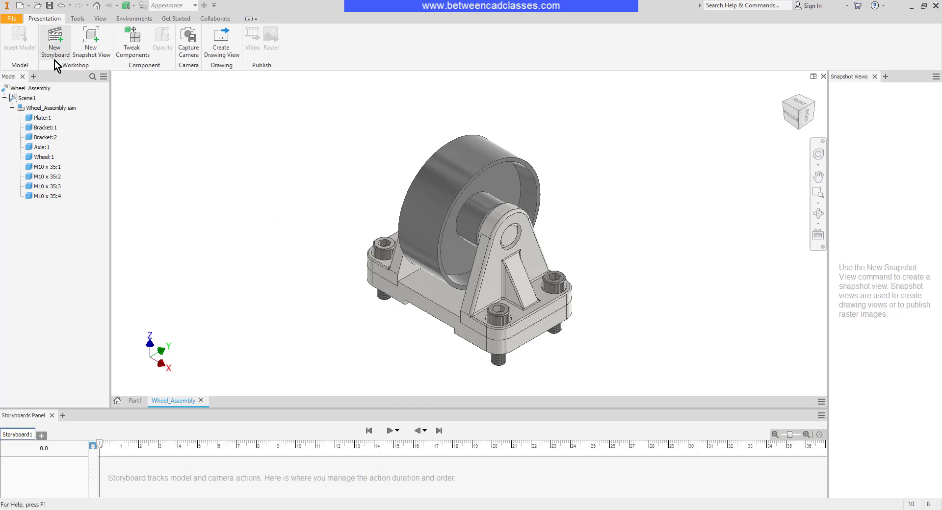
{"action": "mouse_move", "coordinate": [294, 72]}
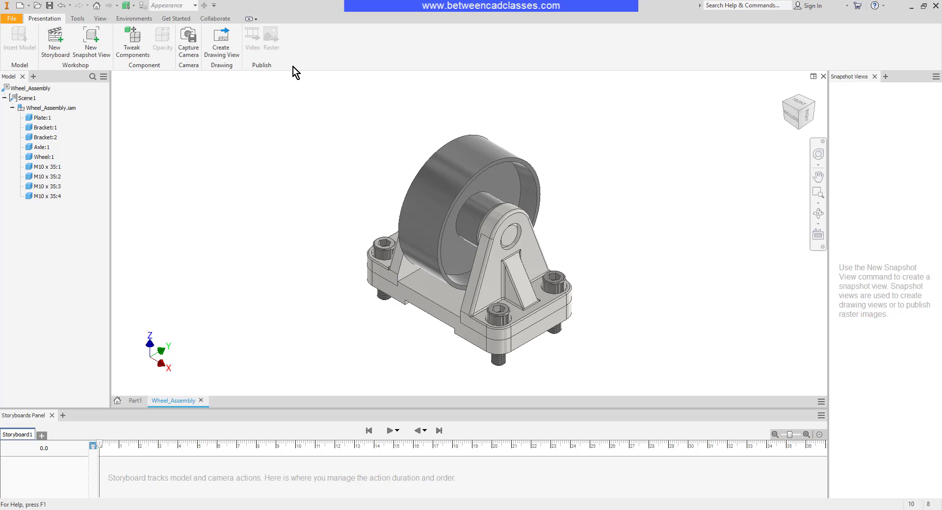
{"action": "mouse_move", "coordinate": [287, 204]}
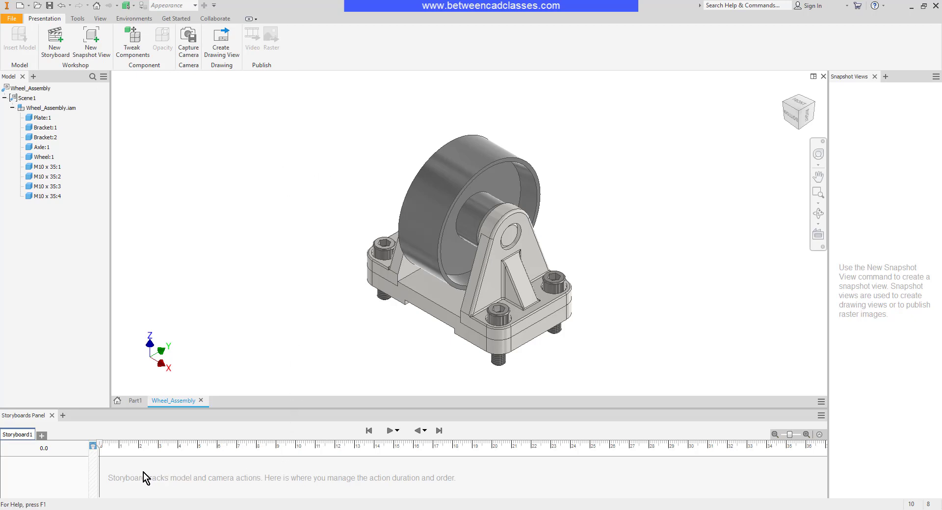
{"action": "mouse_move", "coordinate": [207, 471]}
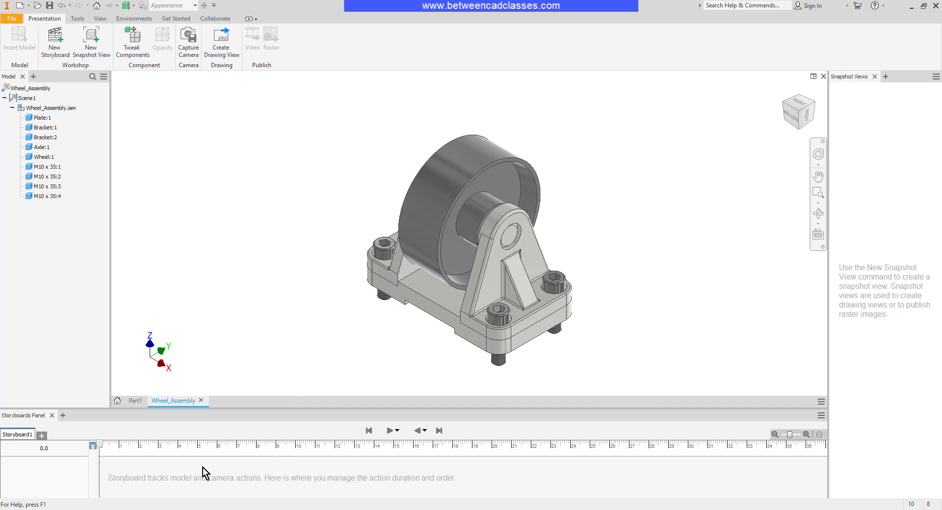
{"action": "mouse_move", "coordinate": [486, 471]}
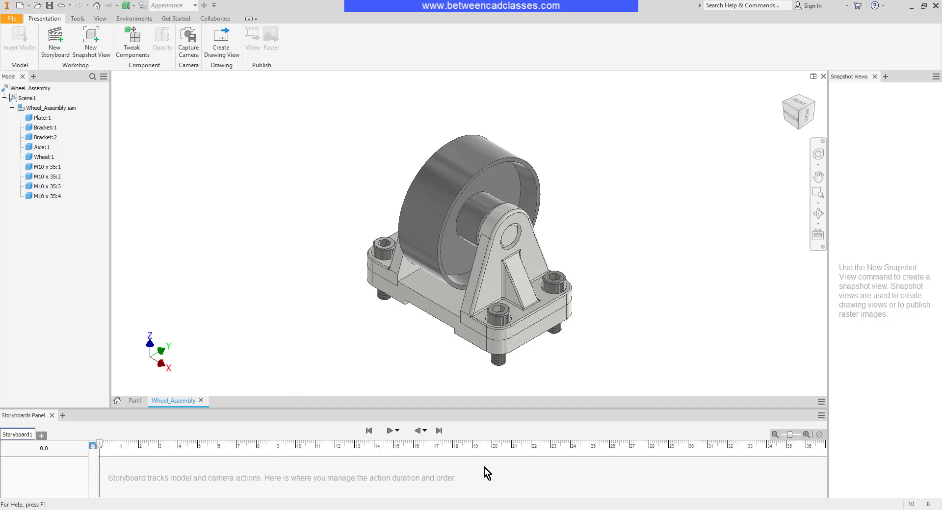
{"action": "mouse_move", "coordinate": [865, 150]}
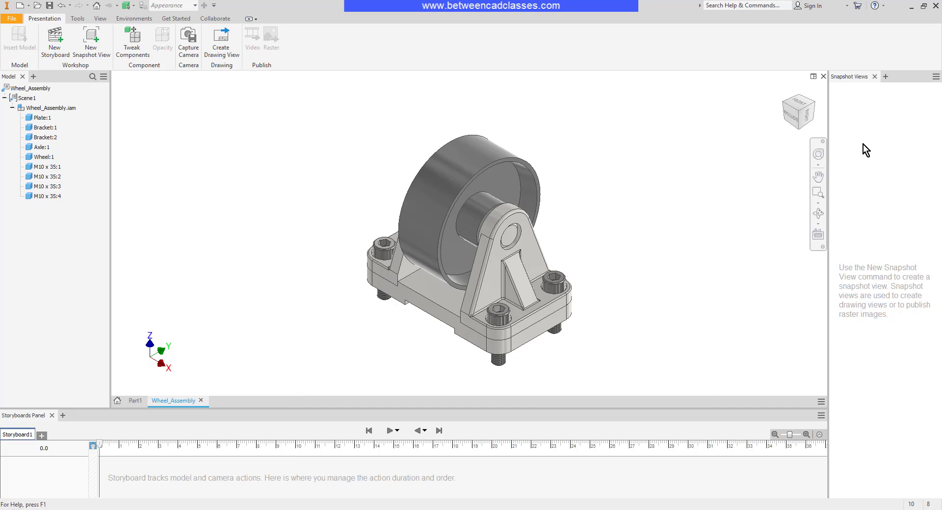
{"action": "mouse_move", "coordinate": [663, 277]}
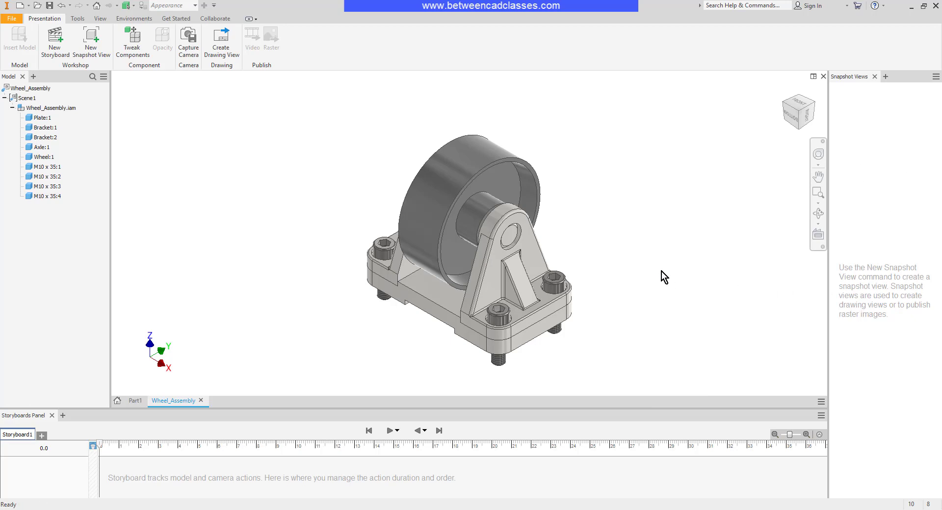
{"action": "mouse_move", "coordinate": [618, 280]}
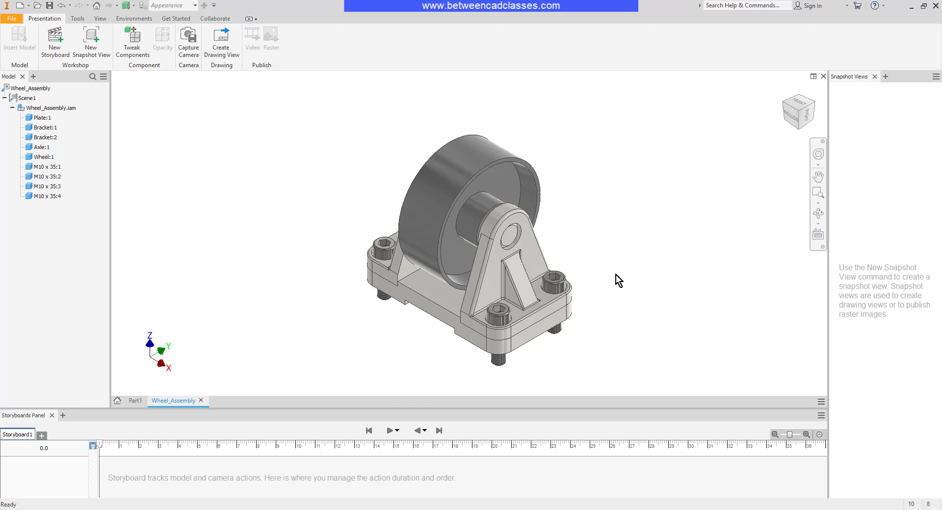
{"action": "mouse_move", "coordinate": [299, 327]}
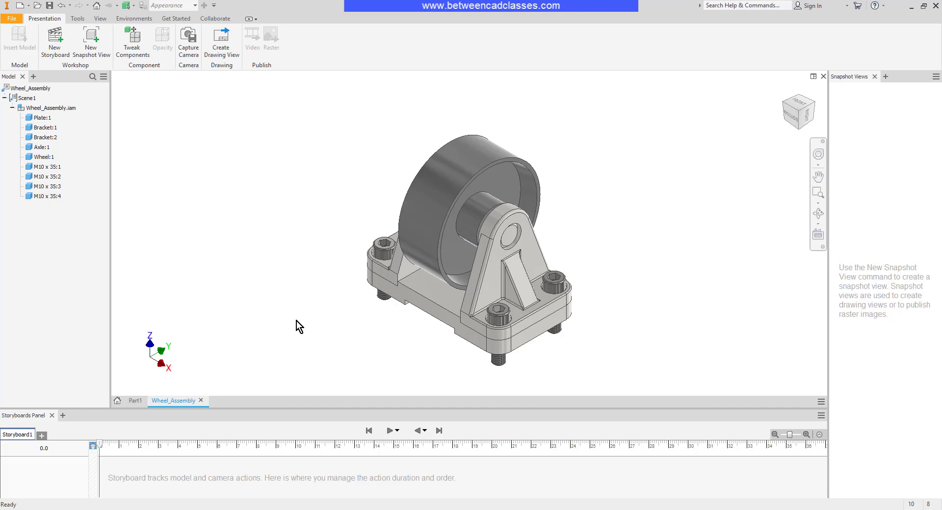
{"action": "mouse_move", "coordinate": [373, 337]}
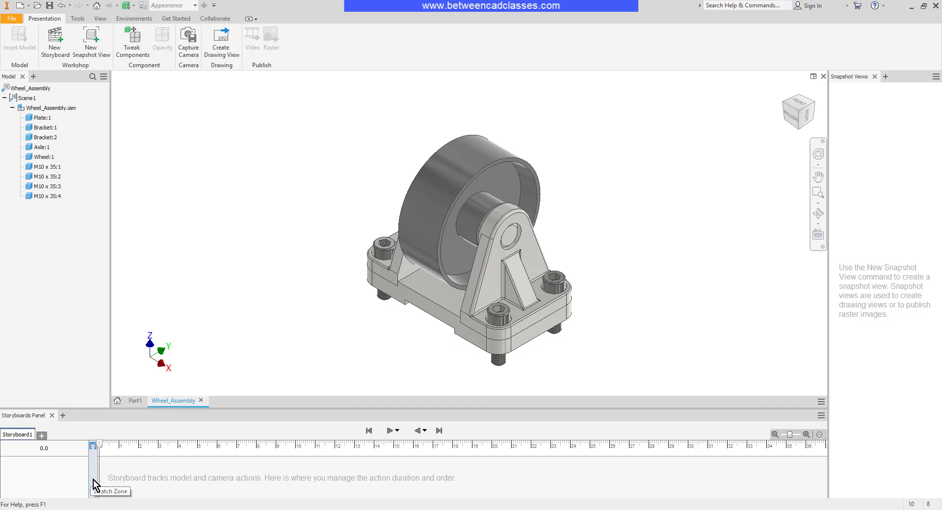
{"action": "mouse_move", "coordinate": [107, 451]}
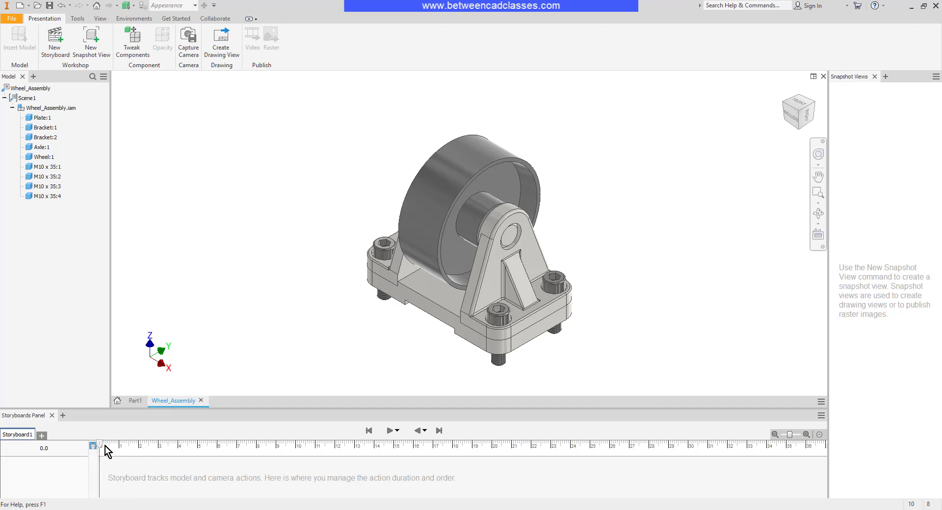
Scrub the Storyboard1 timeline, then bring the playhead back to 0
{"action": "left_click_drag", "start_coordinate": [93, 446], "coordinate": [135, 446]}
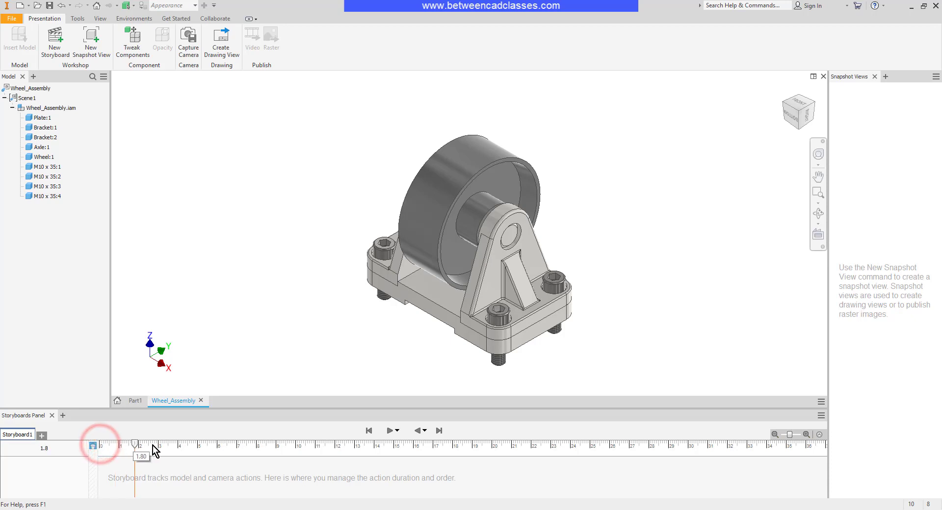
{"action": "left_click_drag", "start_coordinate": [136, 444], "coordinate": [239, 444]}
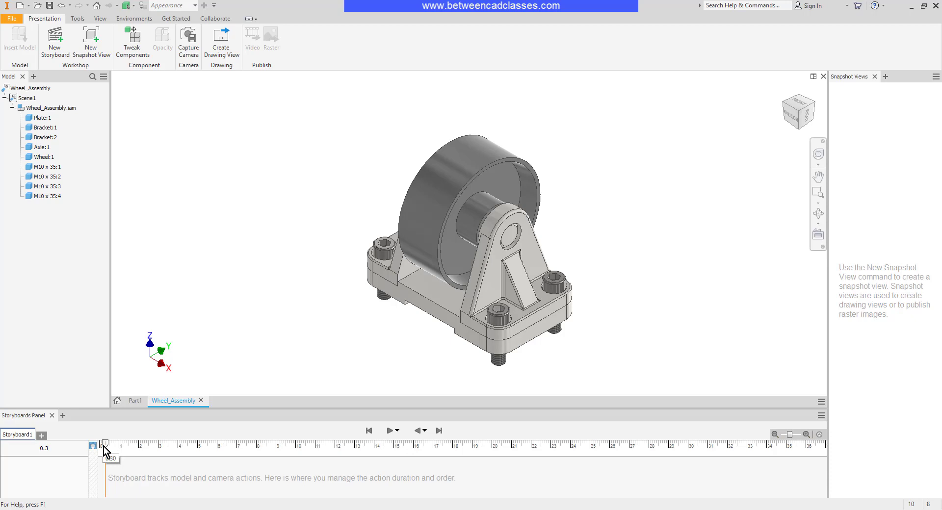
{"action": "left_click_drag", "start_coordinate": [109, 444], "coordinate": [99, 444]}
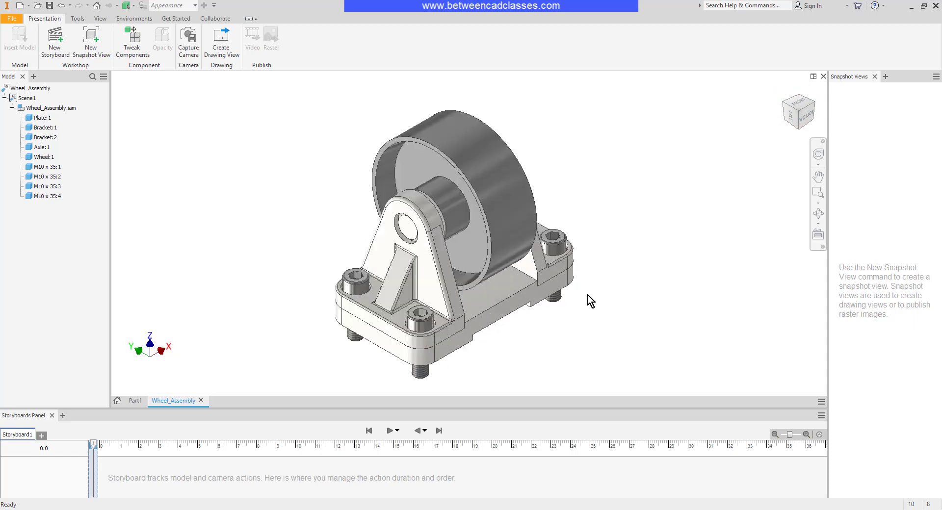
{"action": "mouse_move", "coordinate": [612, 308]}
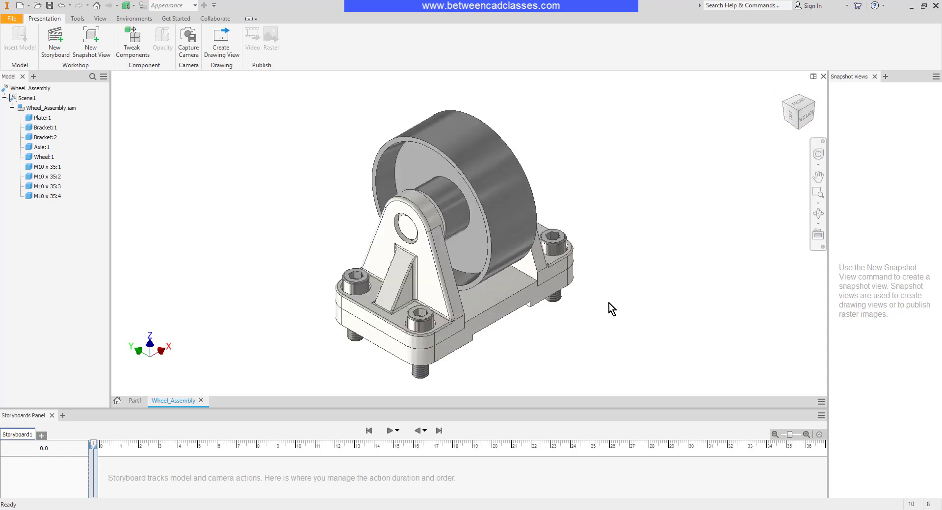
{"action": "mouse_move", "coordinate": [559, 332]}
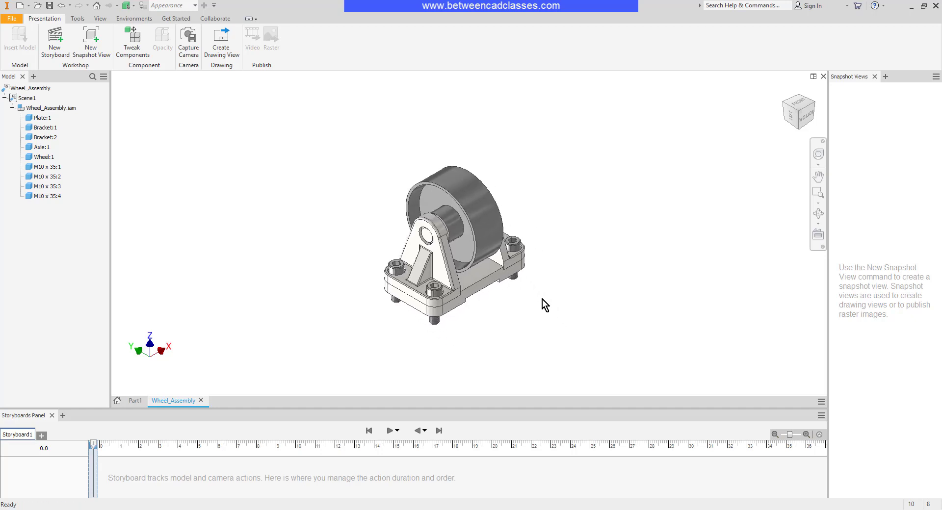
{"action": "mouse_move", "coordinate": [265, 290]}
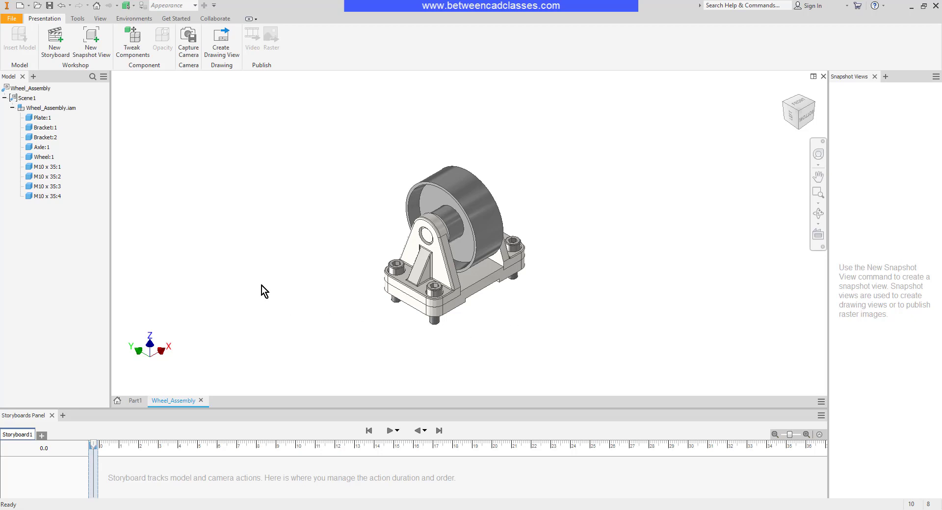
{"action": "mouse_move", "coordinate": [188, 40]}
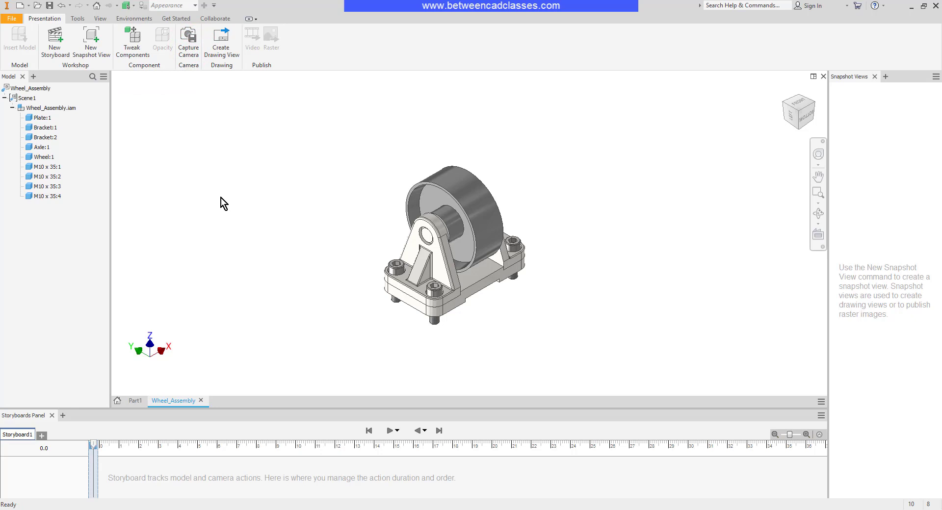
{"action": "mouse_move", "coordinate": [202, 182]}
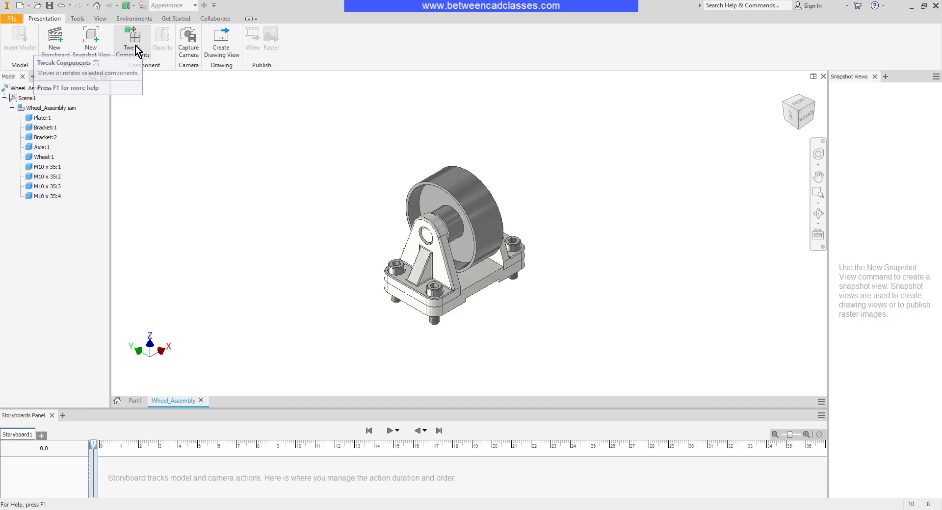
Start Tweak Components, drop the bracket and select bolts M10 x 35:1 through :4
{"action": "left_click", "coordinate": [132, 39]}
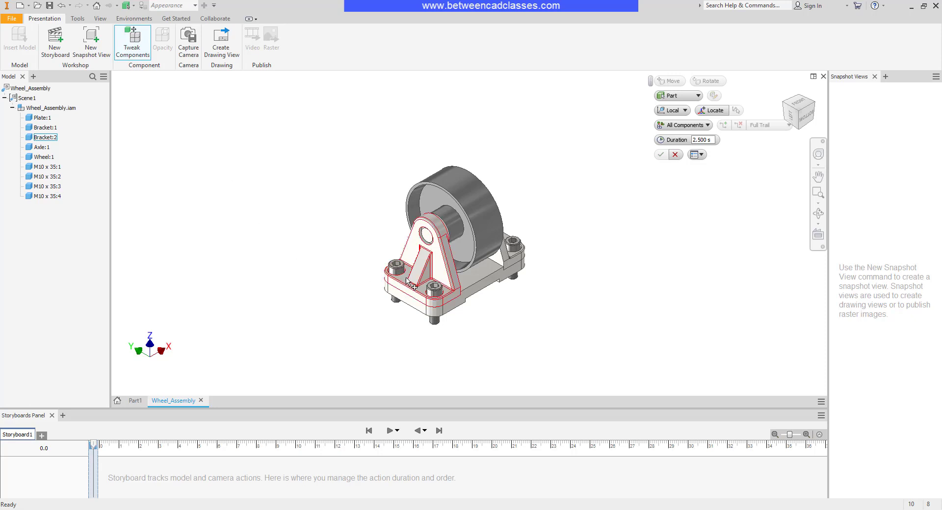
{"action": "left_click", "coordinate": [249, 221]}
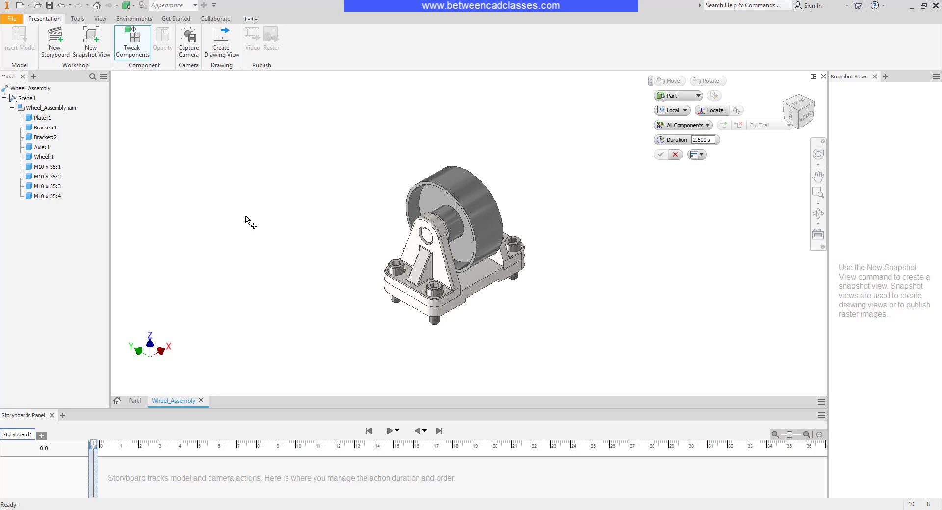
{"action": "left_click", "coordinate": [46, 166]}
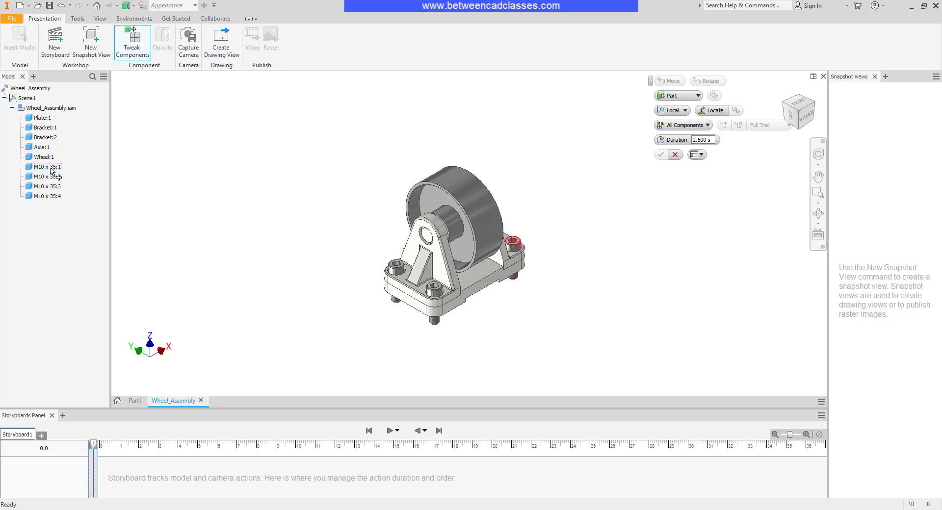
{"action": "left_click", "coordinate": [46, 176]}
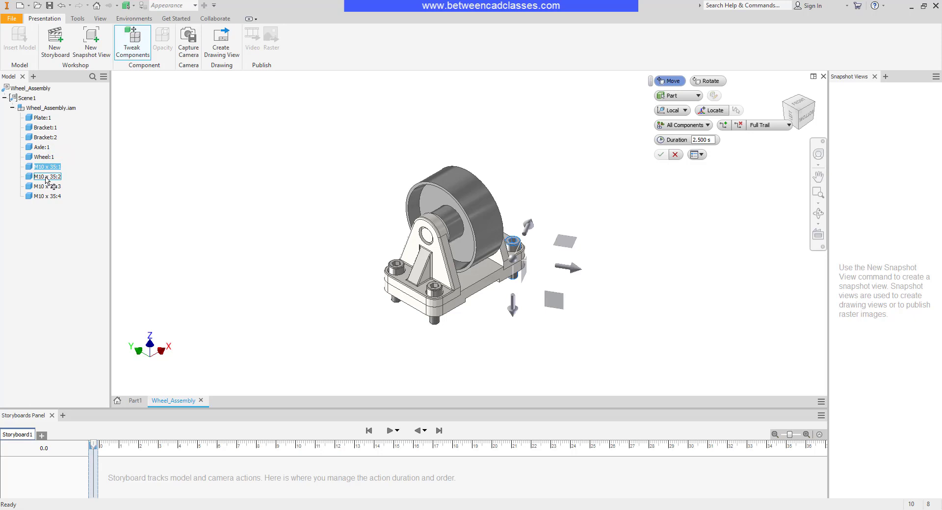
{"action": "left_click", "coordinate": [44, 196]}
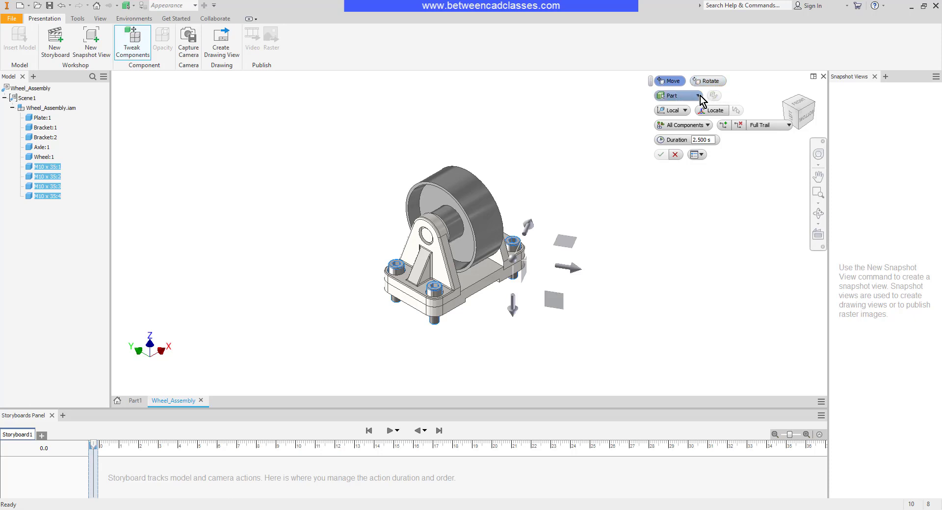
{"action": "left_click", "coordinate": [712, 96]}
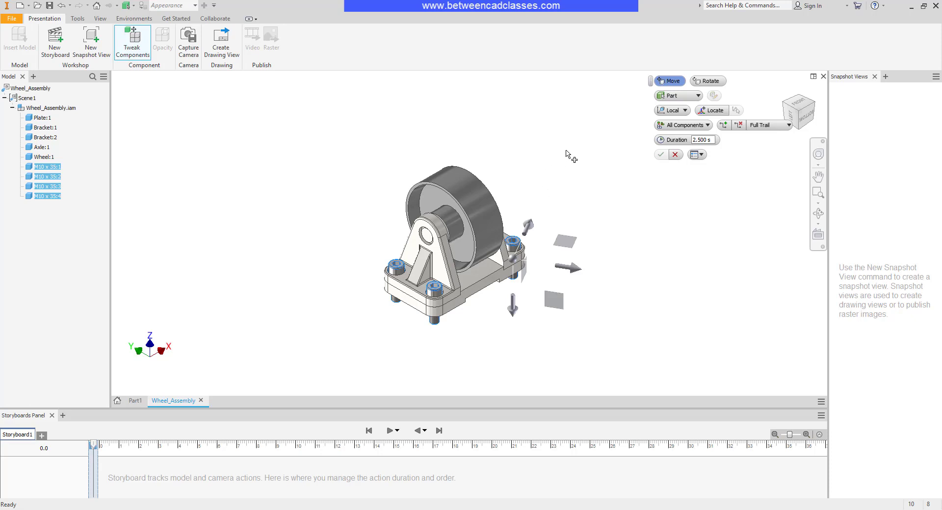
{"action": "mouse_move", "coordinate": [575, 192]}
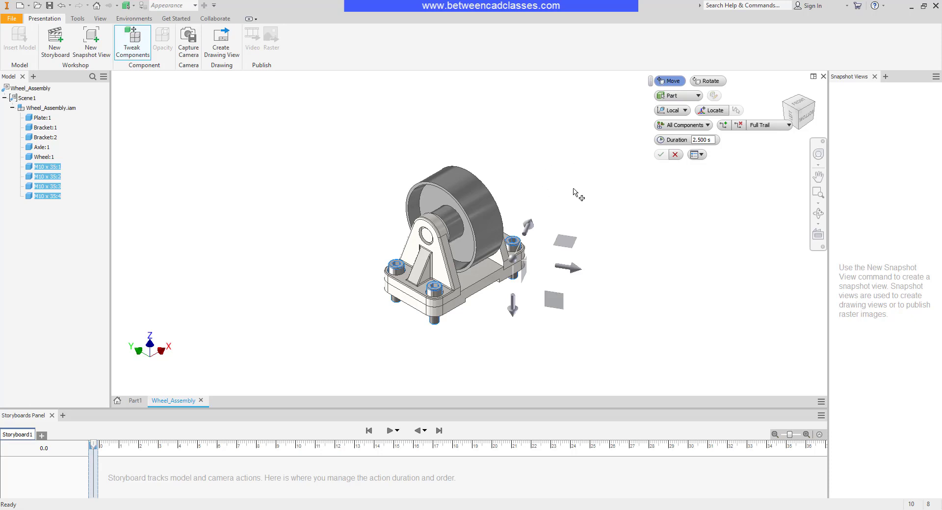
{"action": "mouse_move", "coordinate": [147, 365]}
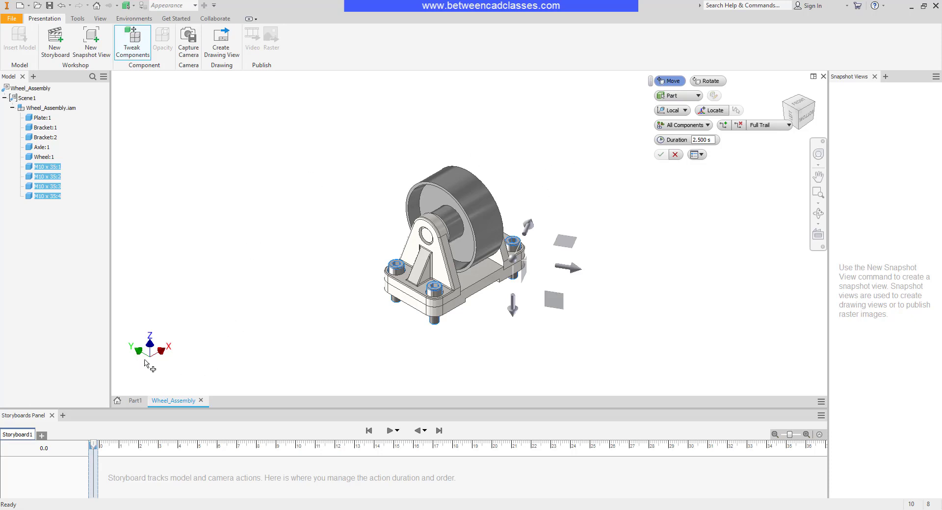
{"action": "mouse_move", "coordinate": [562, 261]}
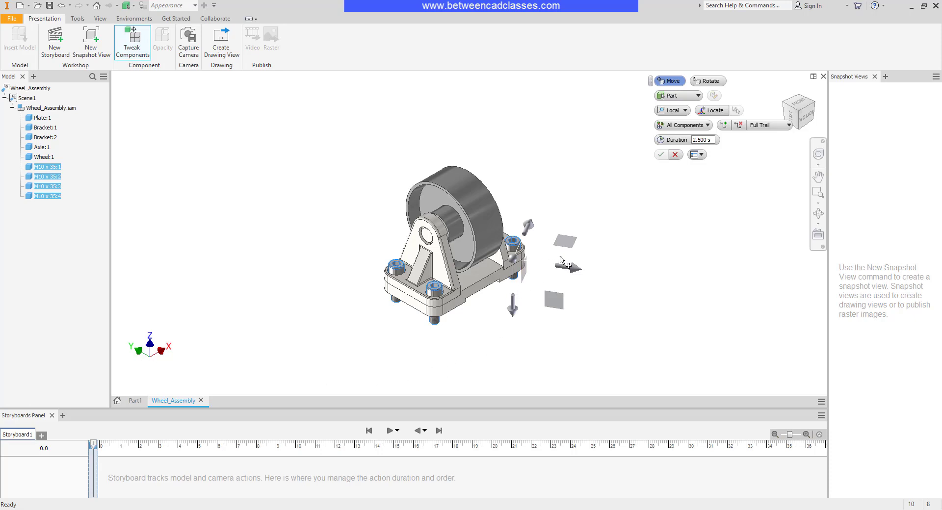
{"action": "mouse_move", "coordinate": [604, 300]}
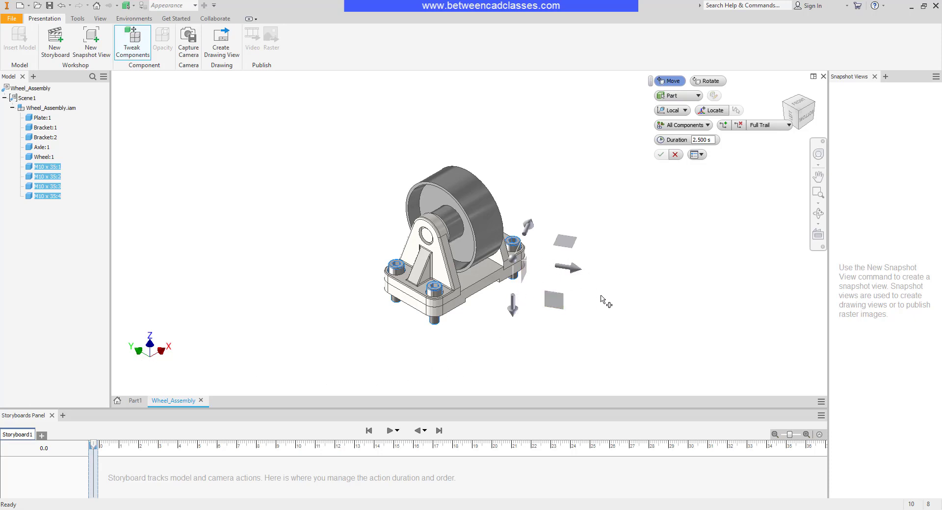
{"action": "mouse_move", "coordinate": [606, 173]}
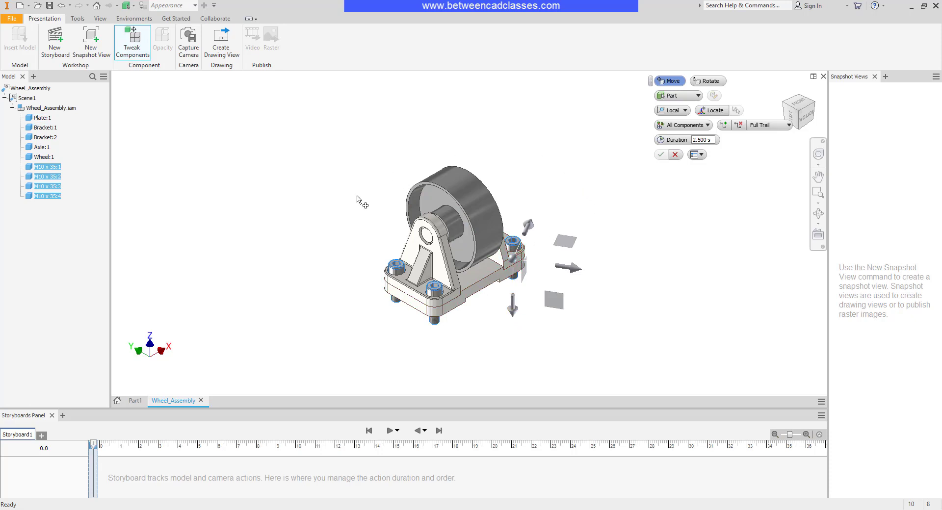
{"action": "mouse_move", "coordinate": [149, 351]}
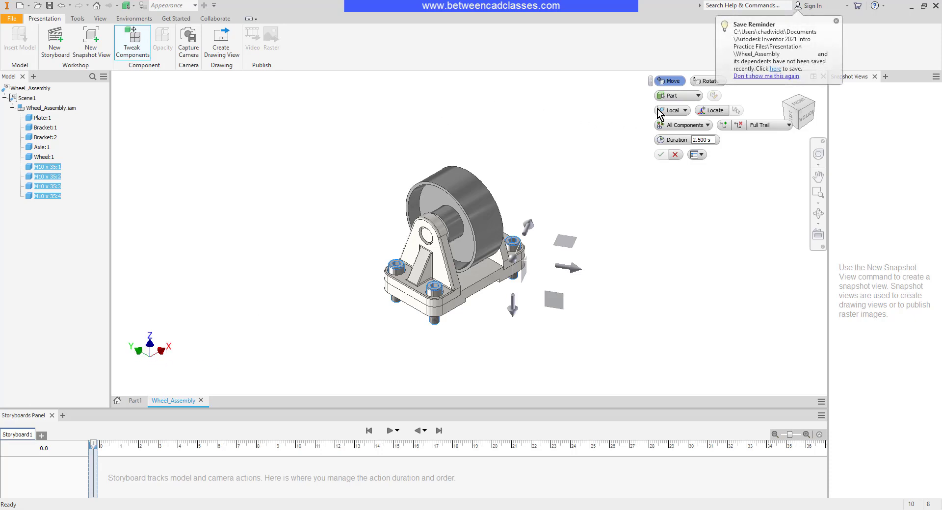
Switch the tweak coordinate orientation from Local to World
{"action": "left_click", "coordinate": [683, 110]}
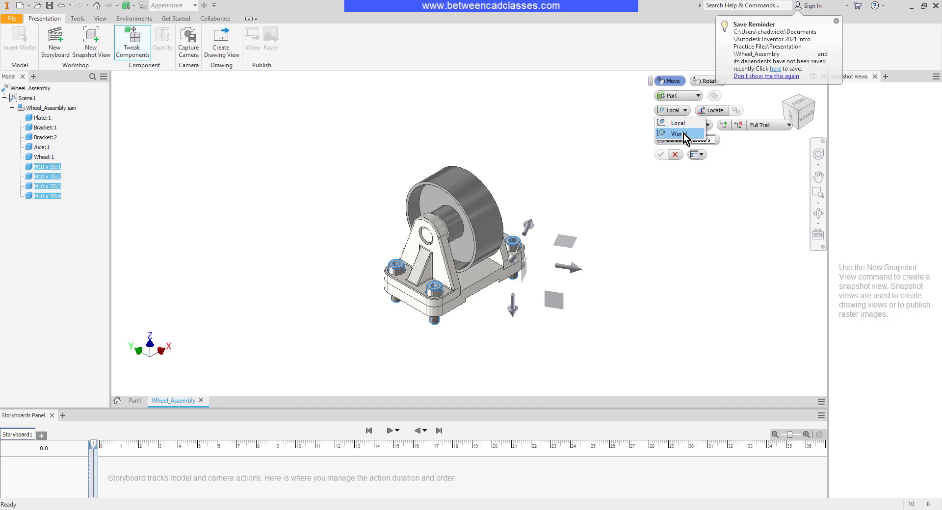
{"action": "left_click", "coordinate": [677, 133]}
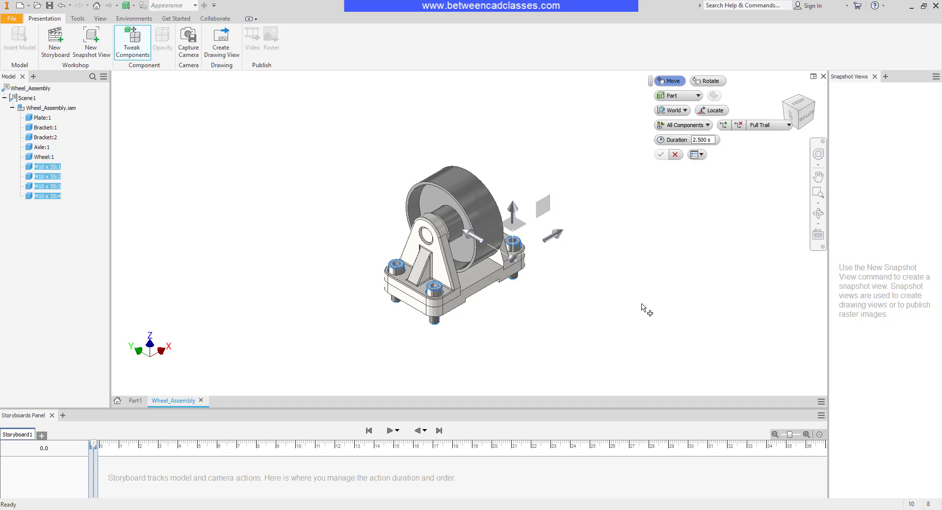
{"action": "mouse_move", "coordinate": [620, 231]}
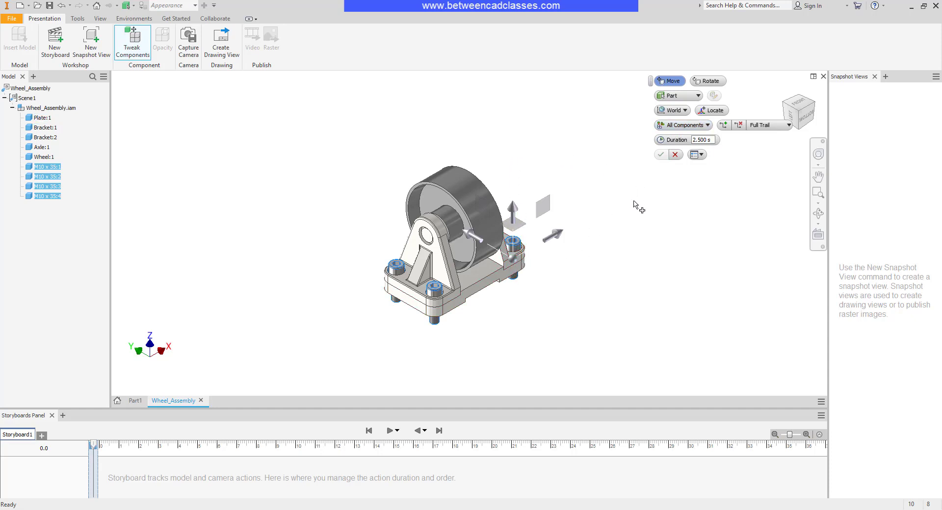
{"action": "left_click", "coordinate": [707, 125]}
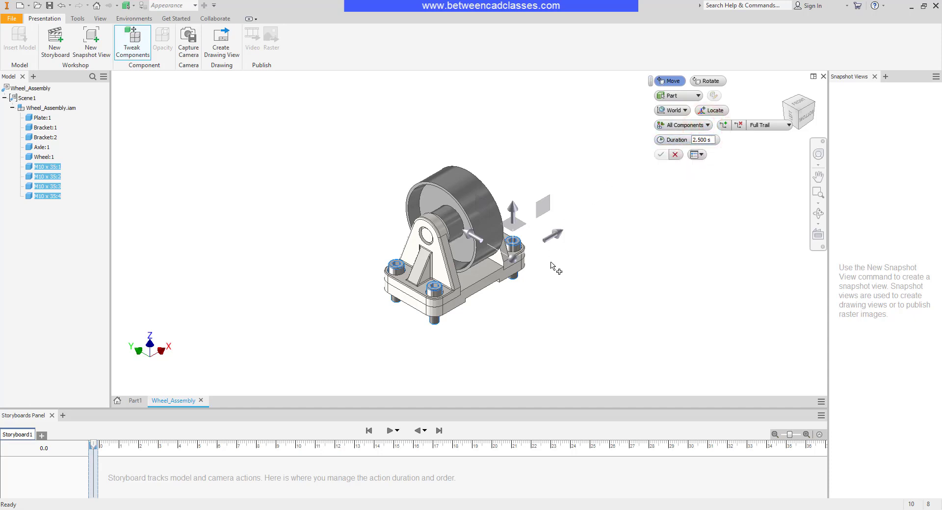
{"action": "mouse_move", "coordinate": [633, 171]}
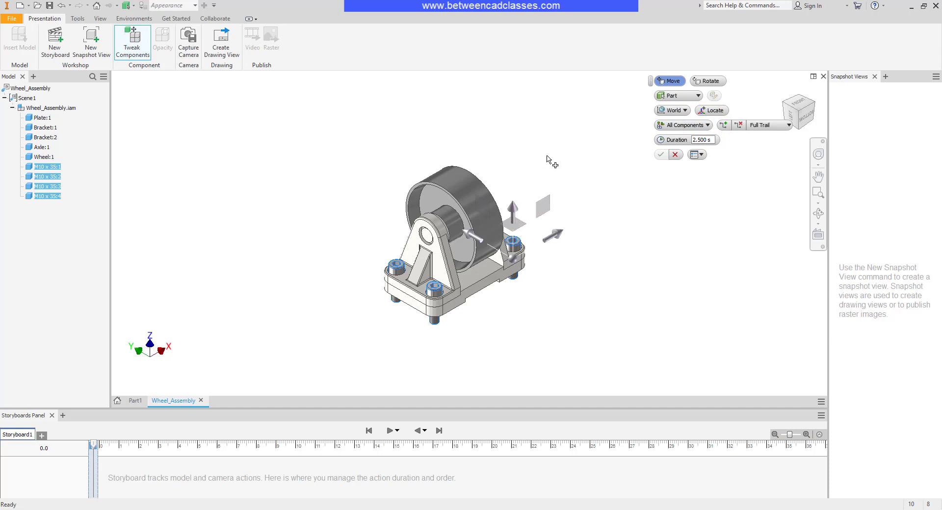
{"action": "mouse_move", "coordinate": [512, 214]}
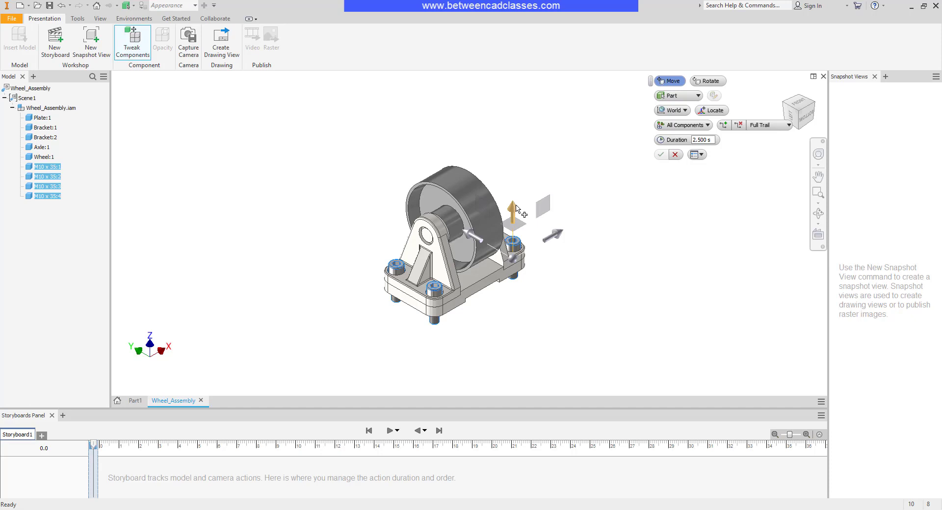
Move the four bolts 75 mm along Z and apply the tweak
{"action": "left_click_drag", "start_coordinate": [511, 208], "coordinate": [517, 179]}
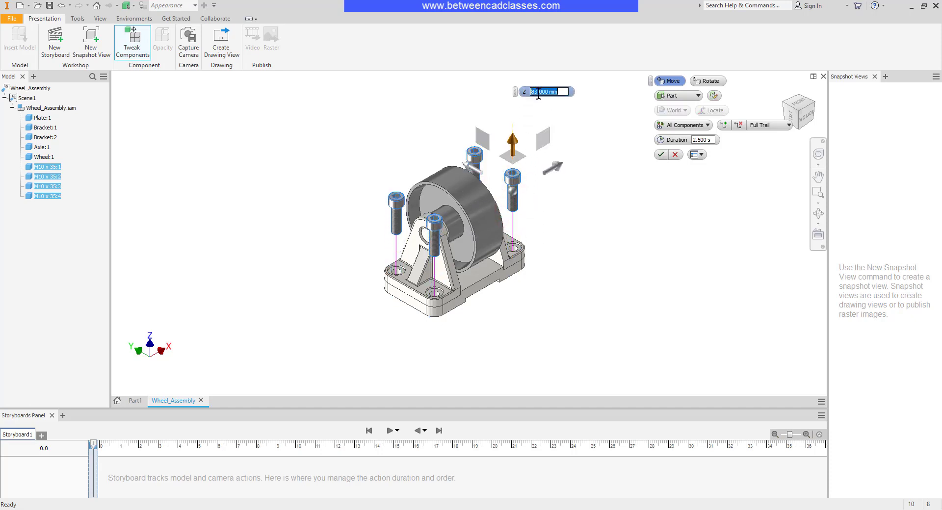
{"action": "type", "text": "75"}
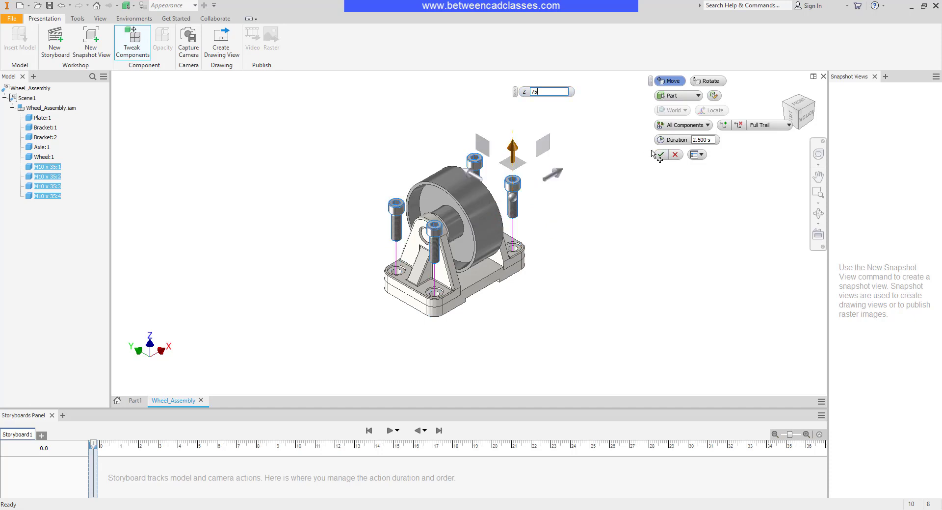
{"action": "left_click", "coordinate": [658, 154]}
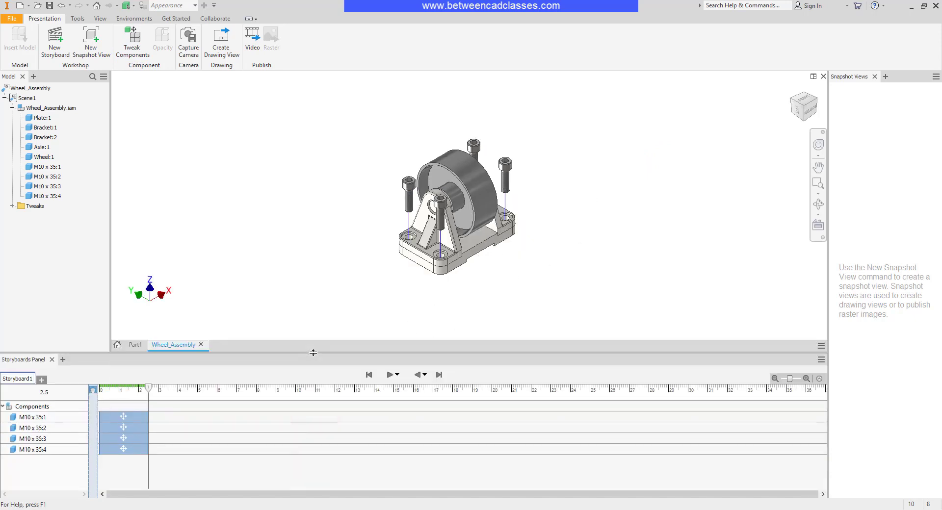
{"action": "left_click", "coordinate": [32, 417]}
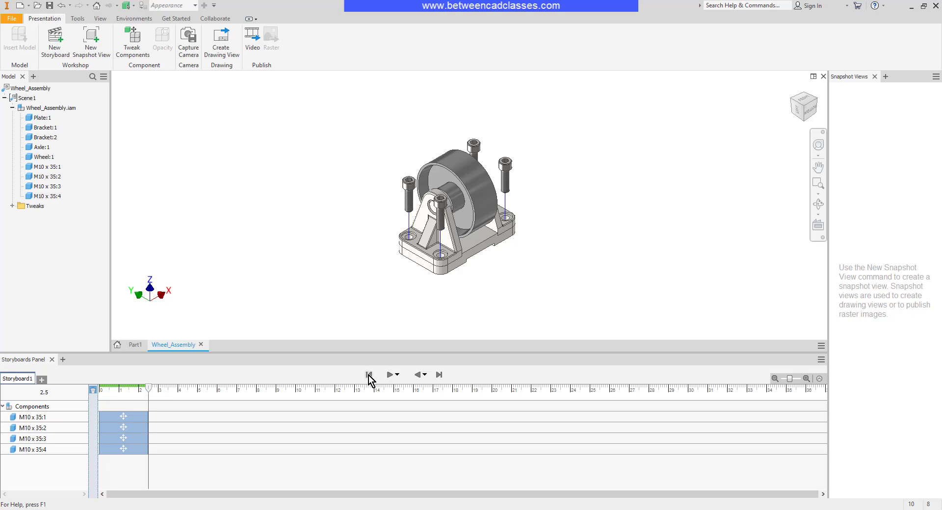
{"action": "left_click", "coordinate": [369, 375]}
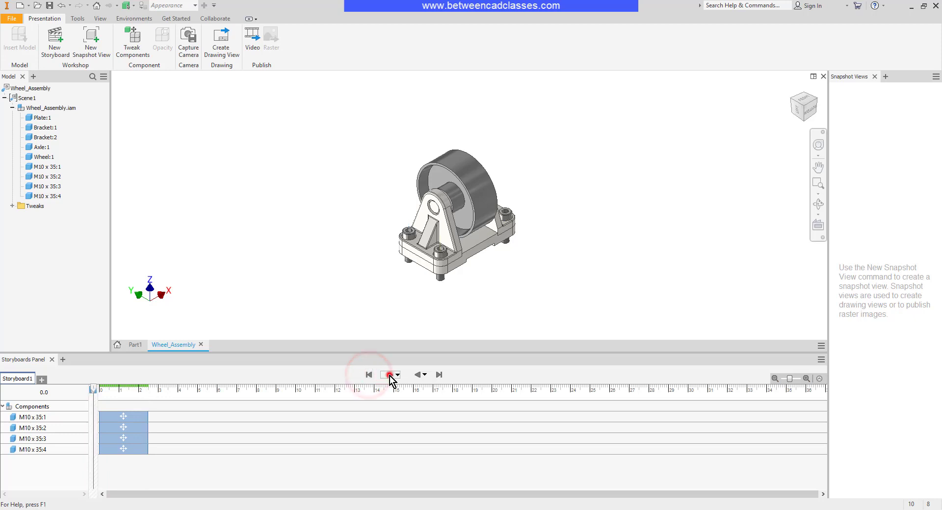
{"action": "left_click", "coordinate": [388, 374]}
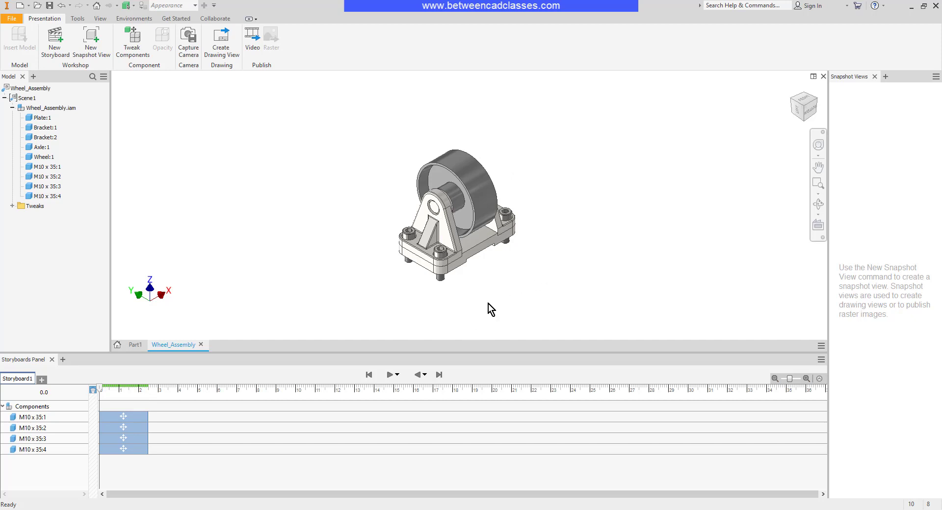
{"action": "left_click", "coordinate": [33, 417]}
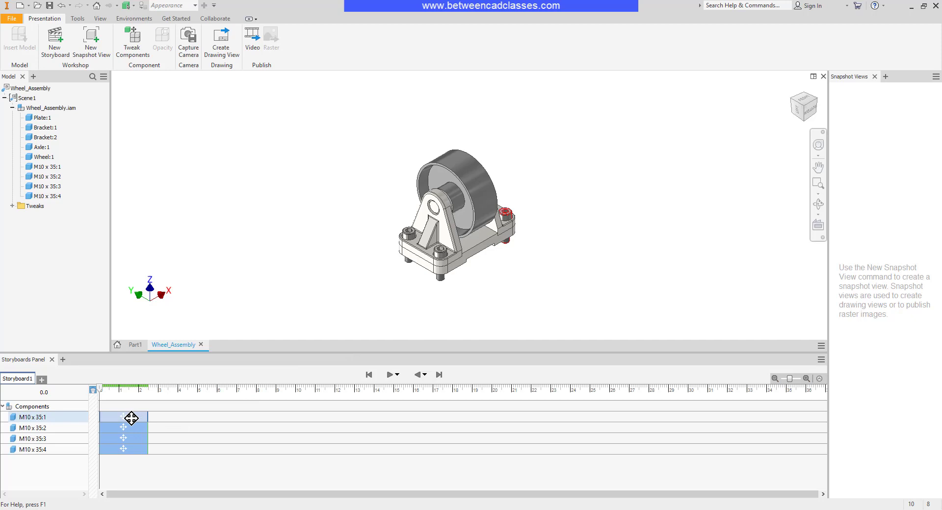
{"action": "mouse_move", "coordinate": [131, 417]}
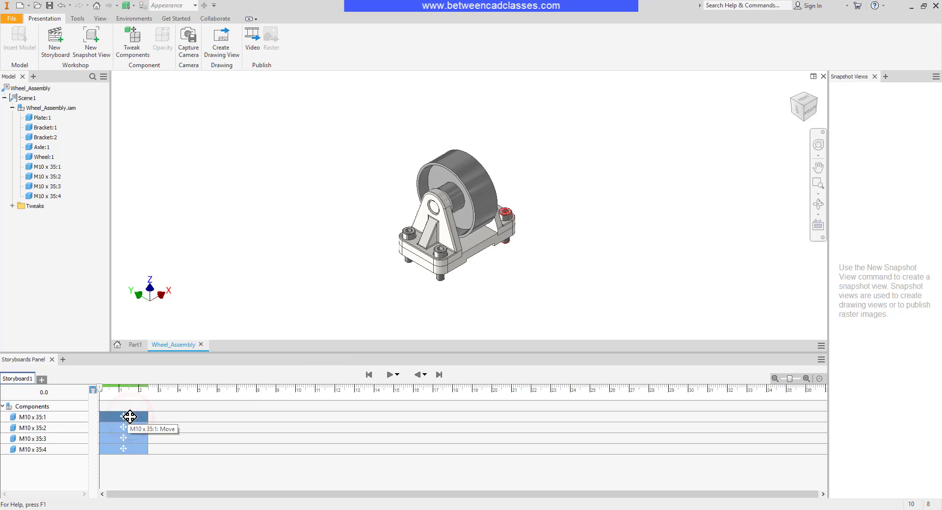
Set the bolt move actions to 3-second durations via Edit Time, previewing playback
{"action": "right_click", "coordinate": [123, 417]}
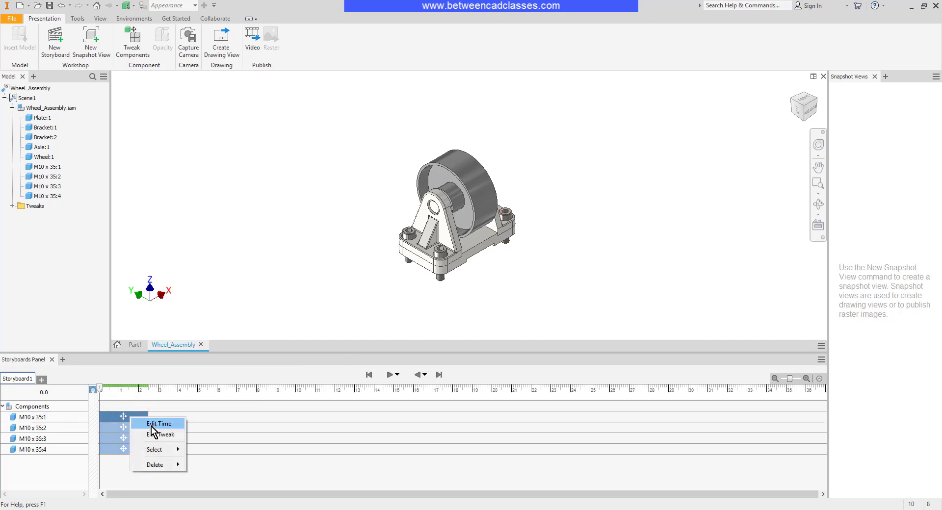
{"action": "left_click", "coordinate": [158, 423]}
{"action": "type", "text": "3"}
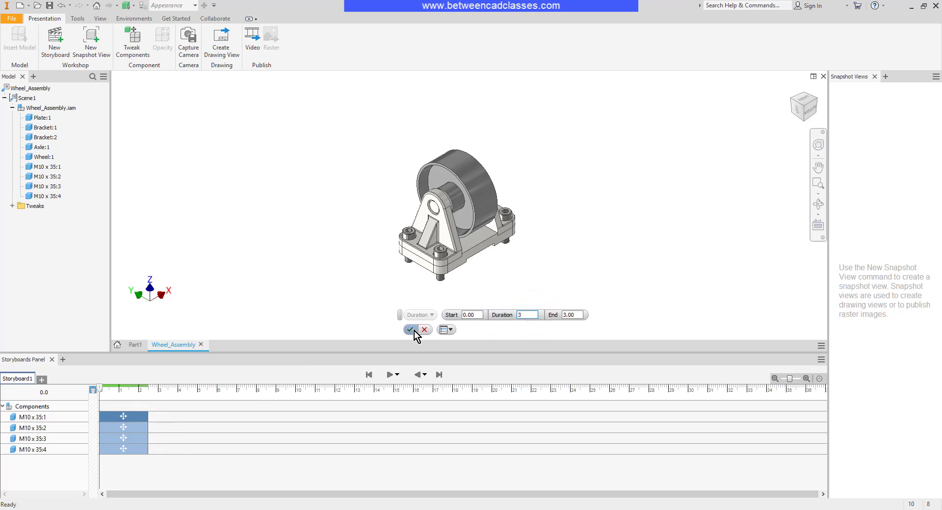
{"action": "left_click", "coordinate": [410, 329]}
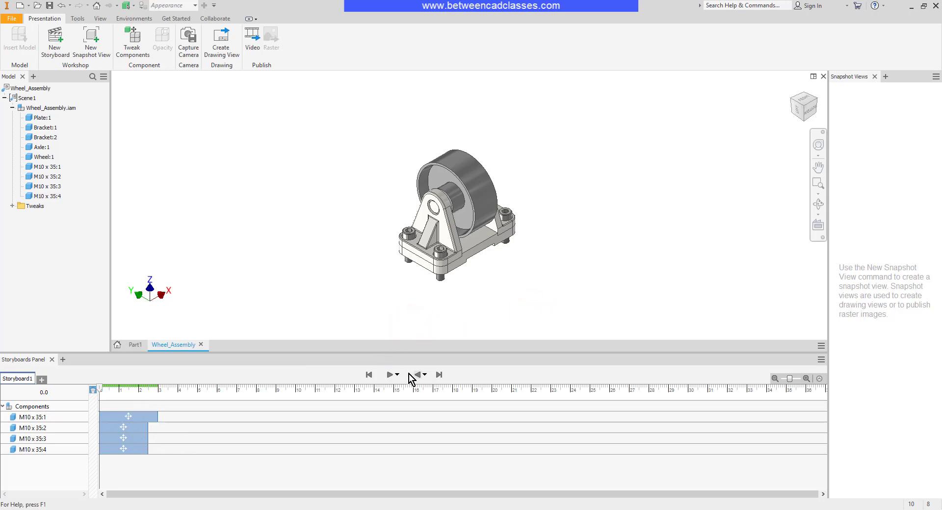
{"action": "left_click", "coordinate": [391, 374]}
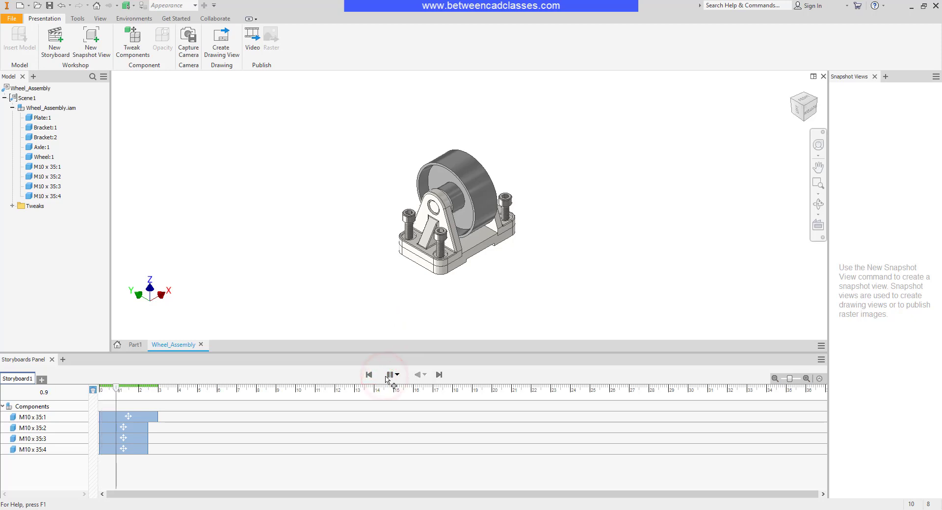
{"action": "left_click", "coordinate": [389, 374]}
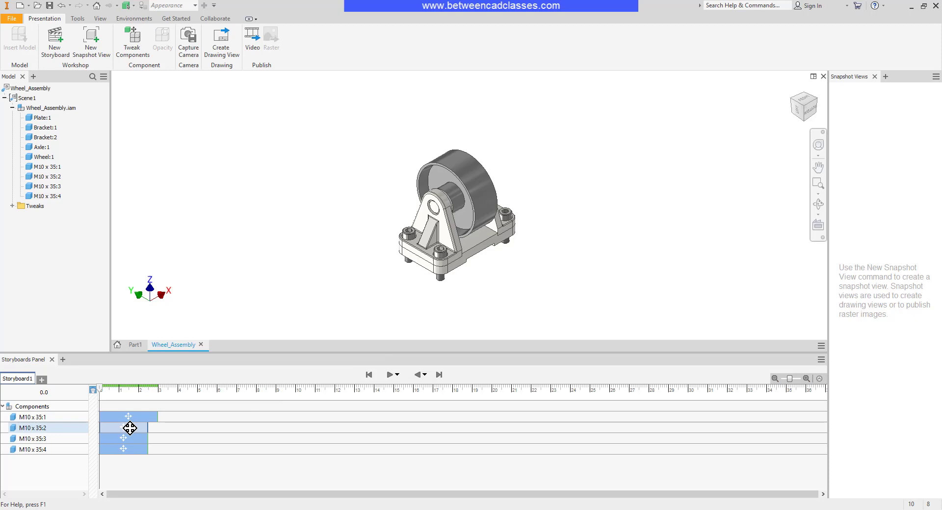
{"action": "double_click", "coordinate": [123, 428]}
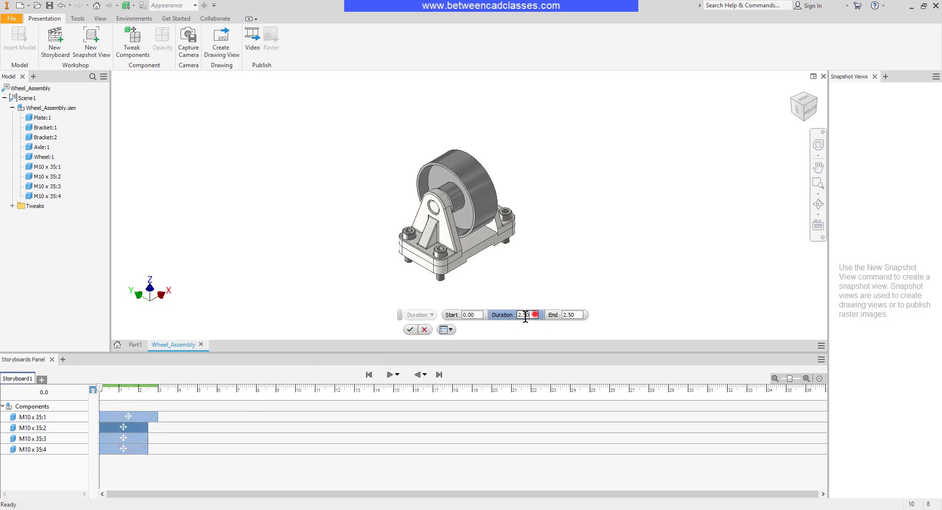
{"action": "left_click", "coordinate": [410, 329]}
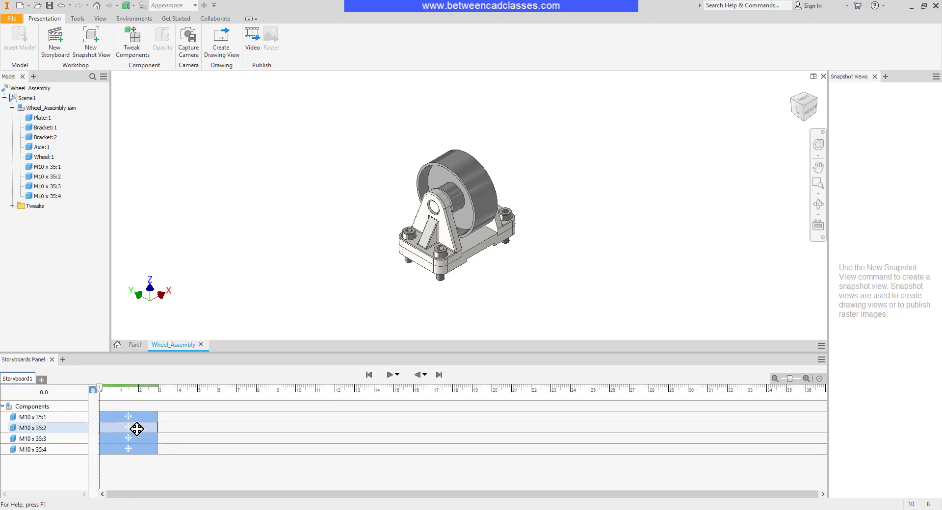
Slide the later bolt action bars along the timeline and preview the staggered animation
{"action": "left_click_drag", "start_coordinate": [128, 427], "coordinate": [192, 427]}
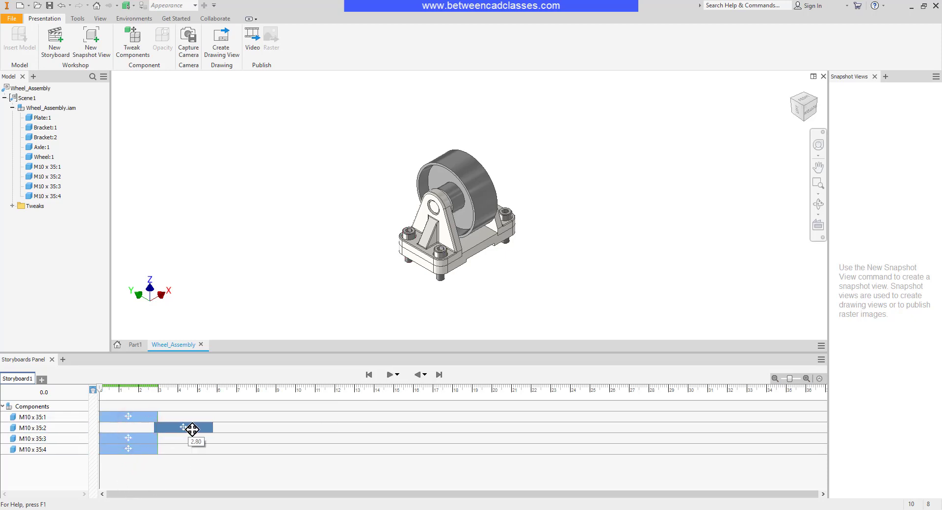
{"action": "left_click_drag", "start_coordinate": [183, 427], "coordinate": [204, 438]}
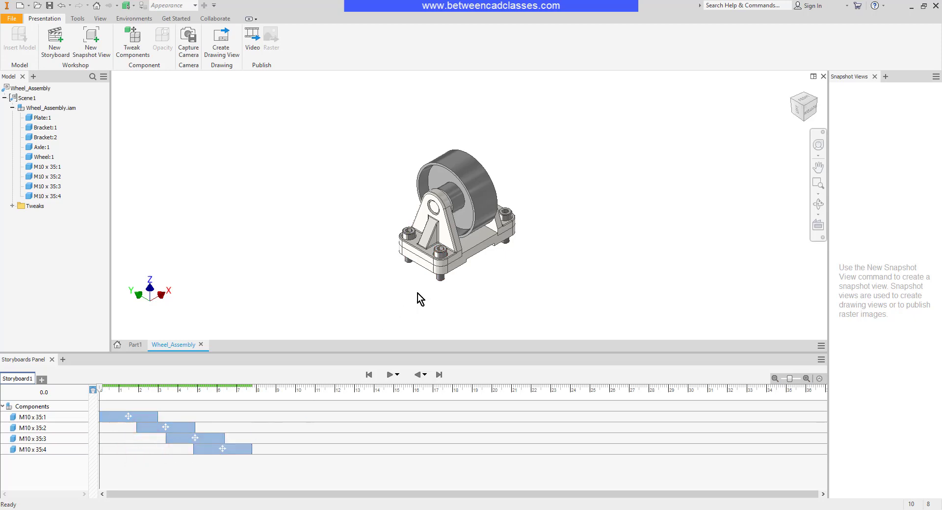
{"action": "left_click", "coordinate": [389, 374]}
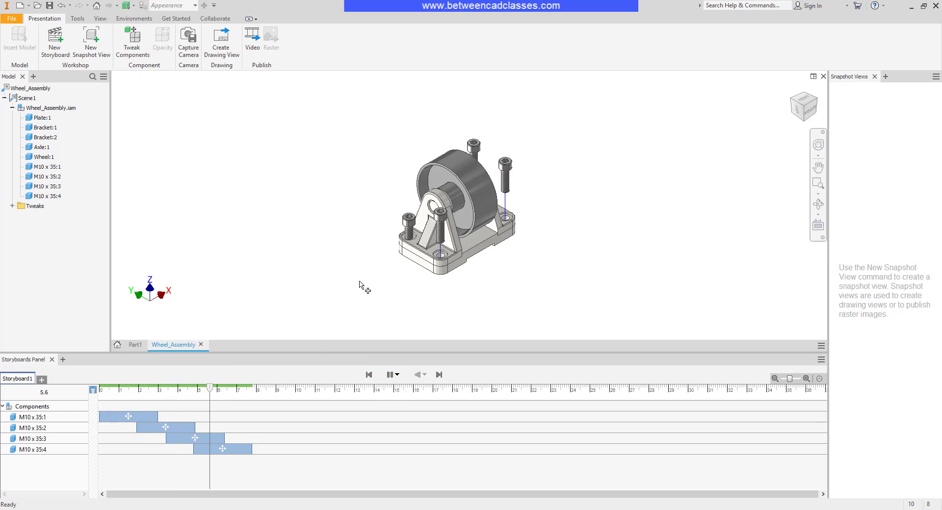
{"action": "left_click", "coordinate": [389, 375]}
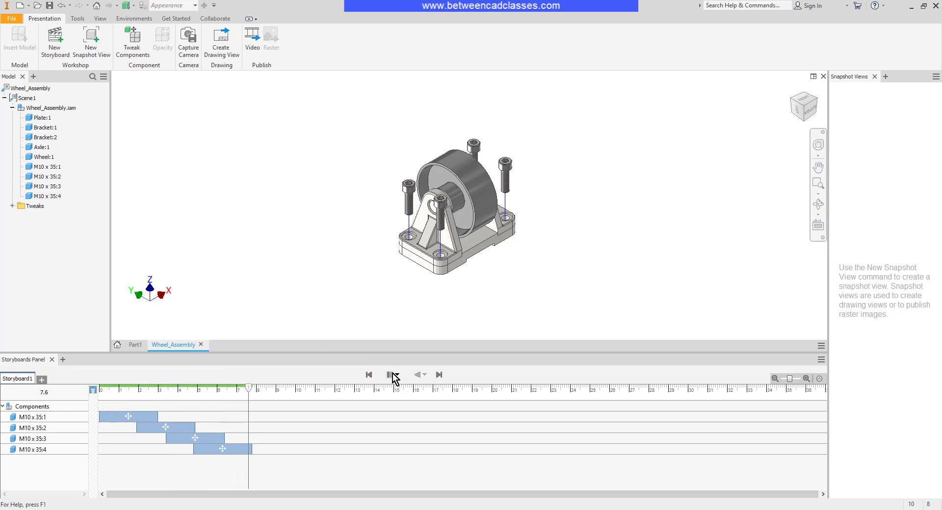
{"action": "left_click", "coordinate": [389, 374]}
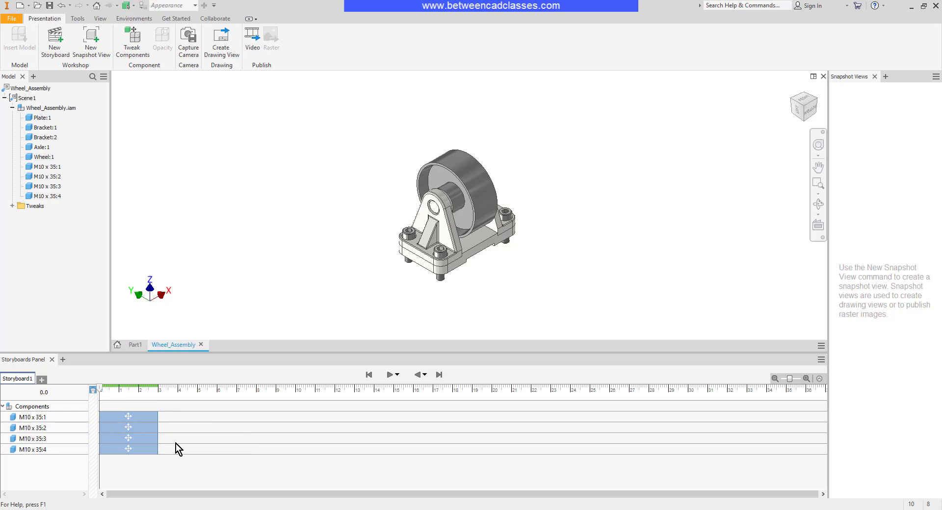
{"action": "mouse_move", "coordinate": [220, 454]}
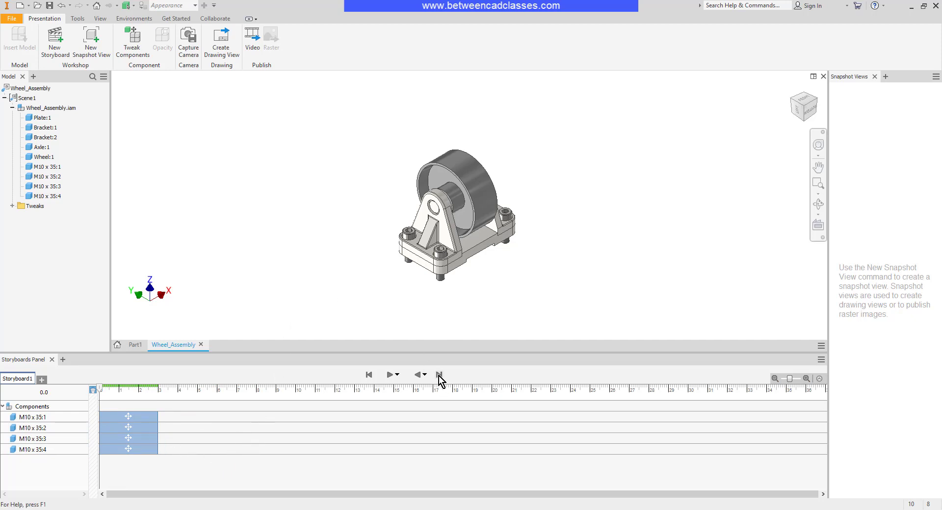
Jump the playhead to the 3.0 s end, showing all bolts lifted out
{"action": "left_click", "coordinate": [438, 374]}
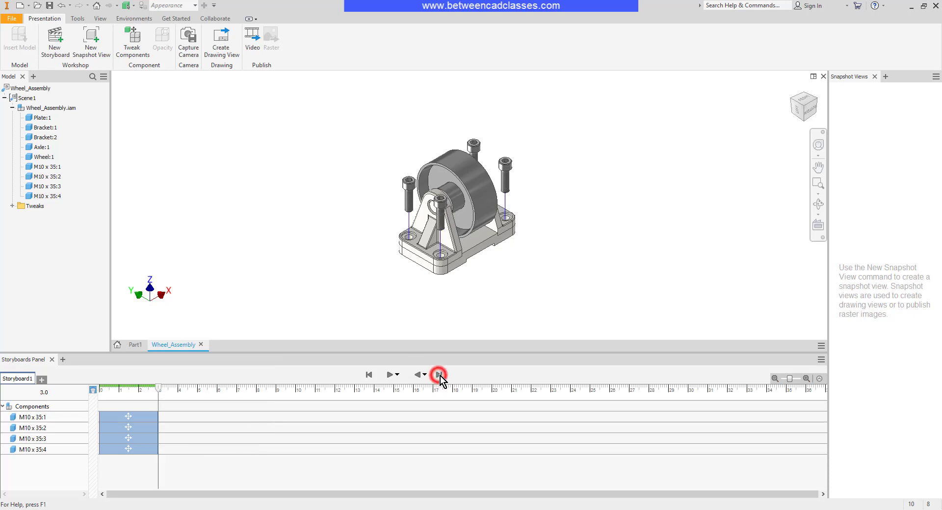
Edit the bolts' move tweak so all four bolts rise 140 mm instead of 75 mm
{"action": "left_click", "coordinate": [438, 374]}
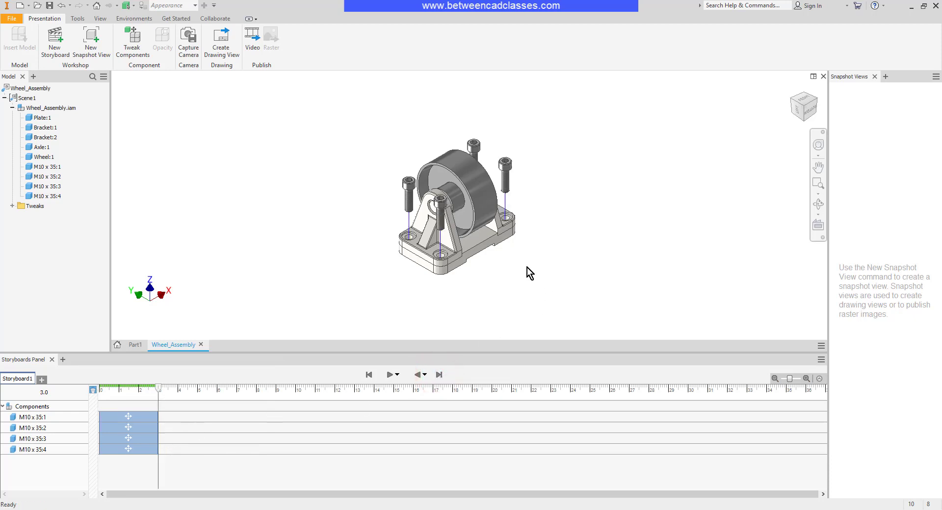
{"action": "left_click", "coordinate": [462, 180]}
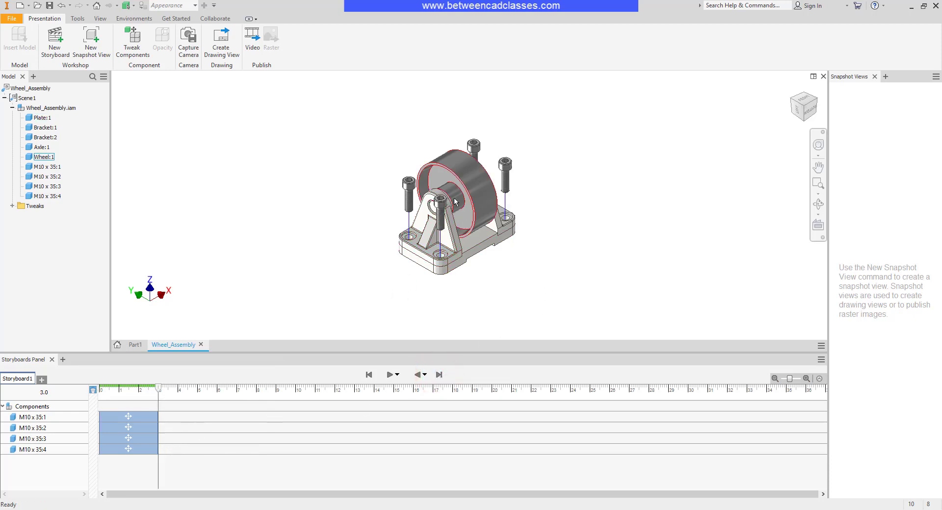
{"action": "left_click", "coordinate": [386, 87]}
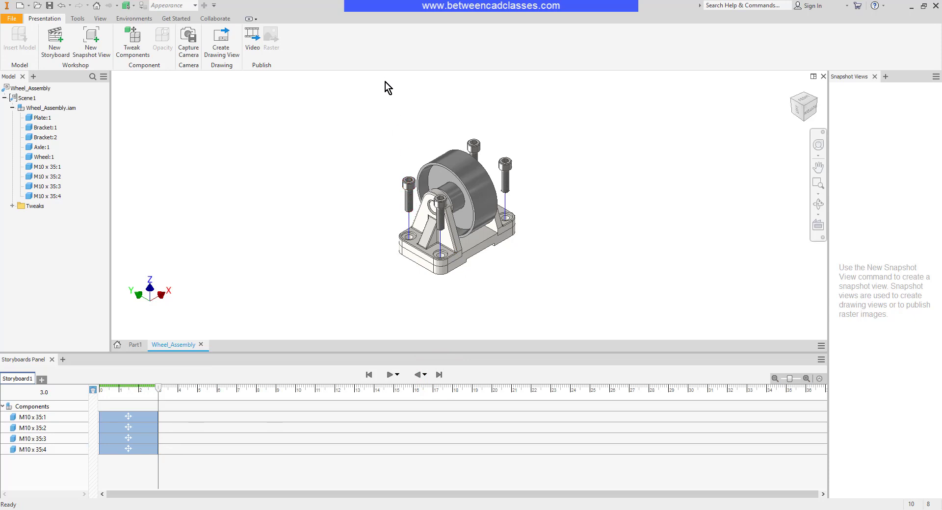
{"action": "left_click", "coordinate": [128, 416]}
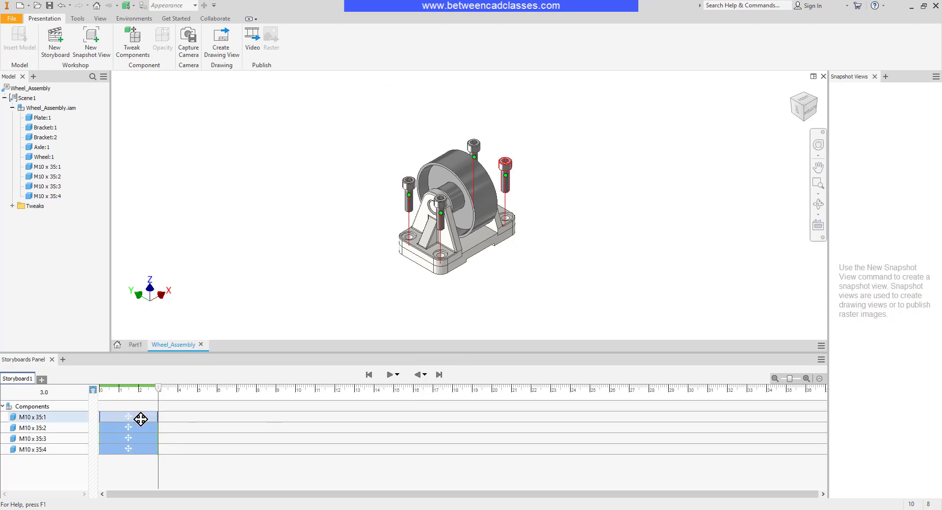
{"action": "right_click", "coordinate": [128, 417]}
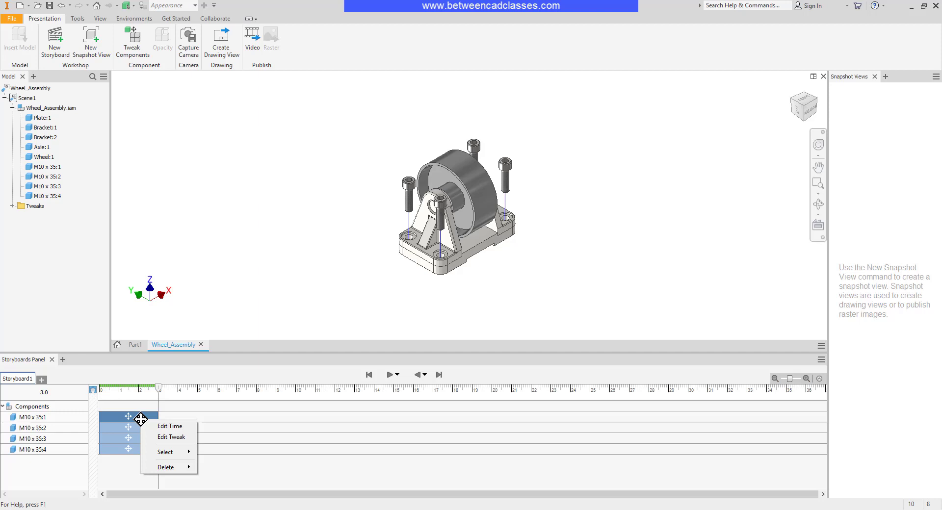
{"action": "left_click", "coordinate": [171, 437]}
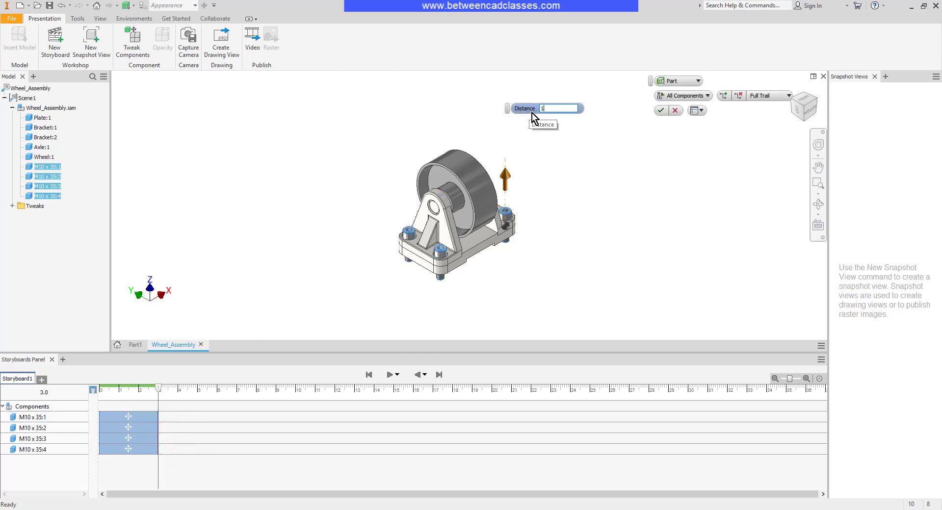
{"action": "type", "text": "140"}
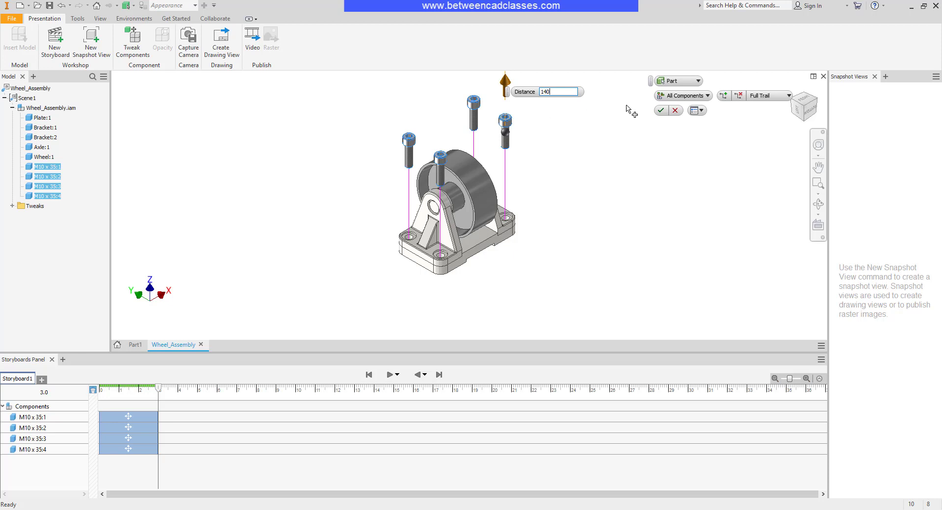
{"action": "left_click", "coordinate": [660, 109]}
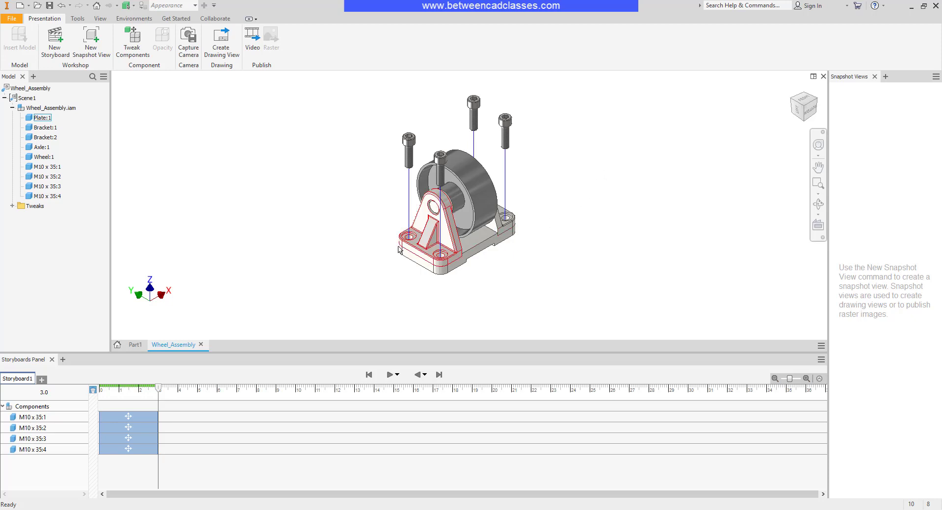
Drag Bracket:2 outward away from the plate as a new tweak action
{"action": "left_click", "coordinate": [131, 42]}
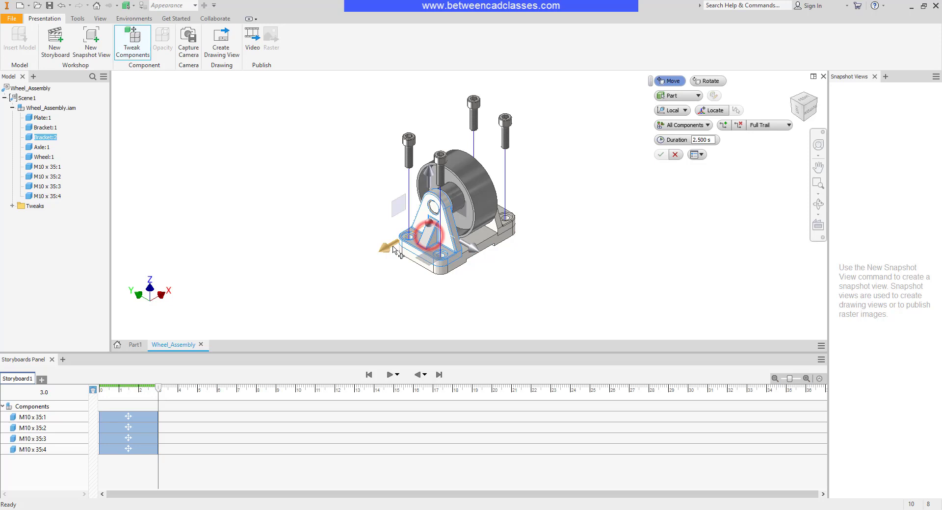
{"action": "left_click_drag", "start_coordinate": [420, 241], "coordinate": [333, 276]}
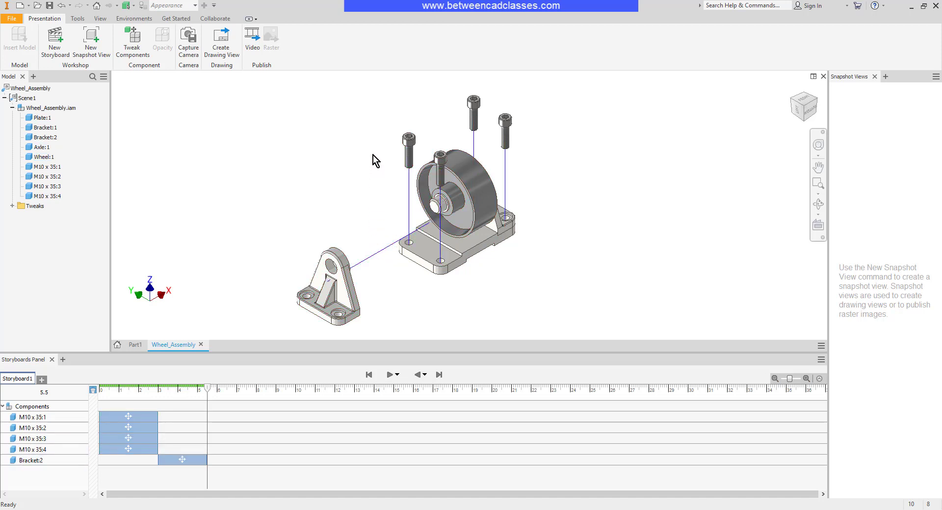
{"action": "left_click", "coordinate": [132, 40]}
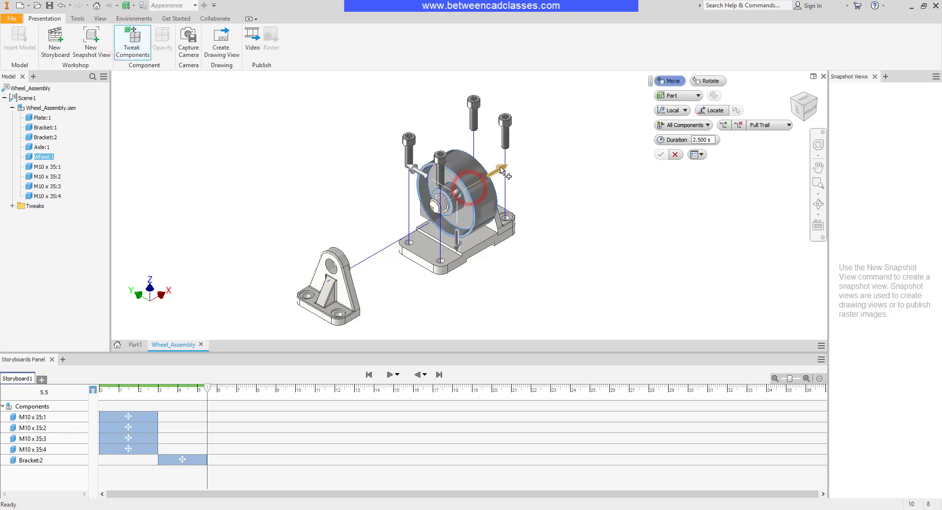
Pull Wheel:1 out along the axle, lift it up, then rotate it 90 degrees flat
{"action": "left_click_drag", "start_coordinate": [501, 171], "coordinate": [447, 208]}
{"action": "type", "text": "-110"}
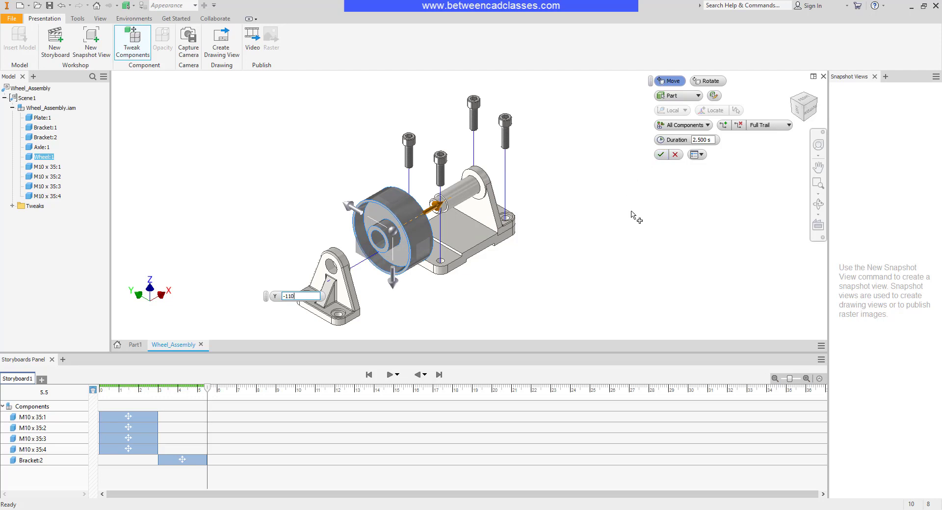
{"action": "mouse_move", "coordinate": [399, 291]}
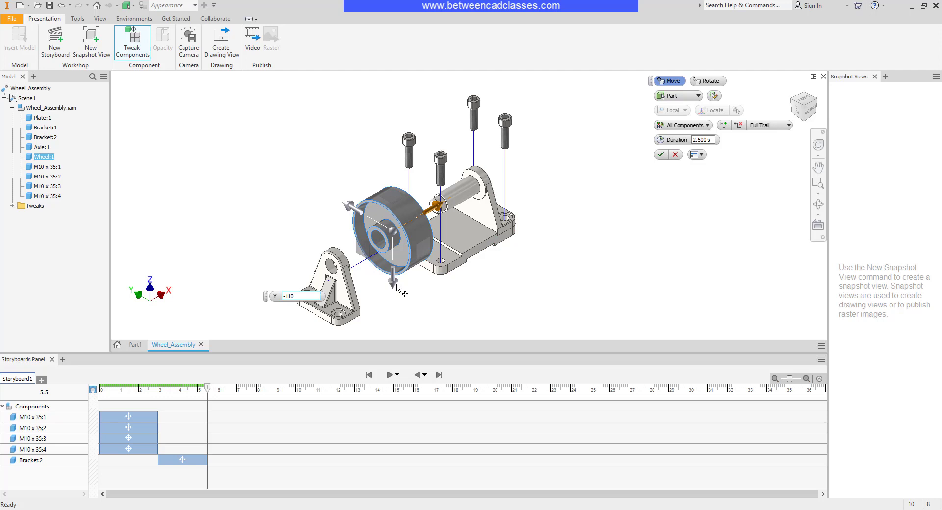
{"action": "left_click_drag", "start_coordinate": [393, 273], "coordinate": [393, 259]}
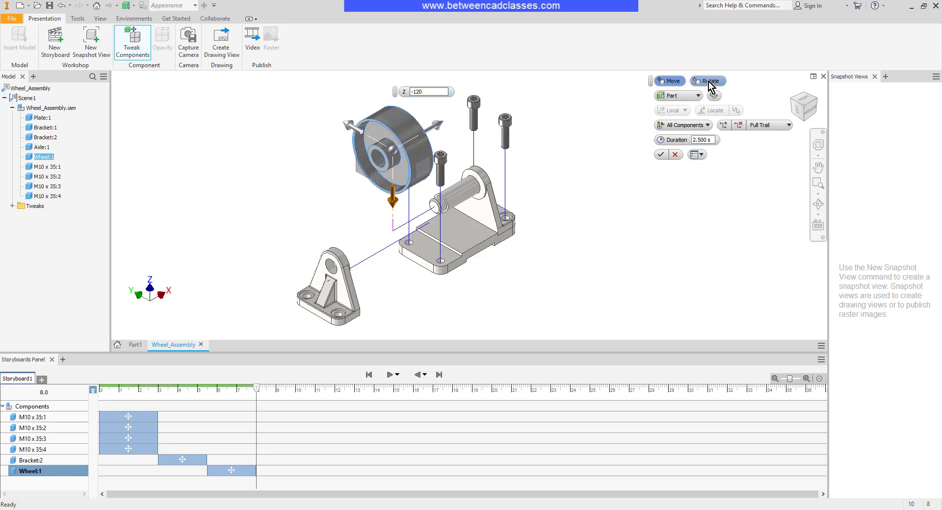
{"action": "left_click", "coordinate": [709, 81]}
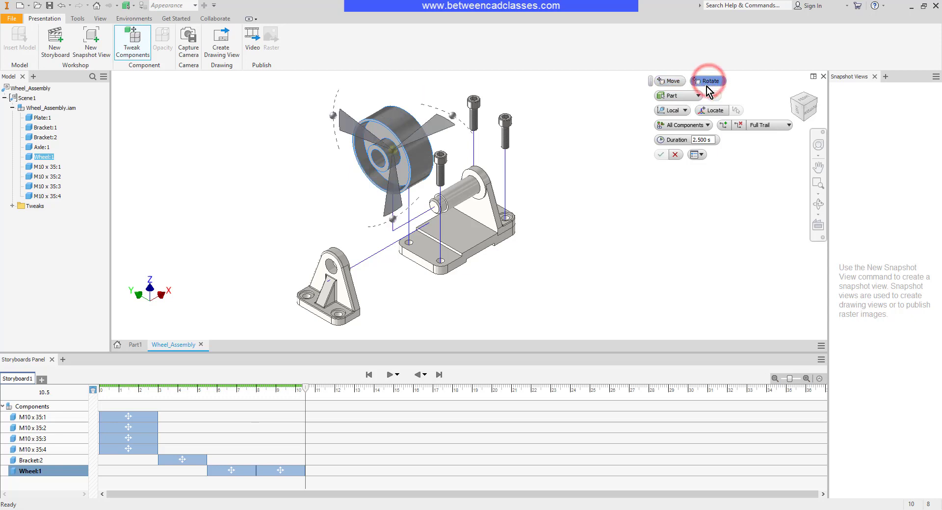
{"action": "left_click", "coordinate": [709, 80]}
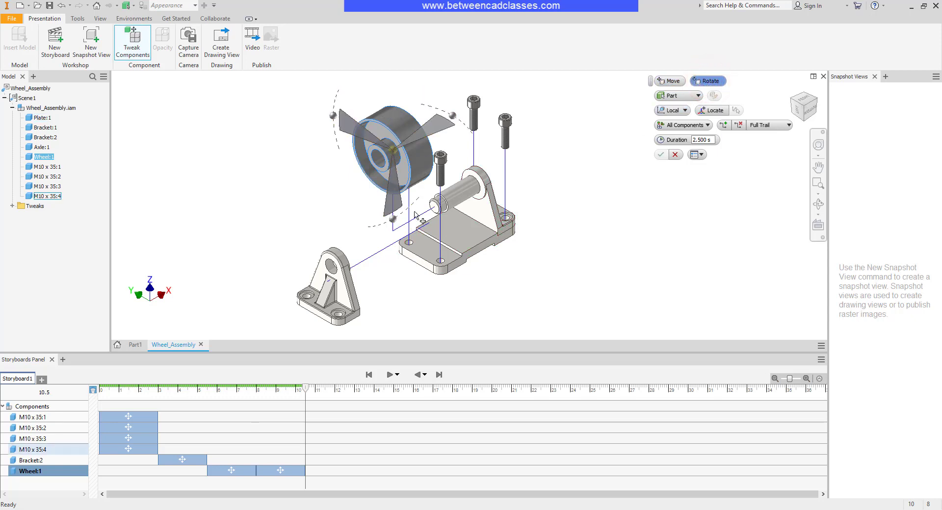
{"action": "left_click", "coordinate": [393, 200]}
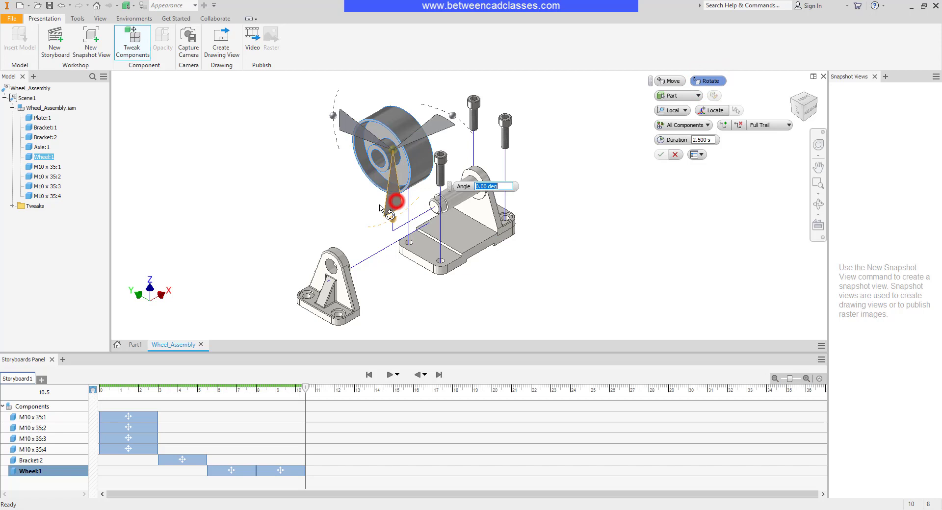
{"action": "left_click_drag", "start_coordinate": [393, 201], "coordinate": [360, 207]}
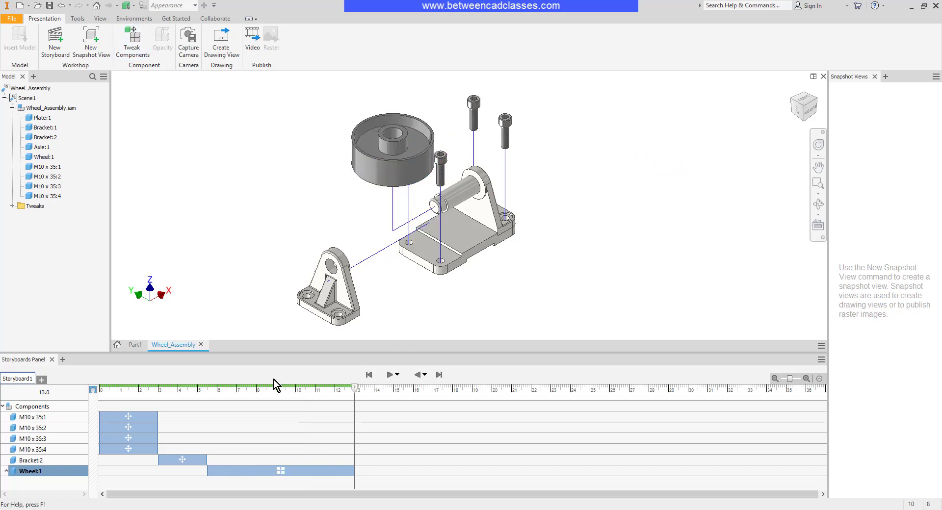
Align Wheel:1's rotation with its upward lift and replay the storyboard to confirm a 10.5 s end
{"action": "left_click_drag", "start_coordinate": [354, 389], "coordinate": [195, 390]}
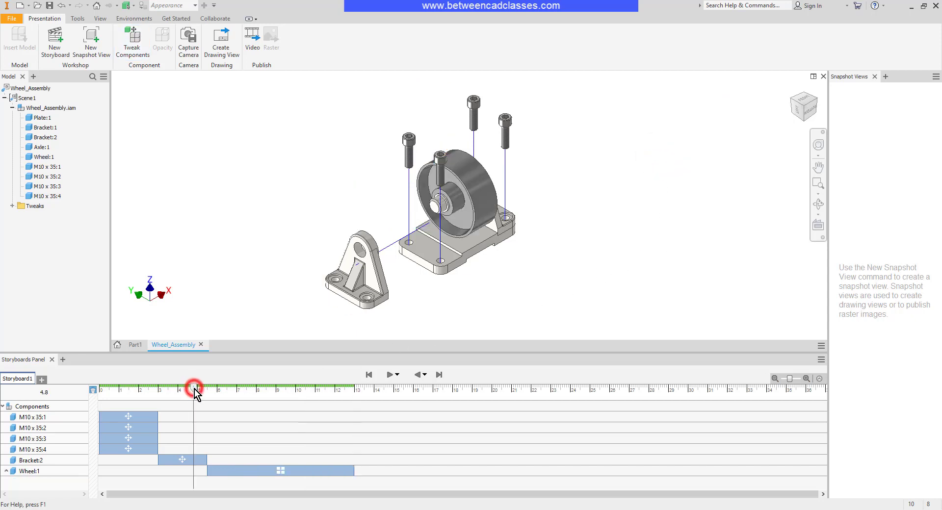
{"action": "left_click", "coordinate": [388, 374]}
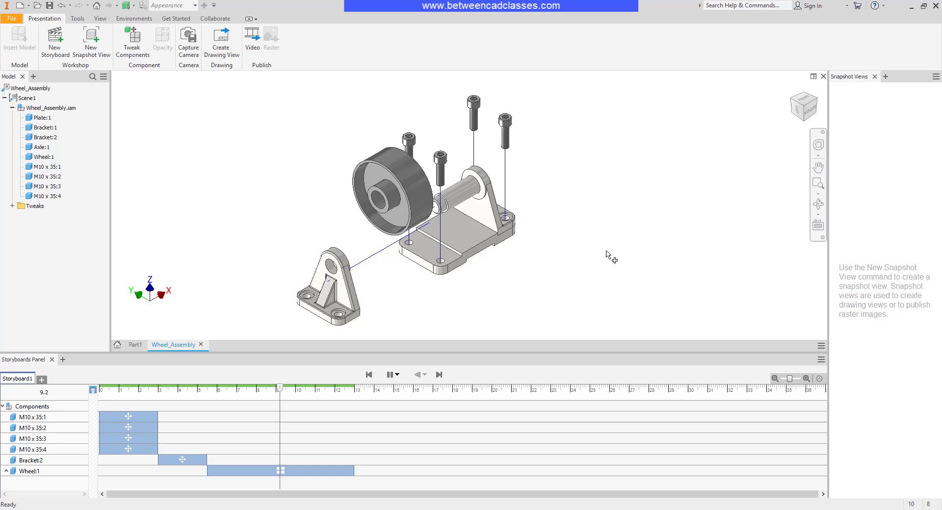
{"action": "left_click", "coordinate": [389, 374]}
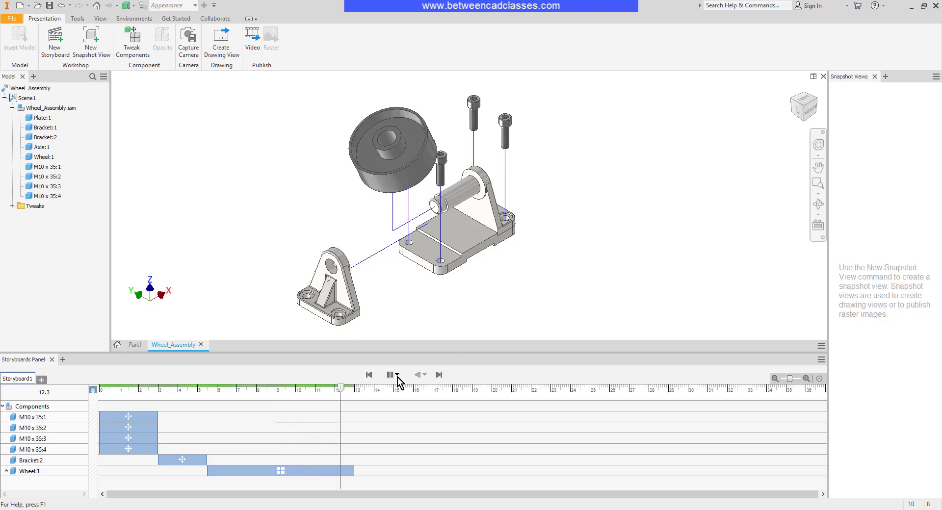
{"action": "left_click", "coordinate": [390, 374]}
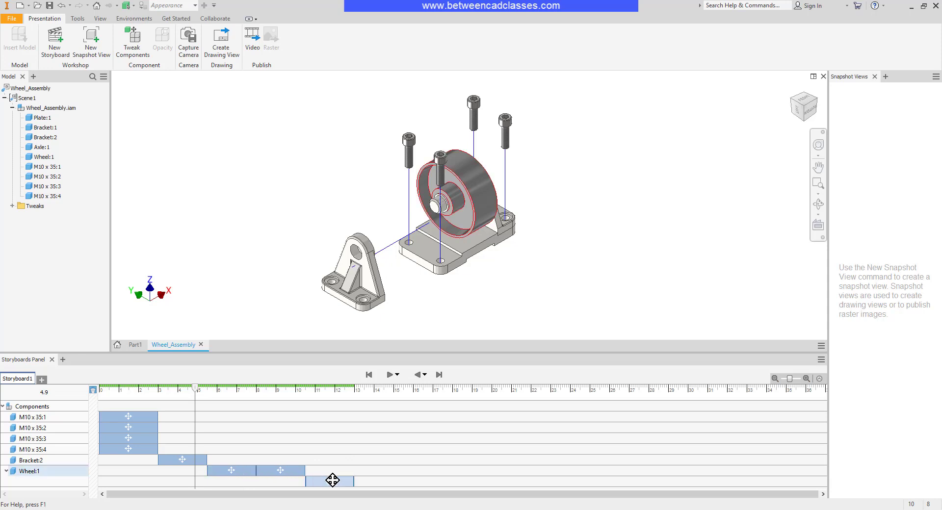
{"action": "mouse_move", "coordinate": [337, 481]}
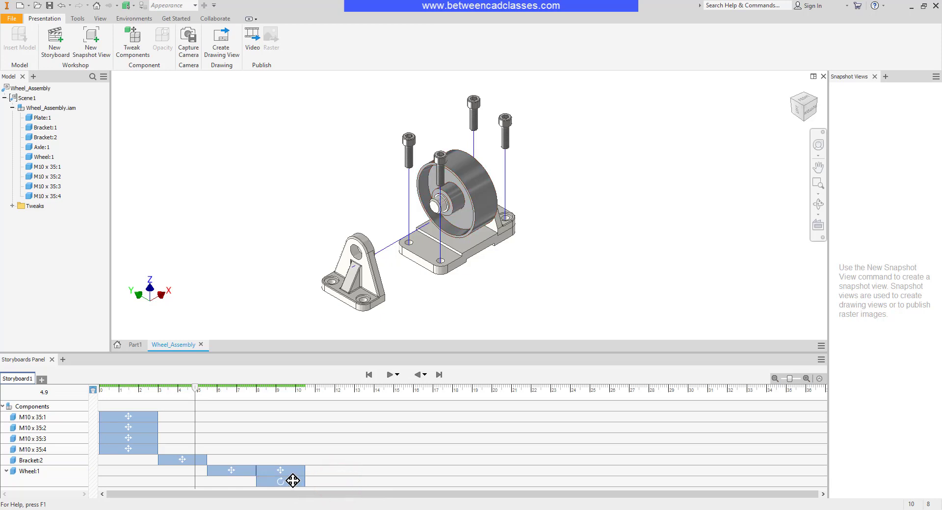
{"action": "mouse_move", "coordinate": [390, 377]}
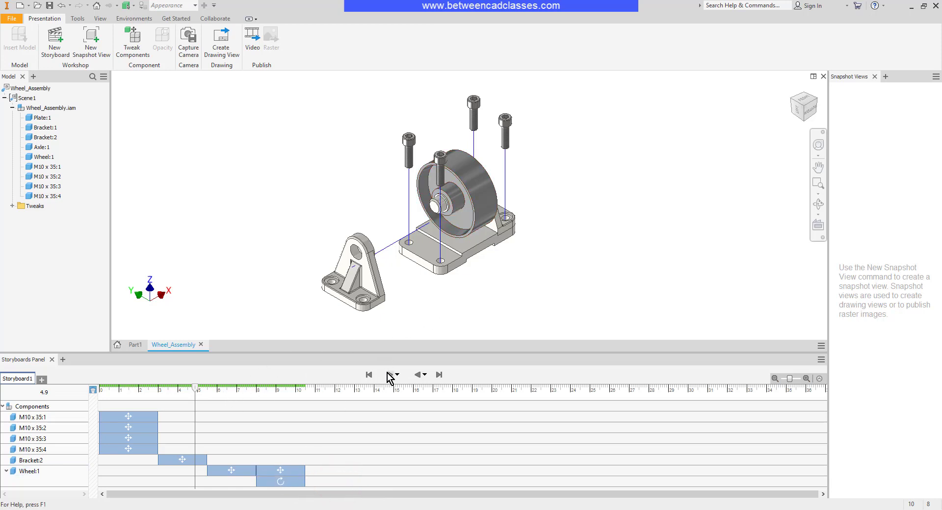
{"action": "left_click", "coordinate": [389, 375]}
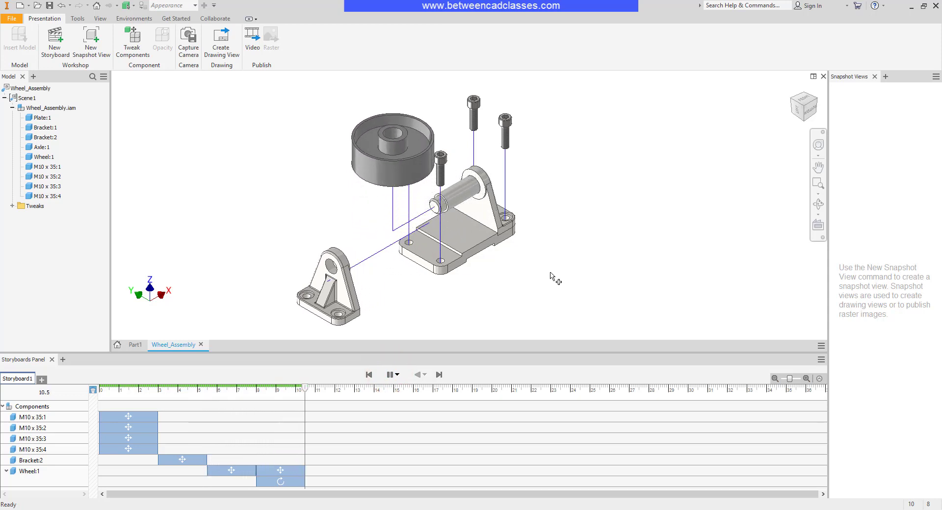
{"action": "left_click", "coordinate": [439, 374]}
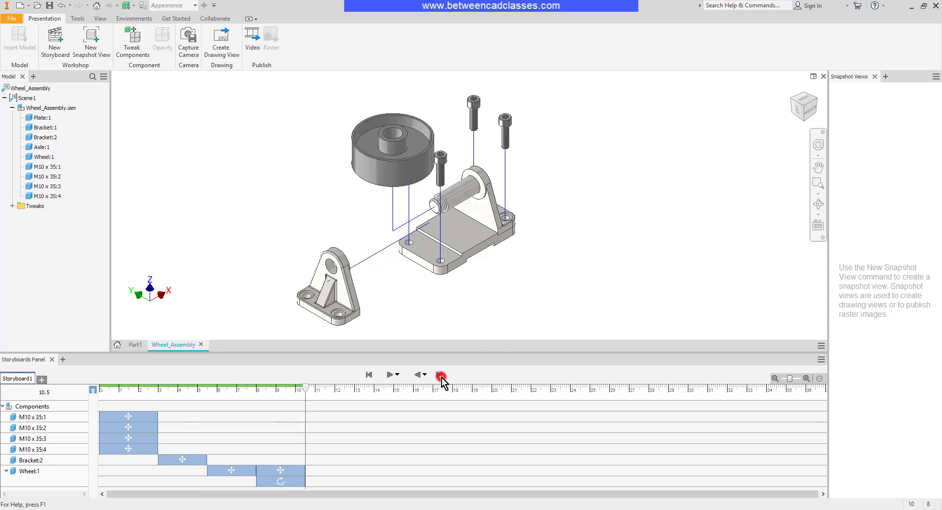
Move Axle:1 along its axis by -110 as a new storyboard action
{"action": "left_click", "coordinate": [442, 374]}
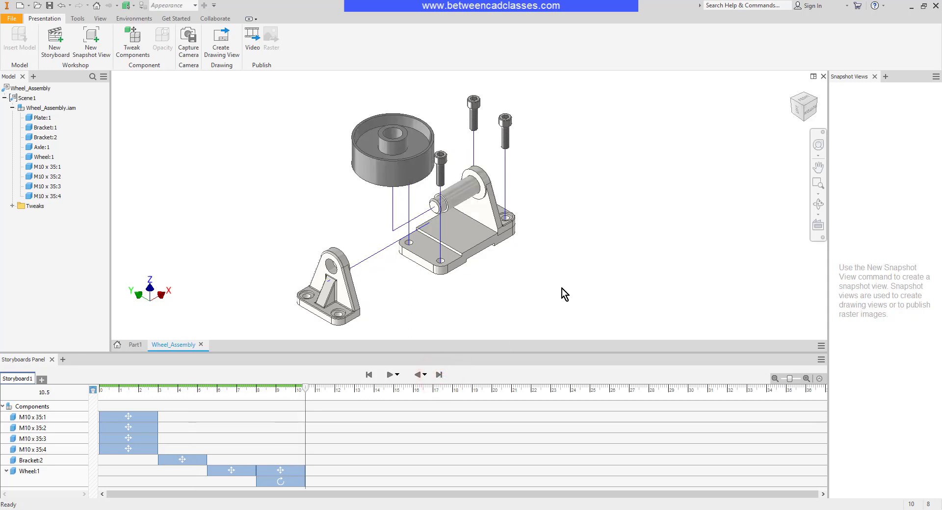
{"action": "mouse_move", "coordinate": [517, 248]}
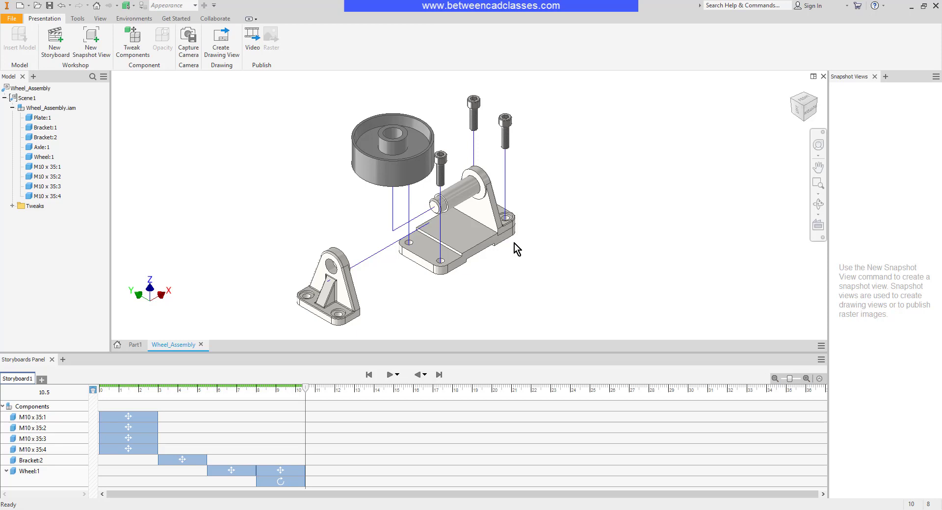
{"action": "left_click", "coordinate": [133, 45]}
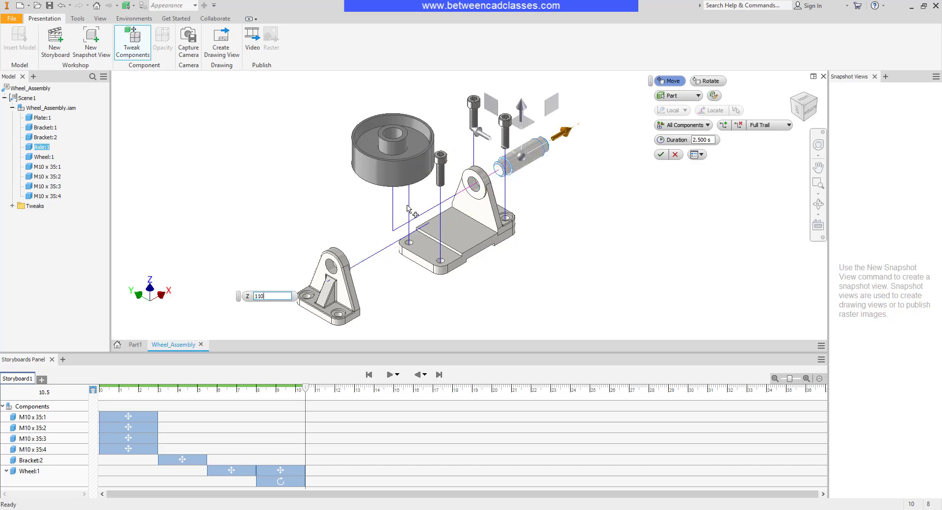
{"action": "type", "text": "-110"}
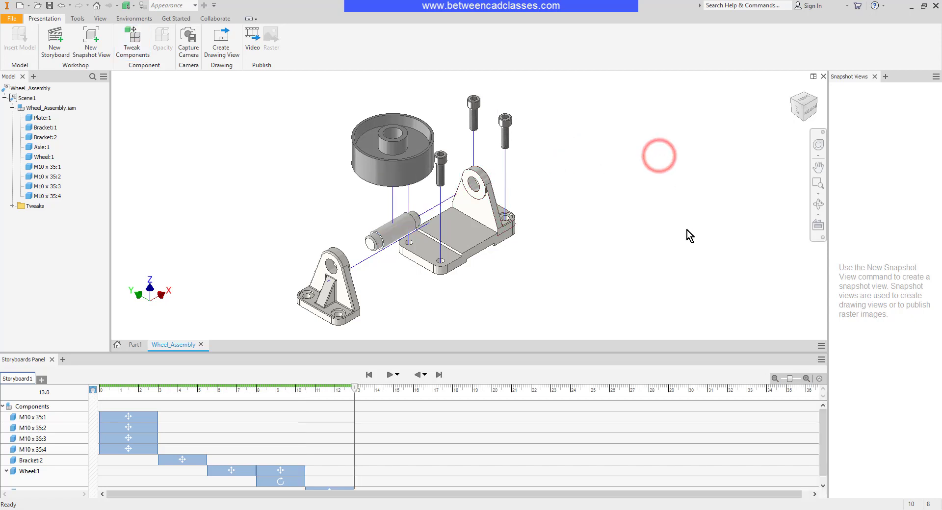
Tweak Bracket:1 outward and Plate:1 downward along Z
{"action": "left_click", "coordinate": [475, 179]}
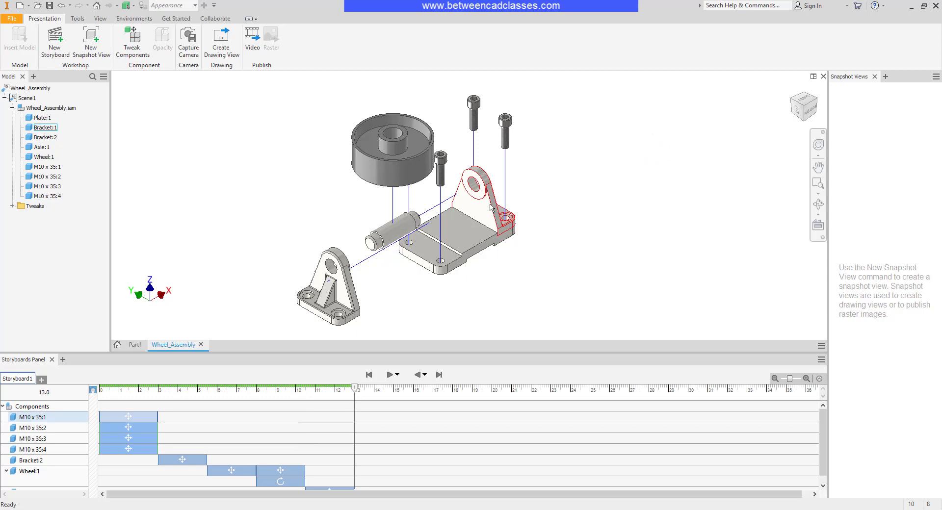
{"action": "left_click", "coordinate": [131, 41]}
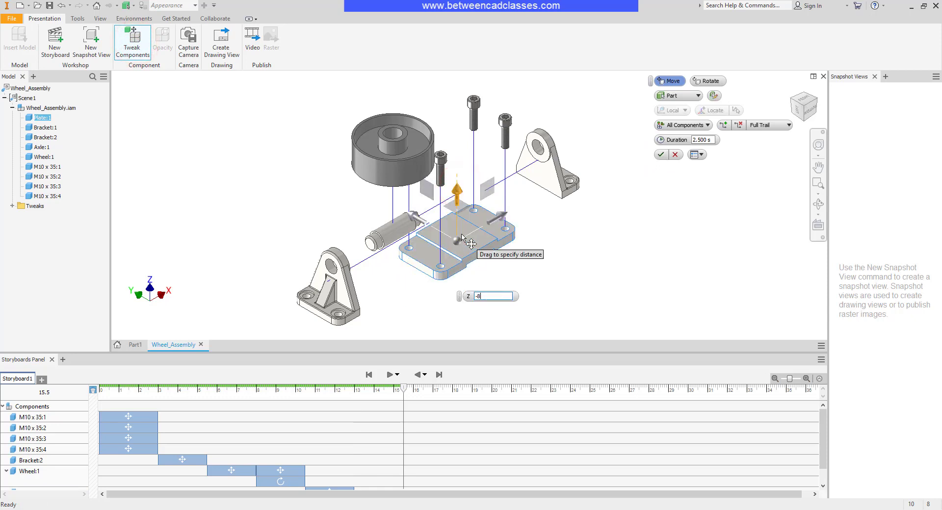
{"action": "left_click", "coordinate": [661, 155]}
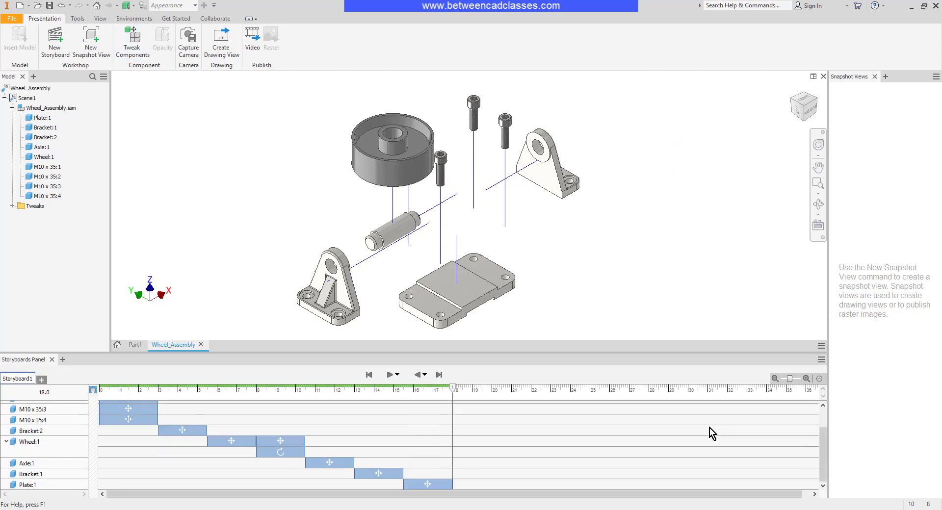
Align Plate:1's move bar with Bracket:1's so the storyboard ends around 16.5 s
{"action": "left_click", "coordinate": [427, 484]}
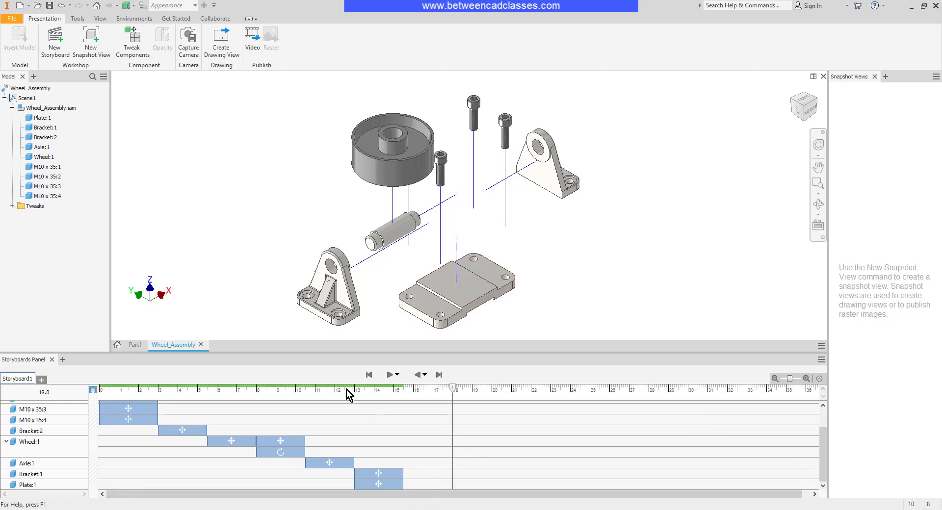
{"action": "left_click", "coordinate": [389, 374]}
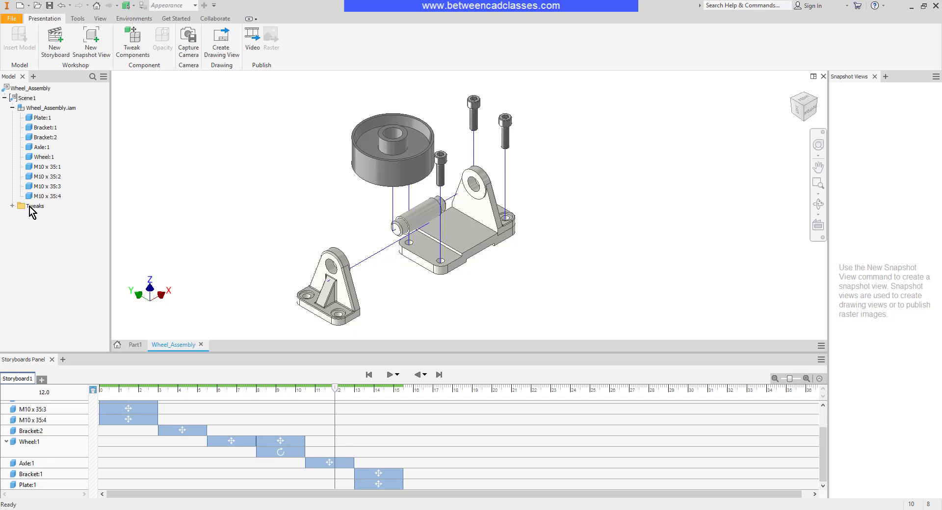
Hide all trails, expand the Tweaks folder, and scrub the playhead to about 3 s
{"action": "right_click", "coordinate": [30, 206]}
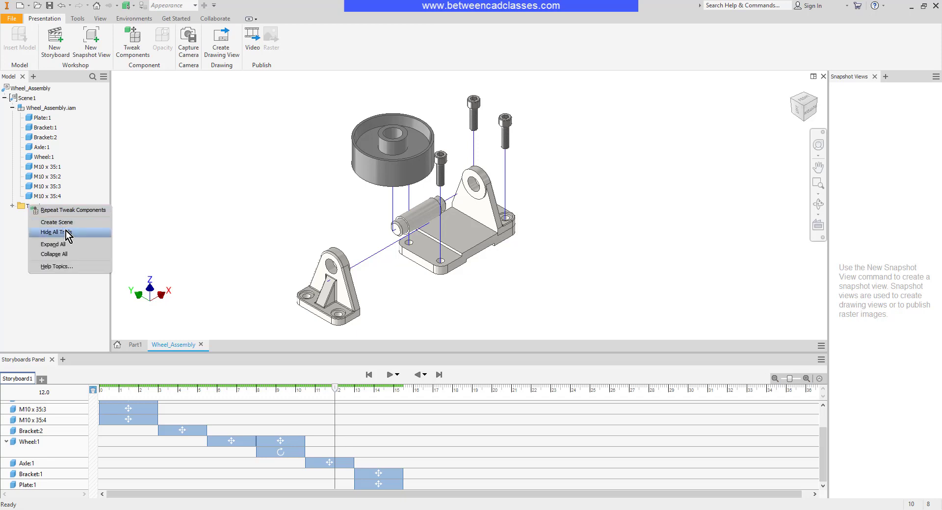
{"action": "left_click", "coordinate": [57, 232]}
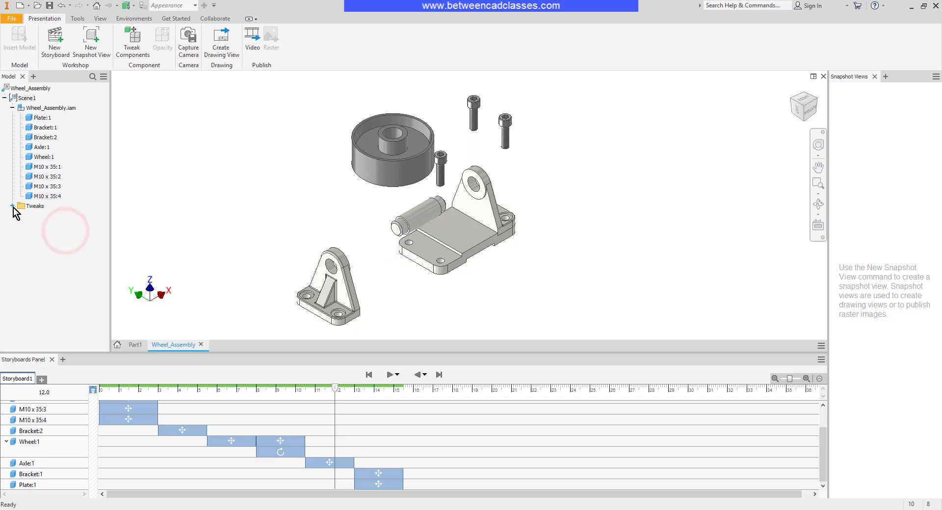
{"action": "left_click", "coordinate": [13, 206]}
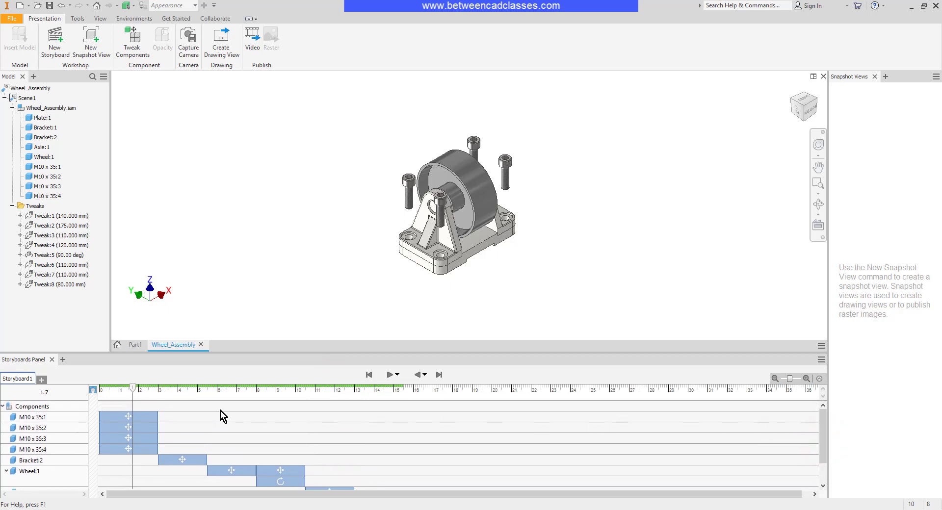
{"action": "left_click_drag", "start_coordinate": [132, 387], "coordinate": [144, 388]}
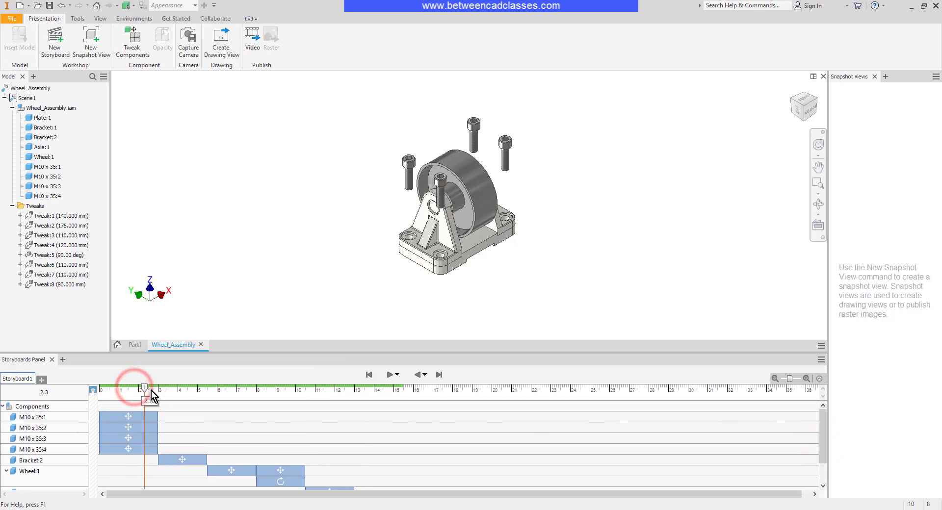
{"action": "left_click_drag", "start_coordinate": [144, 388], "coordinate": [150, 388]}
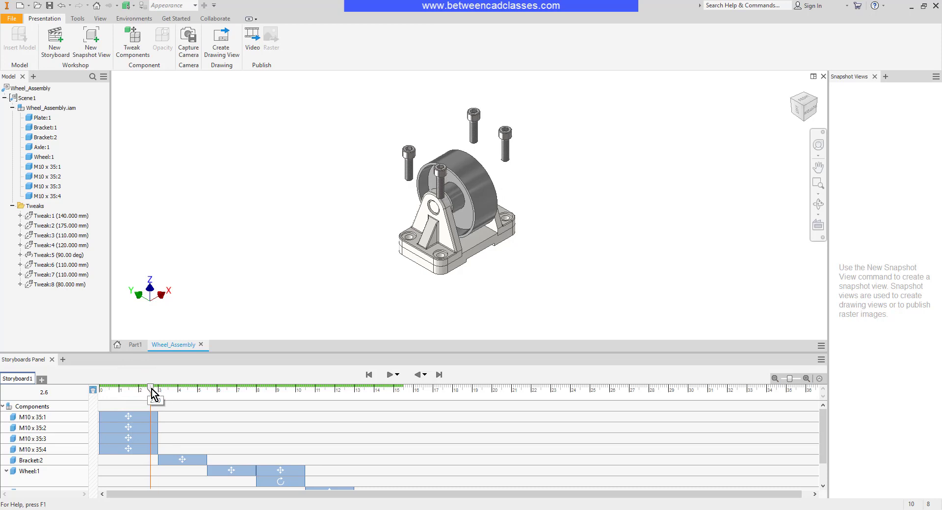
Fade the four M10 x 35 screws to 0 opacity at 3 s, breaking design-view associativity
{"action": "left_click_drag", "start_coordinate": [150, 389], "coordinate": [159, 389]}
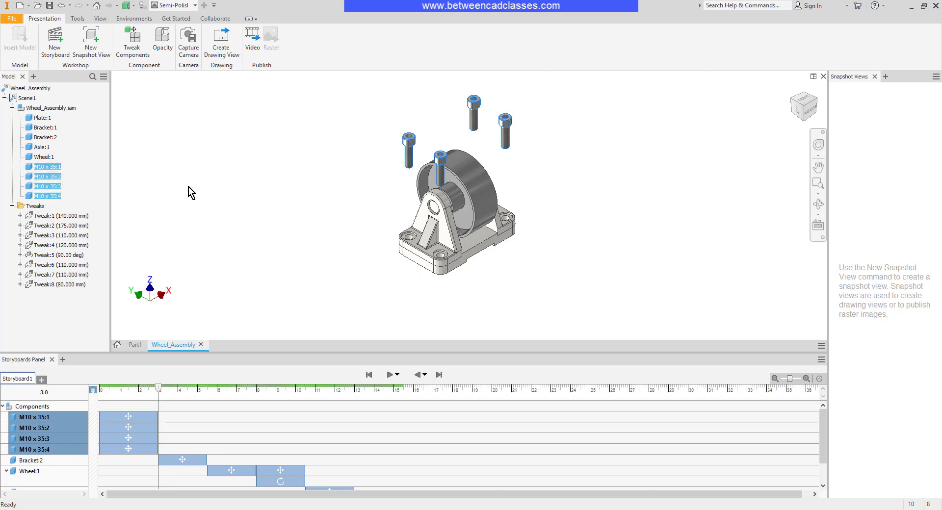
{"action": "left_click", "coordinate": [161, 42]}
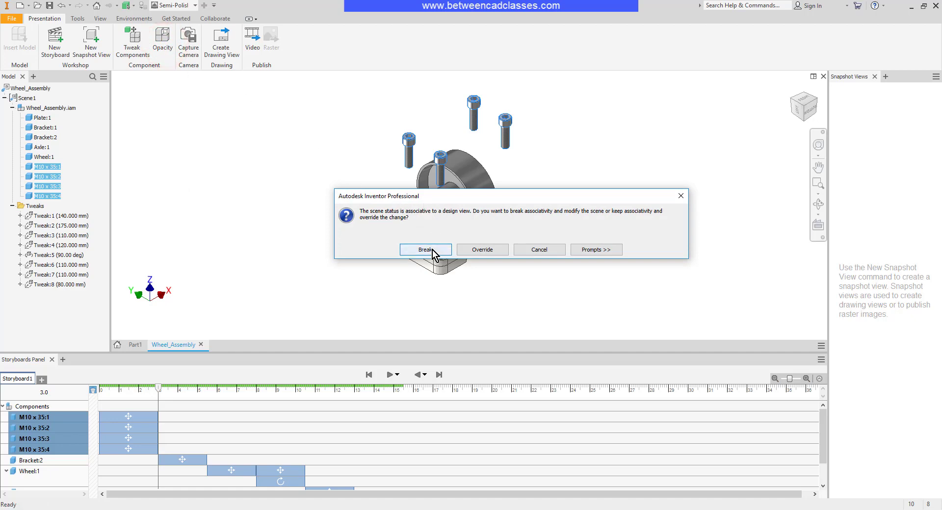
{"action": "left_click", "coordinate": [425, 250]}
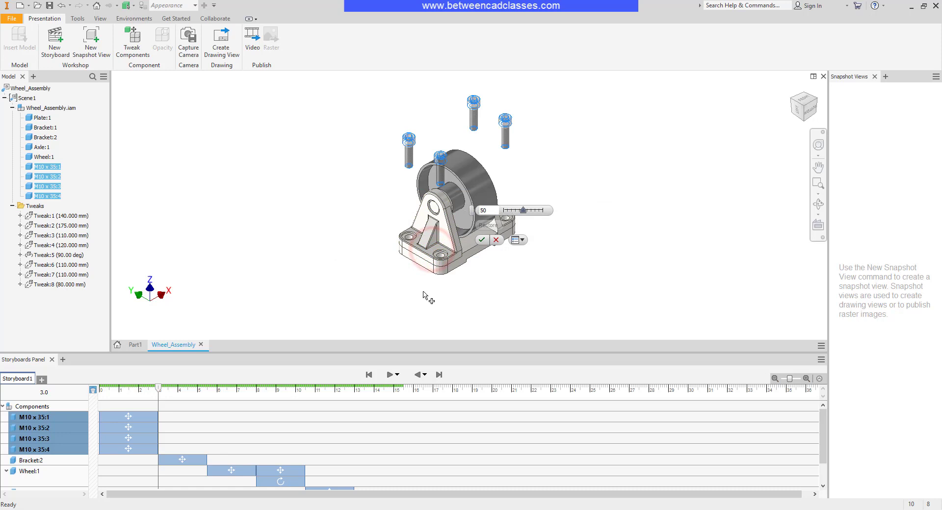
{"action": "left_click_drag", "start_coordinate": [525, 210], "coordinate": [537, 211]}
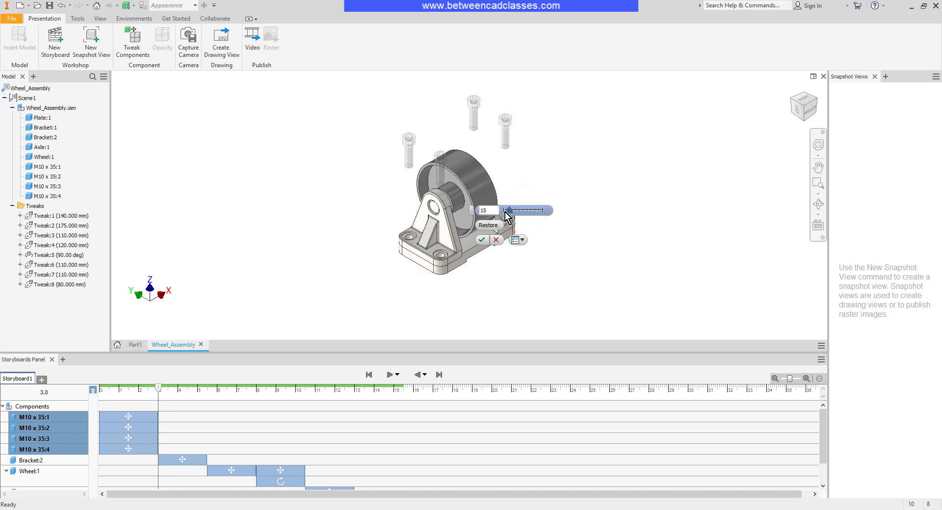
{"action": "left_click_drag", "start_coordinate": [508, 211], "coordinate": [503, 211]}
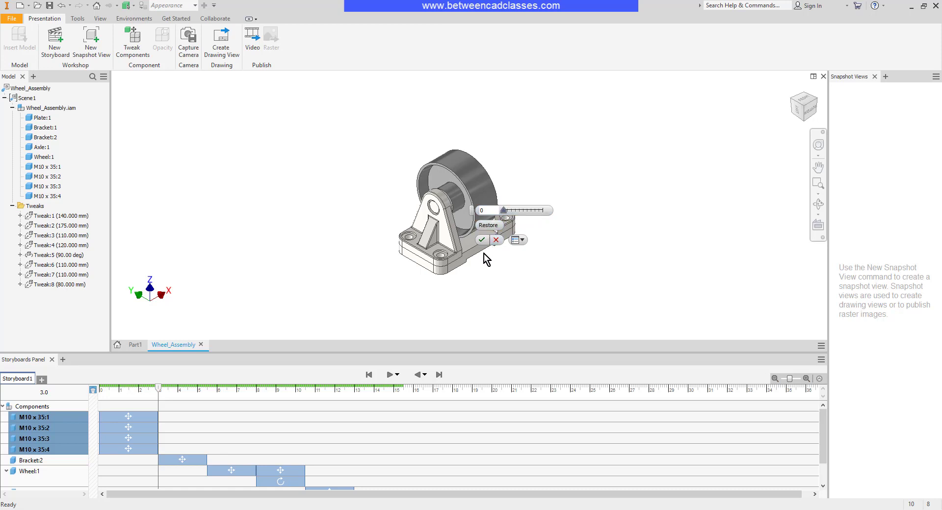
{"action": "left_click", "coordinate": [482, 240]}
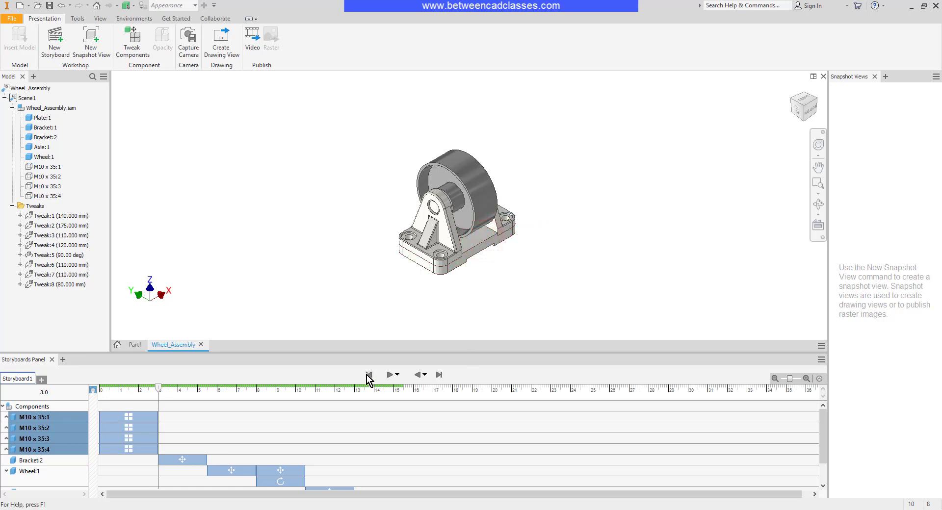
Play Storyboard1 and pause at about 4.3 s, with bolts faded and Bracket:2 pulled away
{"action": "left_click", "coordinate": [389, 374]}
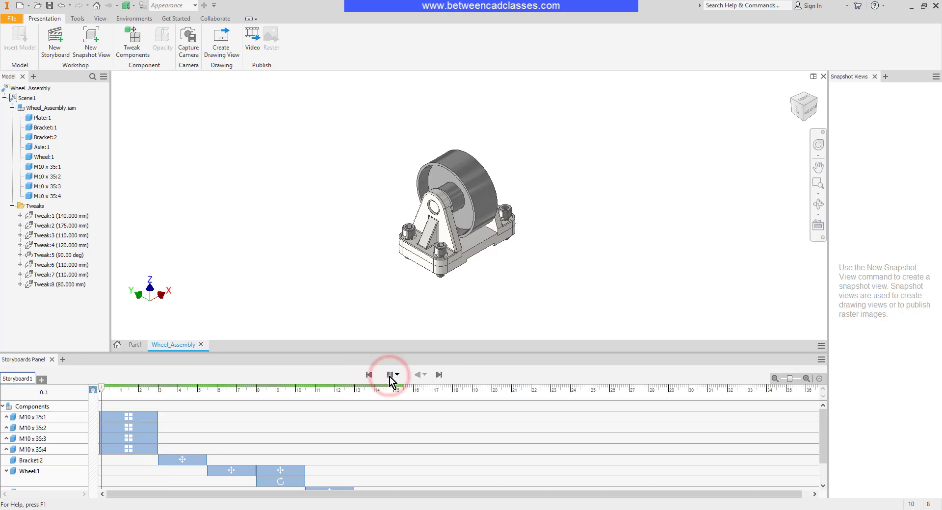
{"action": "left_click", "coordinate": [390, 374]}
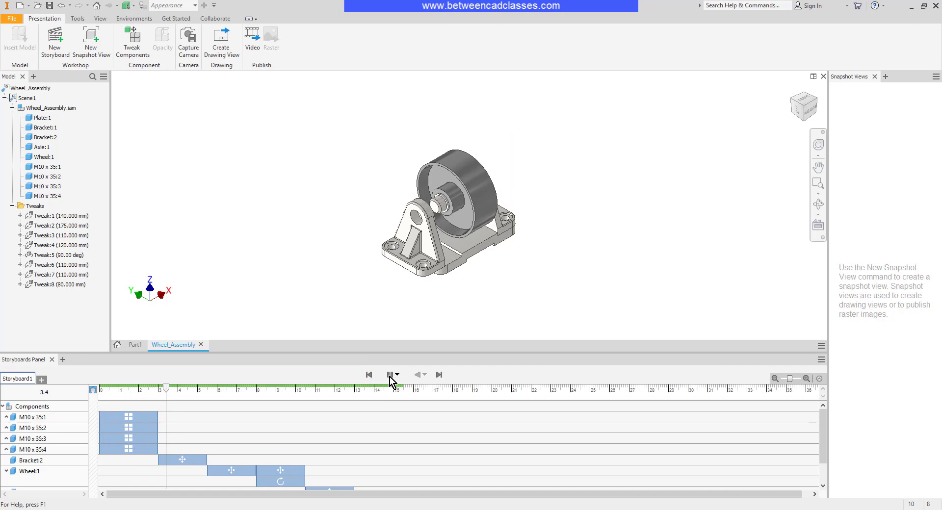
{"action": "left_click", "coordinate": [389, 374]}
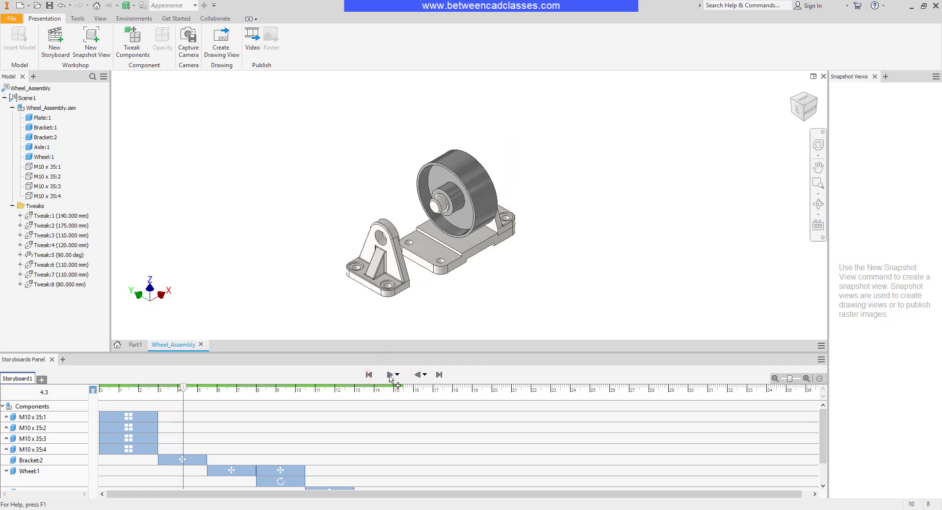
{"action": "left_click", "coordinate": [6, 417]}
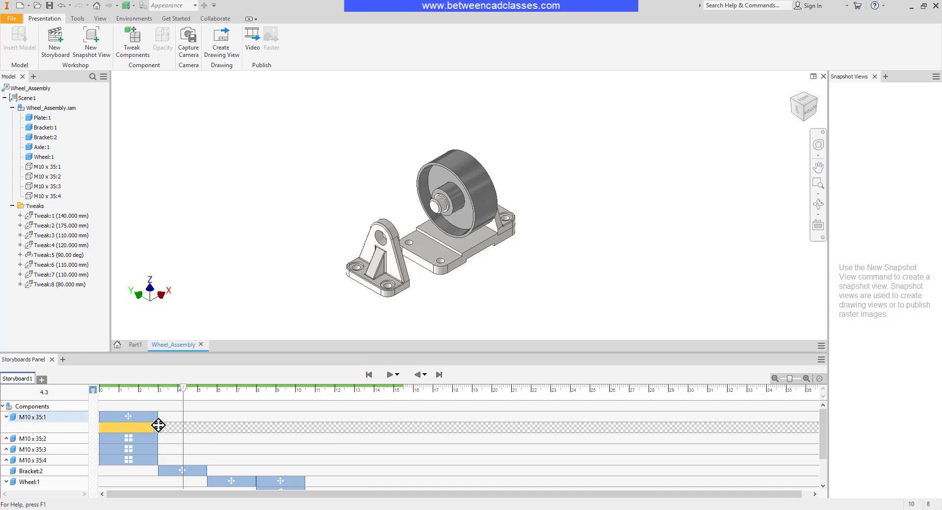
{"action": "mouse_move", "coordinate": [155, 427]}
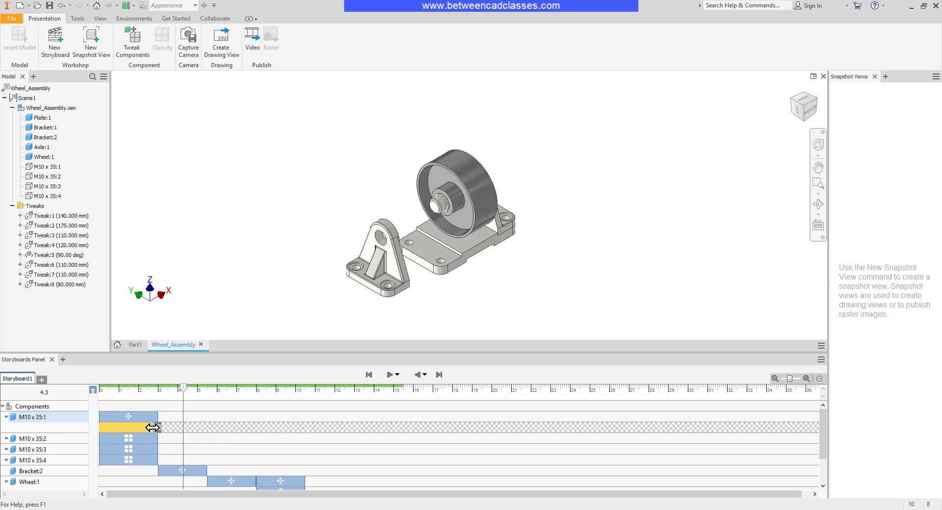
Change M10 x 35:1's action from Instant to a 0.5 s duration starting at 2.5 s
{"action": "left_click", "coordinate": [157, 428]}
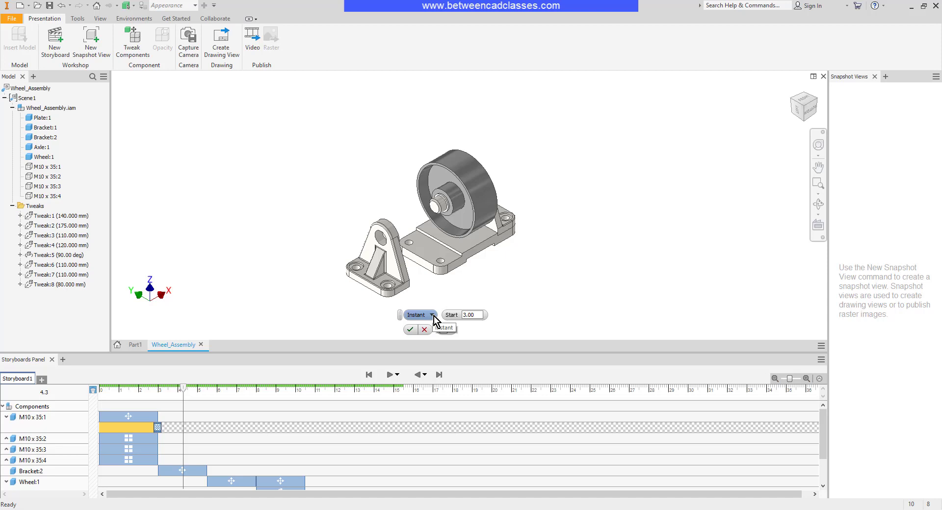
{"action": "left_click", "coordinate": [416, 314]}
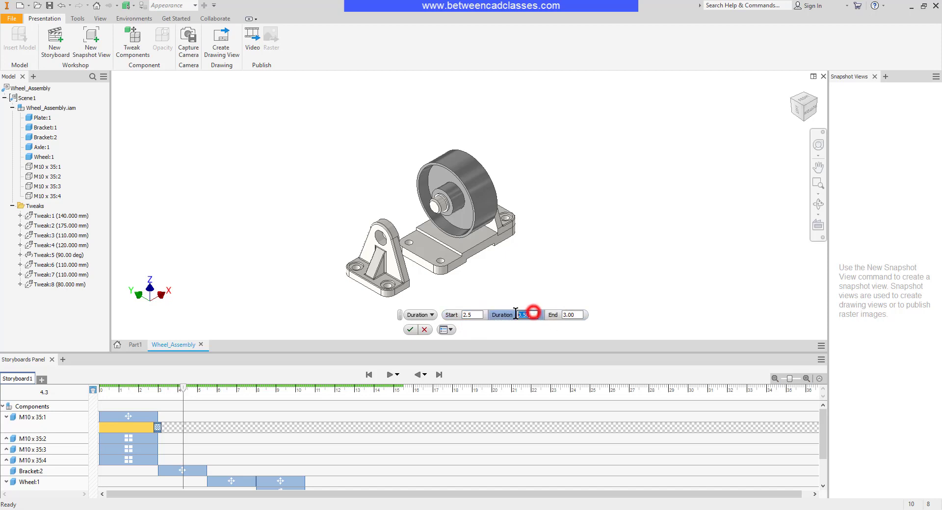
{"action": "left_click", "coordinate": [410, 329]}
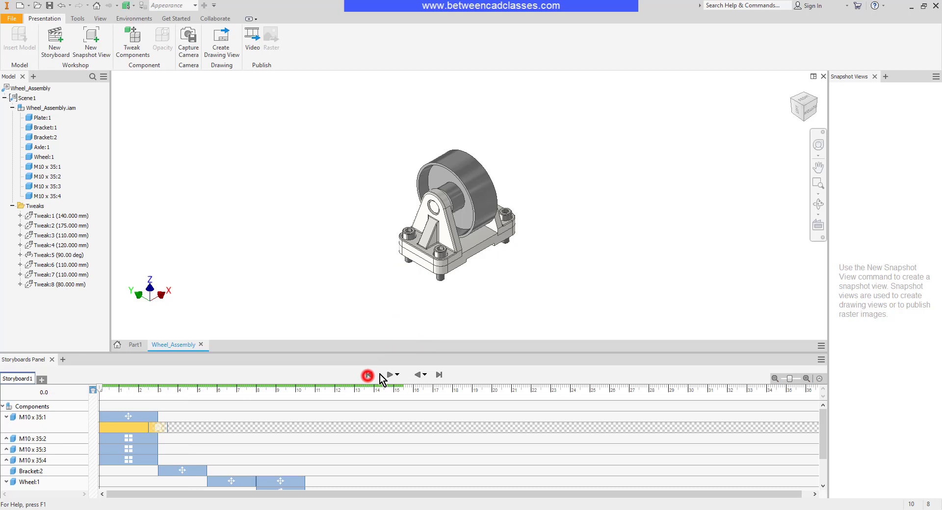
Rewind Storyboard1 and play it through to 15.5 s, watching wheel, axle, brackets and plate separate
{"action": "left_click", "coordinate": [389, 374]}
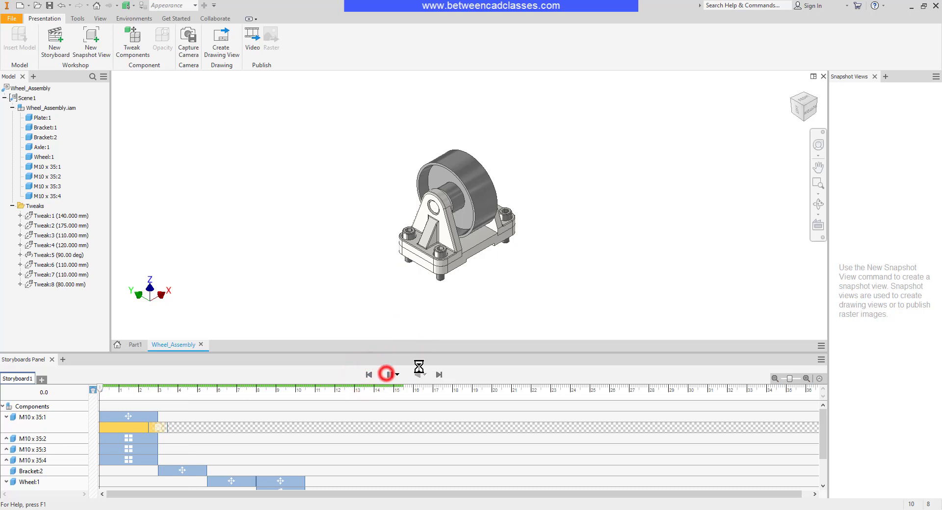
{"action": "left_click", "coordinate": [386, 374]}
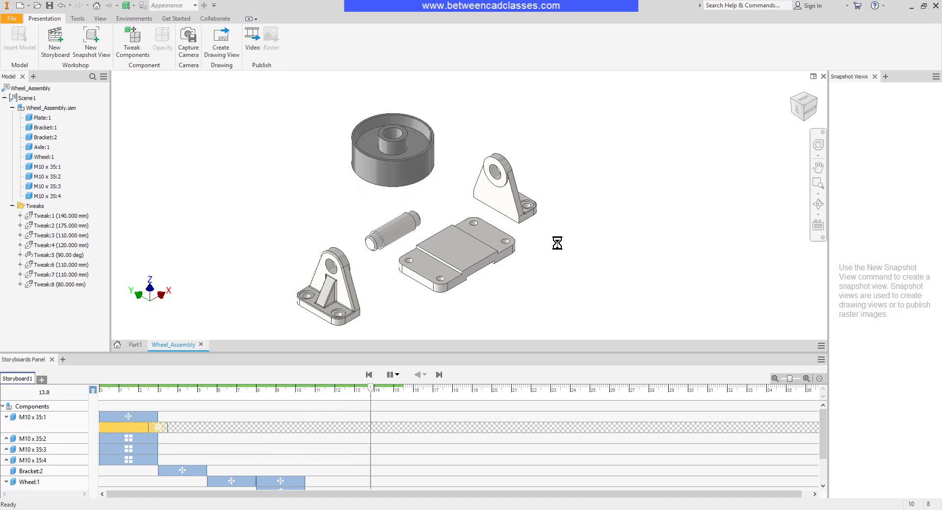
{"action": "left_click", "coordinate": [439, 374]}
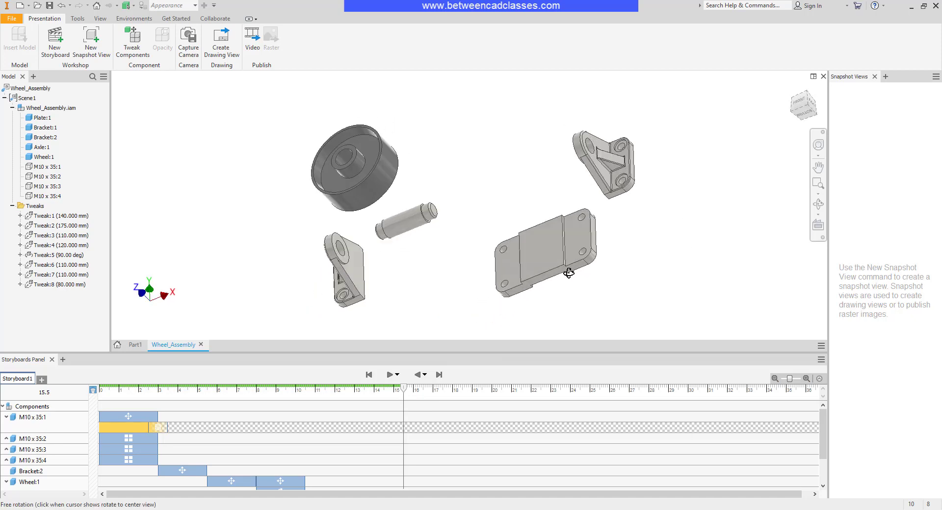
Orbit the exploded parts to a new angle, capture the camera near 12.5–15 s, and preview it
{"action": "left_click_drag", "start_coordinate": [568, 273], "coordinate": [580, 207]}
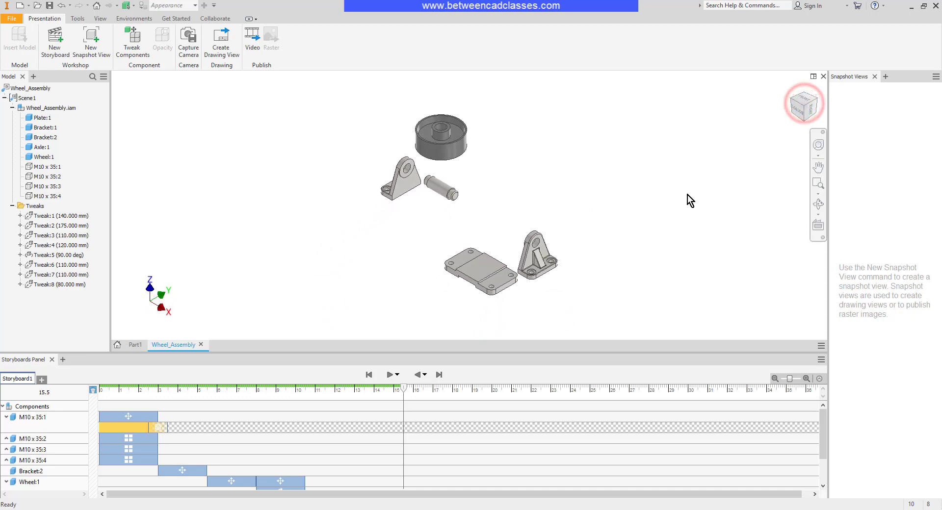
{"action": "mouse_move", "coordinate": [690, 201]}
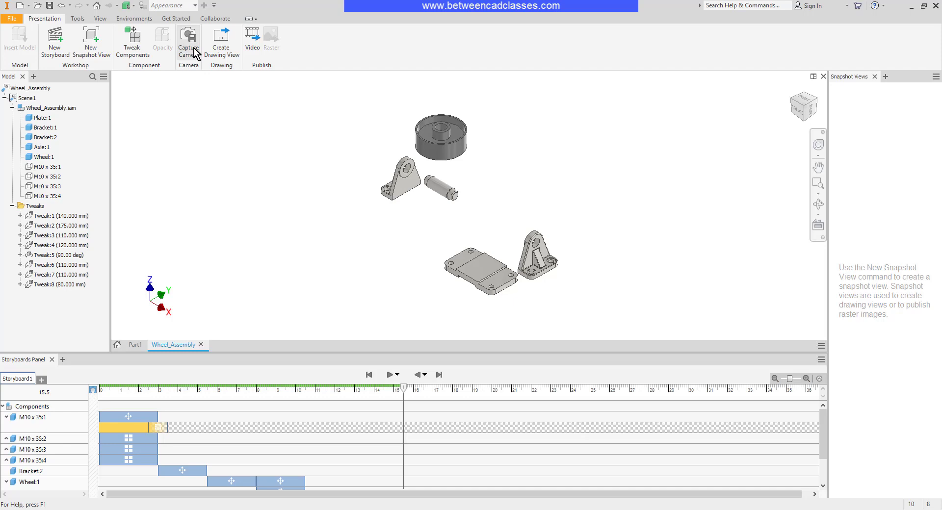
{"action": "left_click", "coordinate": [188, 40]}
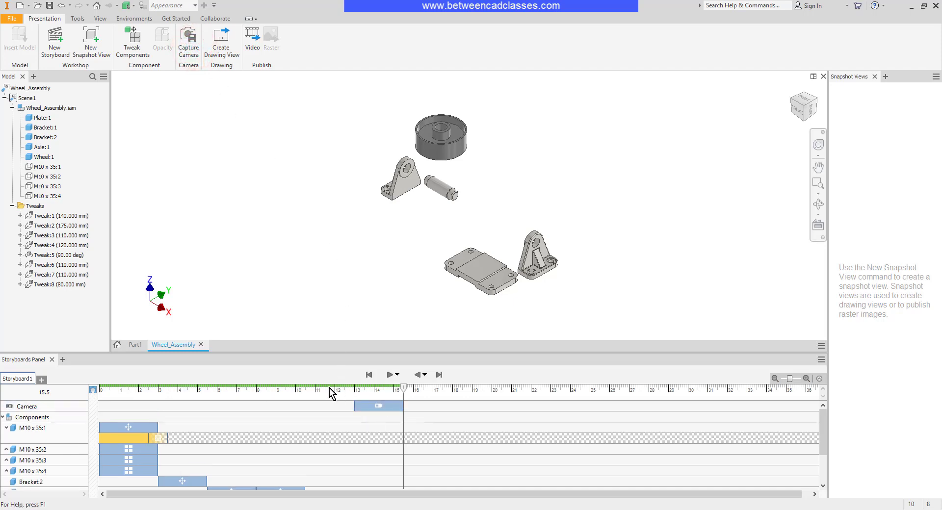
{"action": "left_click", "coordinate": [388, 374]}
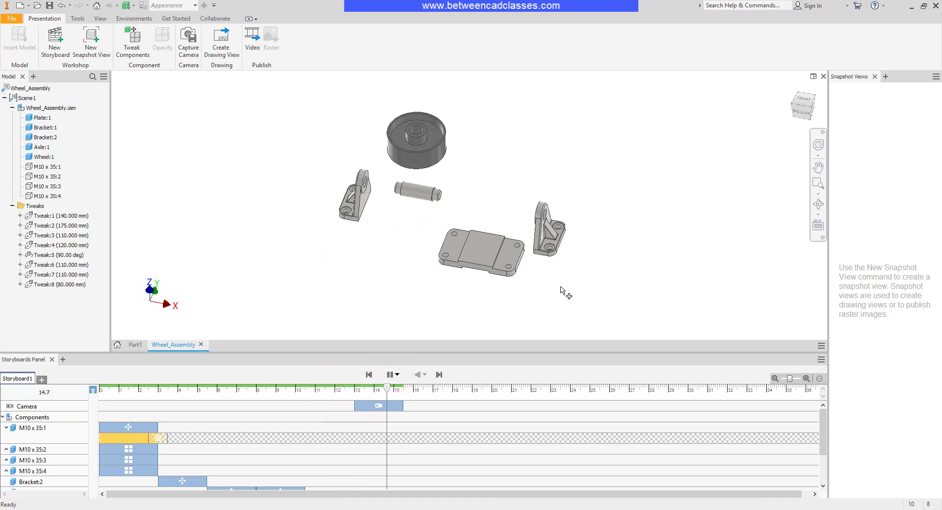
{"action": "left_click", "coordinate": [389, 374]}
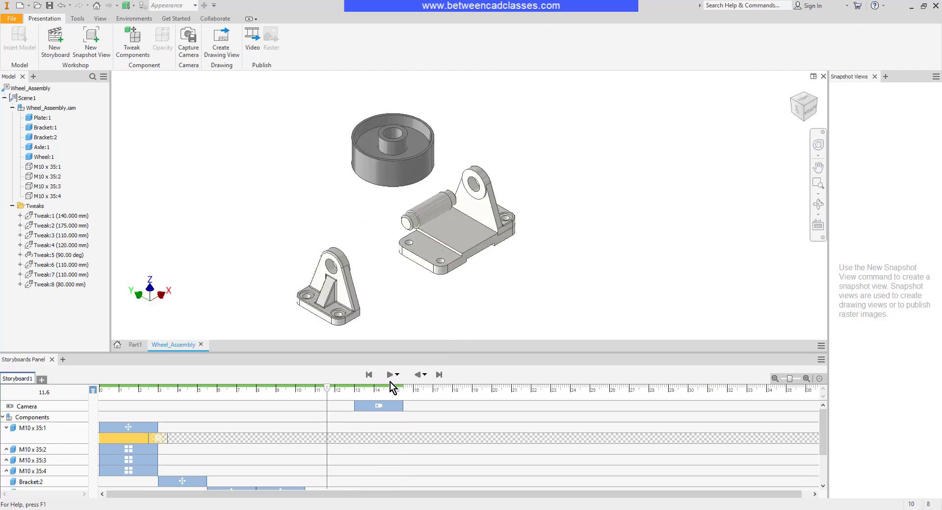
{"action": "mouse_move", "coordinate": [366, 334]}
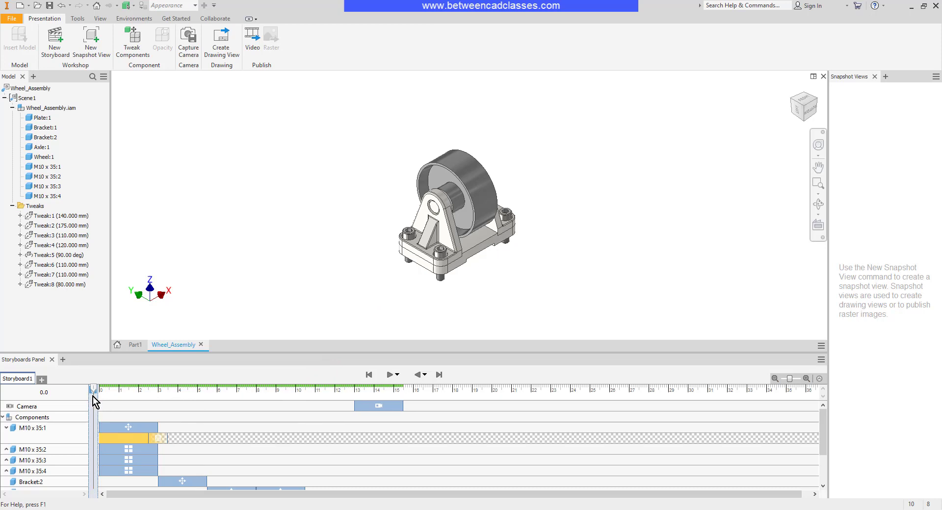
{"action": "mouse_move", "coordinate": [231, 262]}
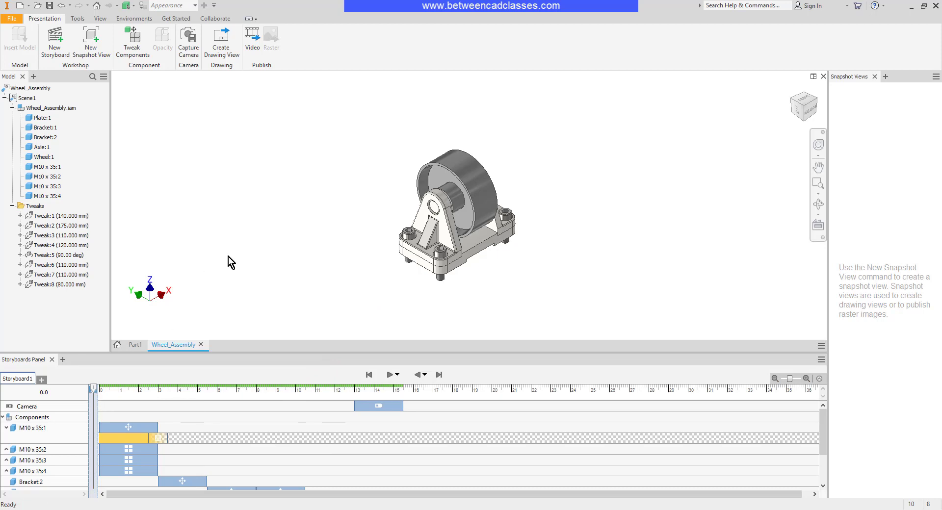
Enable All Shadows on the View tab, then rewind Storyboard1 to 0.0
{"action": "left_click", "coordinate": [100, 19]}
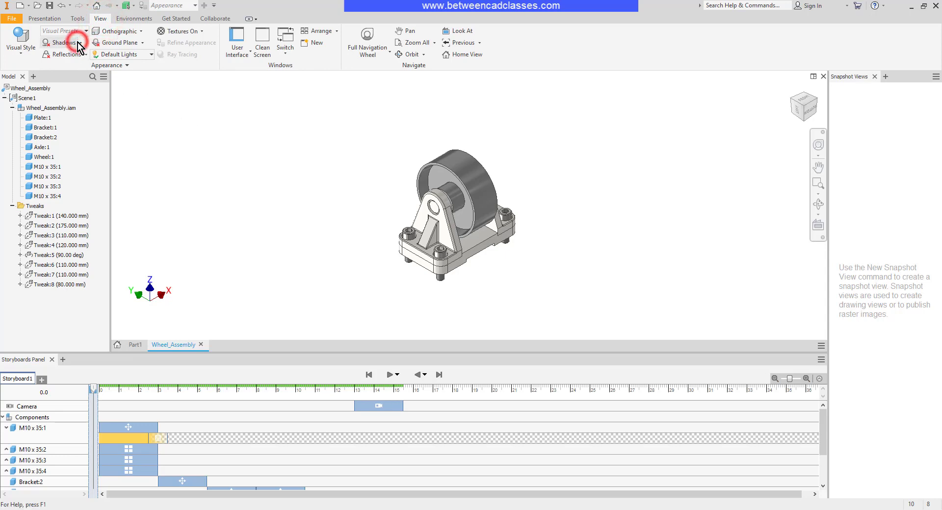
{"action": "left_click", "coordinate": [78, 42]}
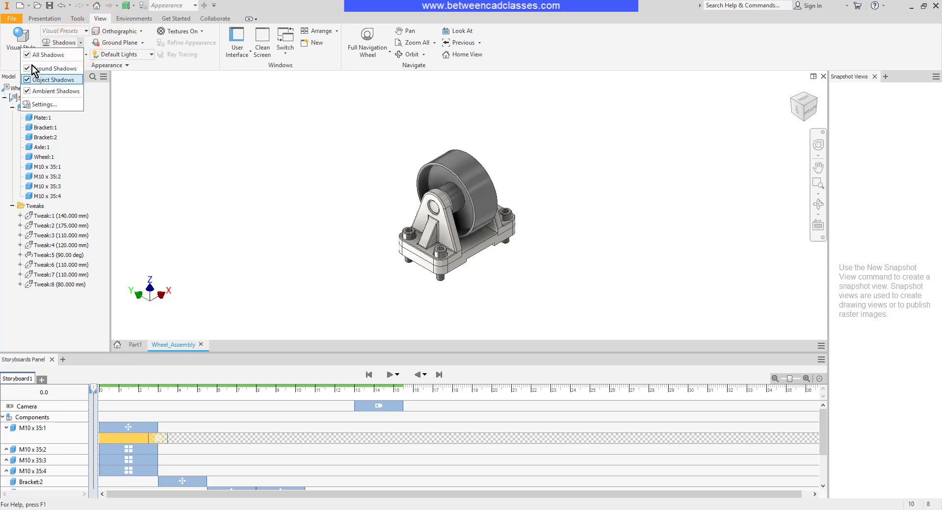
{"action": "left_click", "coordinate": [50, 80]}
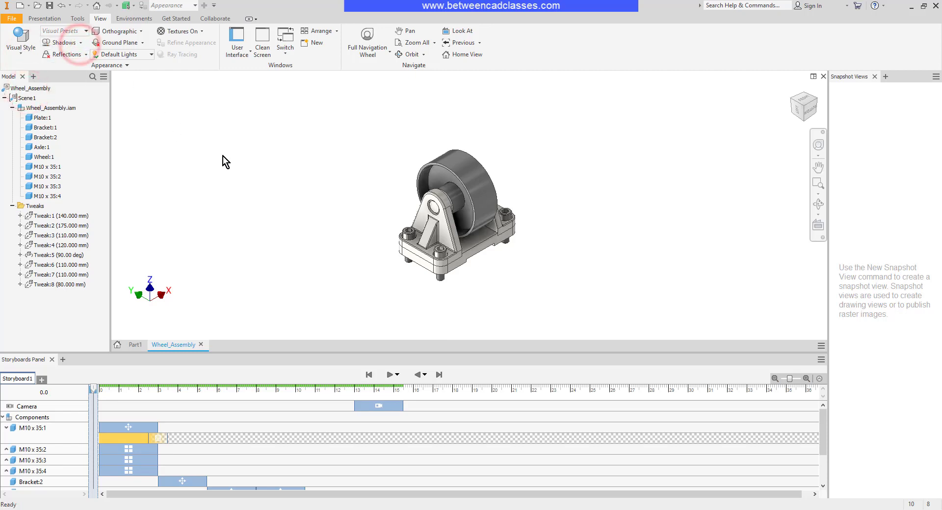
{"action": "left_click", "coordinate": [19, 42]}
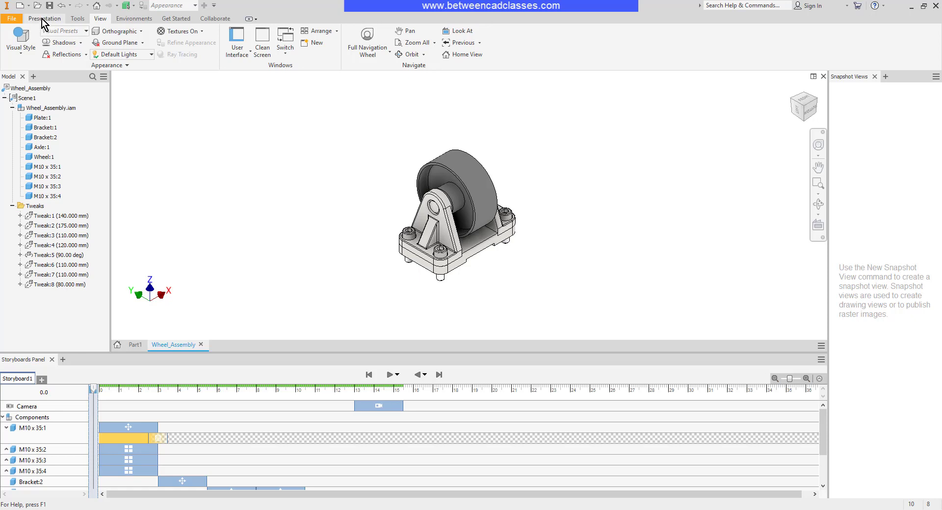
Open Publish to Video for the current storyboard, checking window-size resolution and WMV format
{"action": "left_click", "coordinate": [43, 18]}
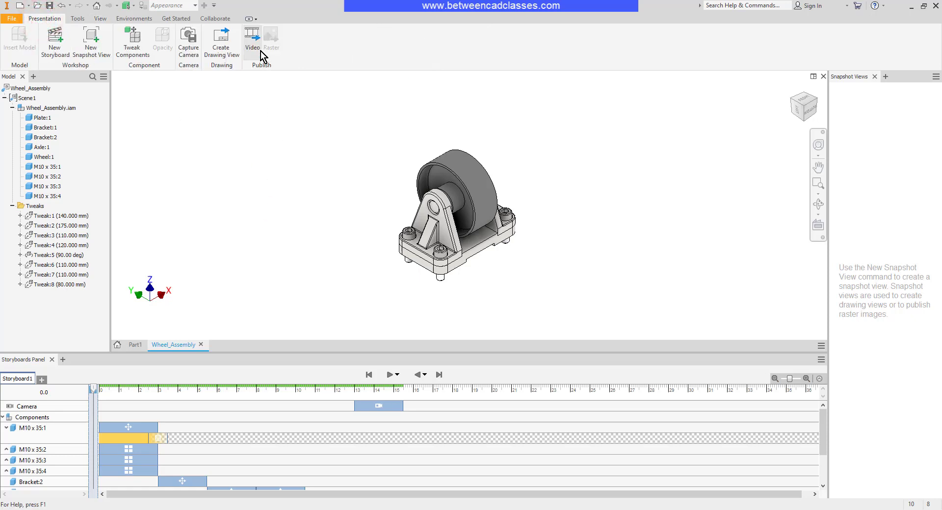
{"action": "left_click", "coordinate": [251, 42]}
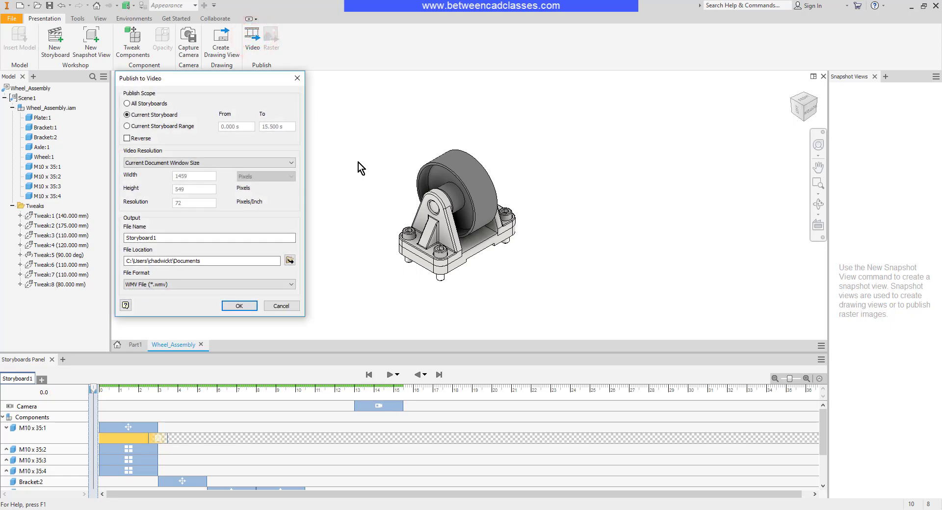
{"action": "left_click", "coordinate": [126, 115]}
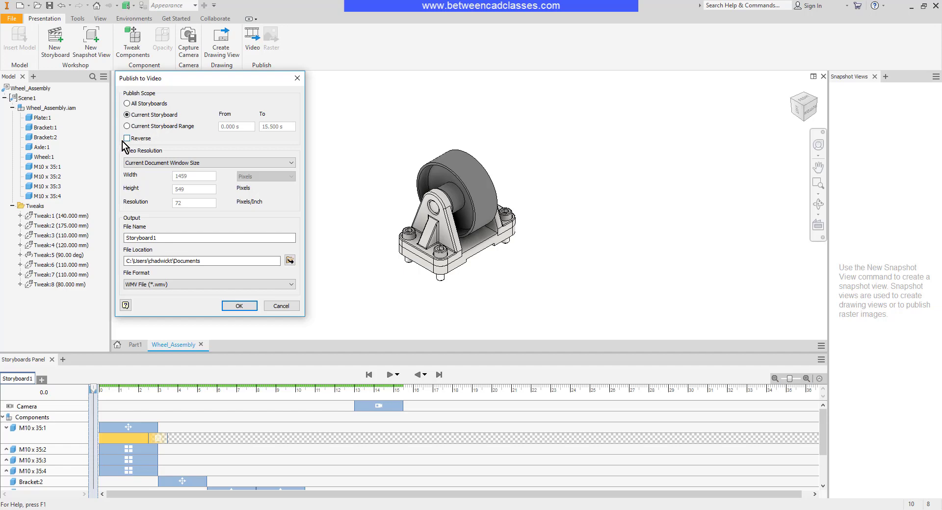
{"action": "mouse_move", "coordinate": [166, 143]}
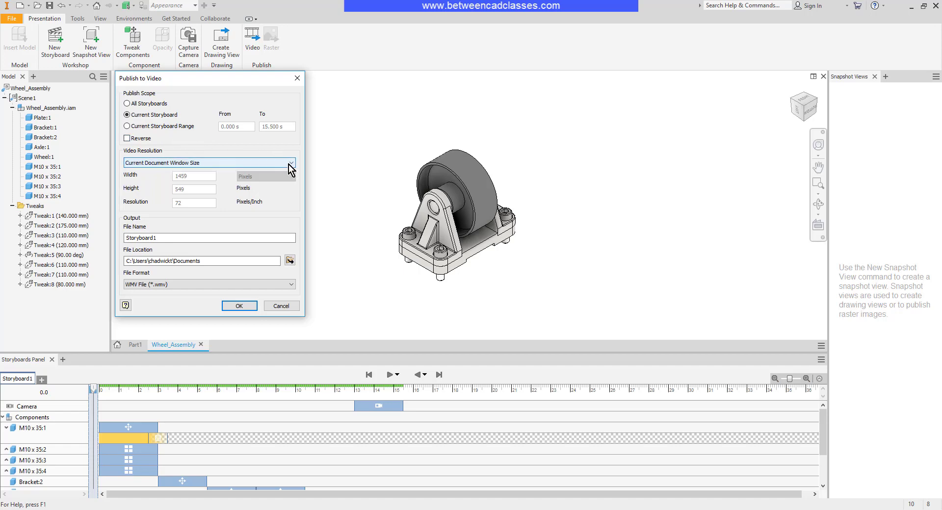
{"action": "left_click", "coordinate": [290, 163]}
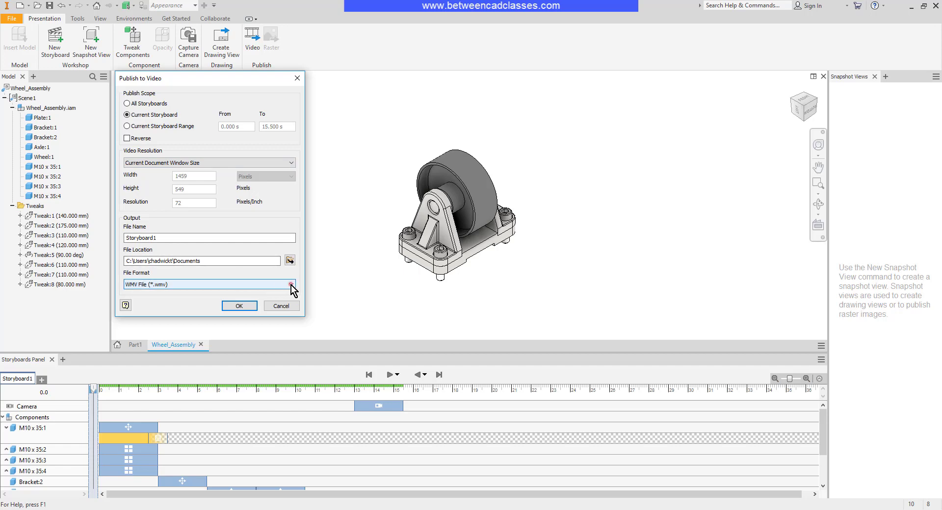
{"action": "left_click", "coordinate": [291, 284]}
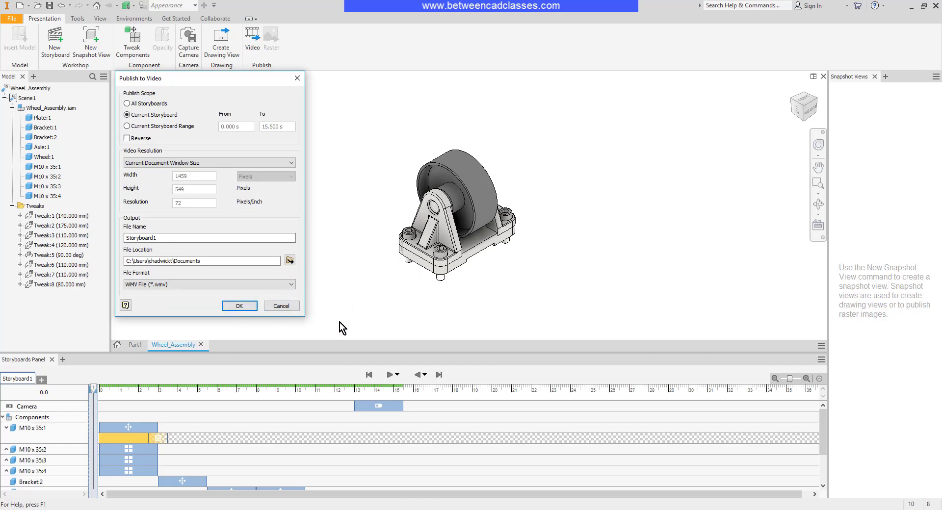
Publish Storyboard1.wmv and play the 19-second video in VLC
{"action": "left_click", "coordinate": [239, 306]}
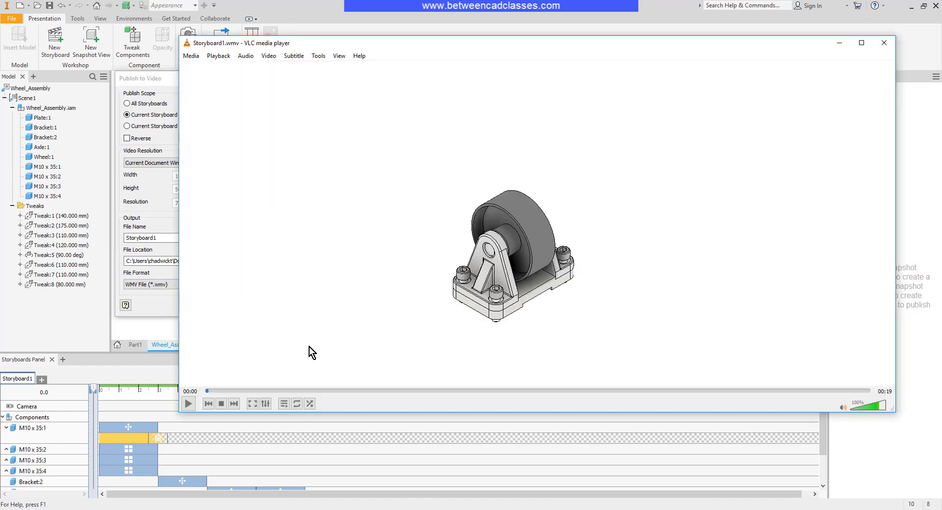
{"action": "left_click", "coordinate": [188, 404]}
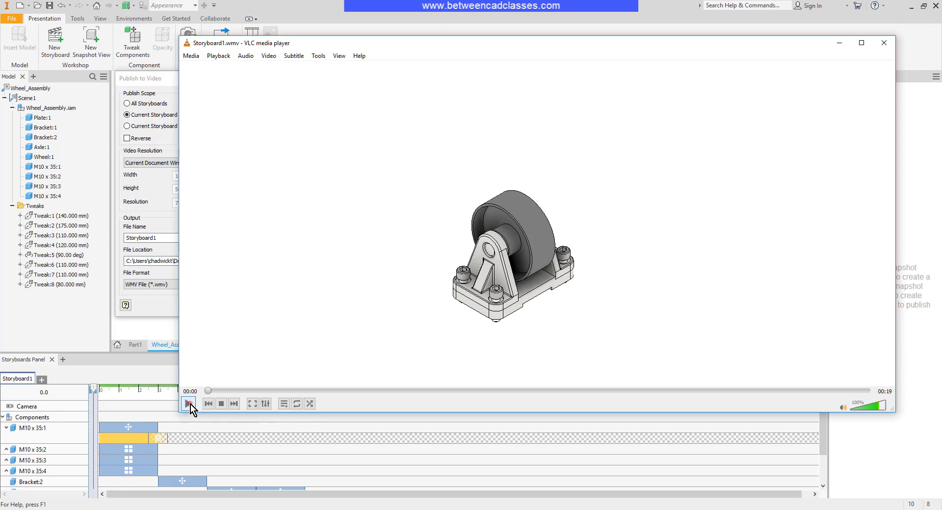
{"action": "left_click", "coordinate": [189, 403]}
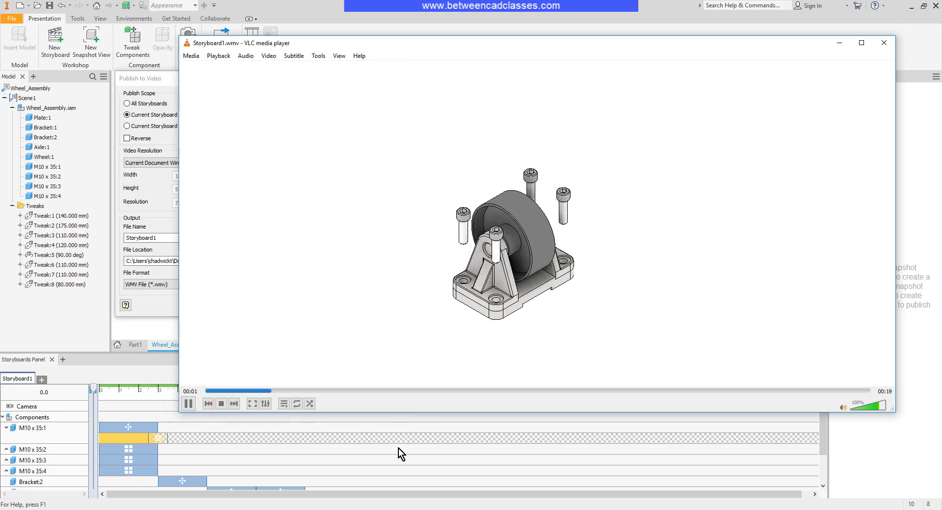